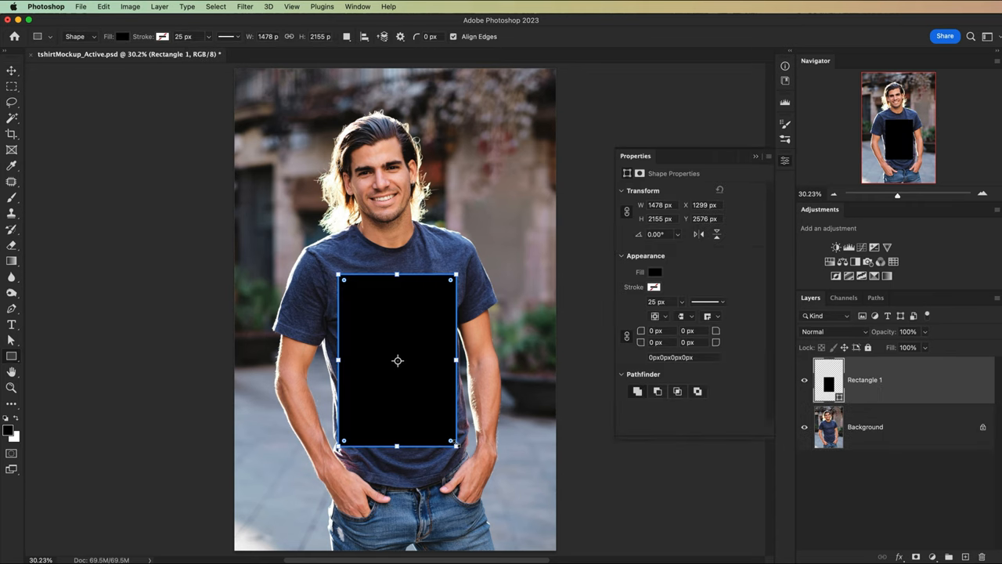
- Draw a black rectangle covering the front of the shirt
right_click(865, 381)
text(Artwork)
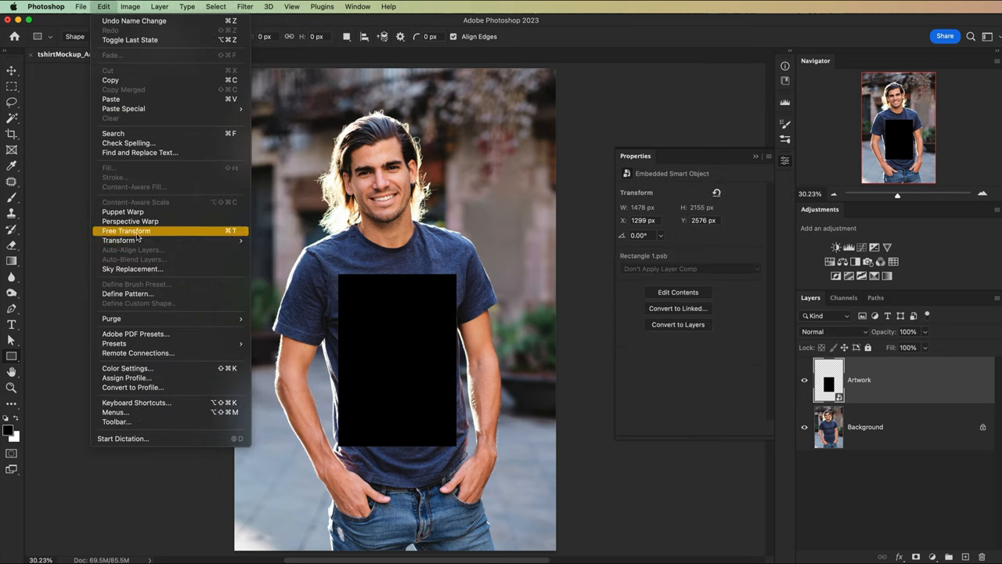
click(125, 230)
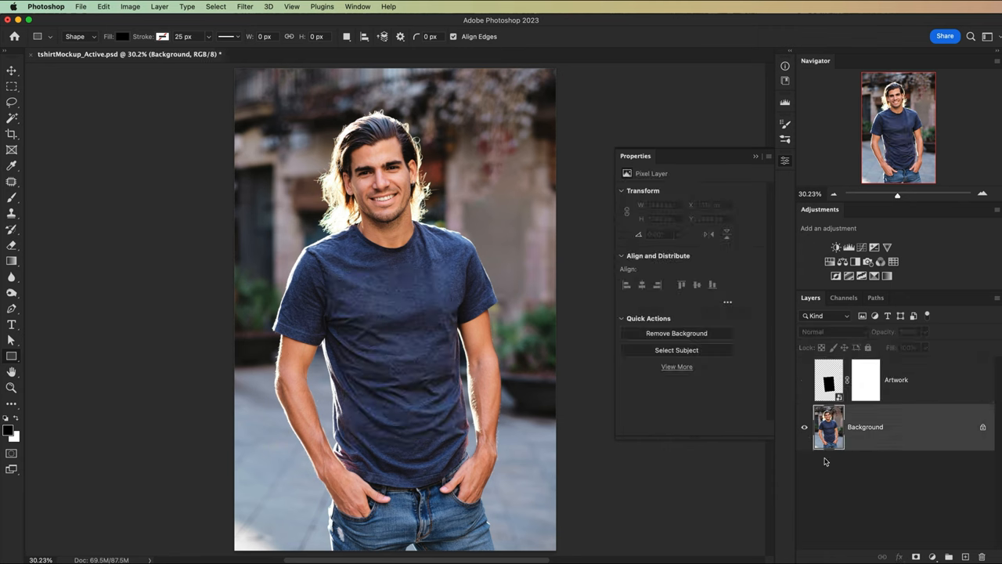
click(130, 6)
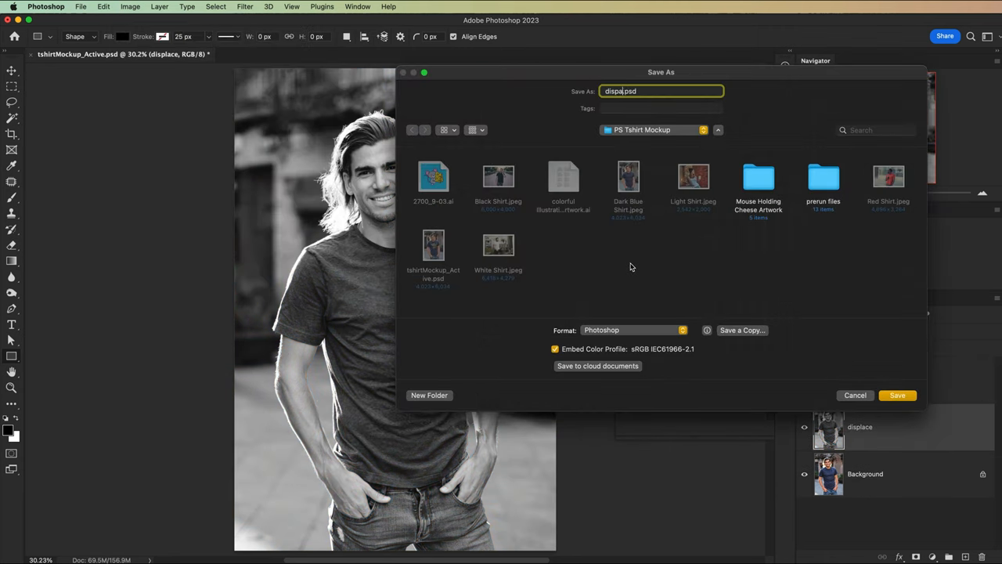
click(897, 395)
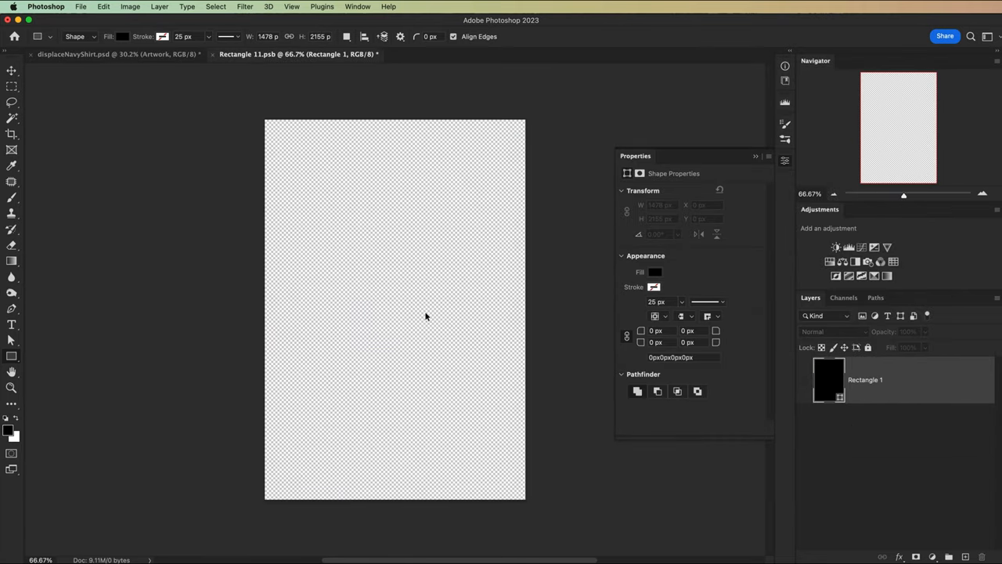
key(cmd+v)
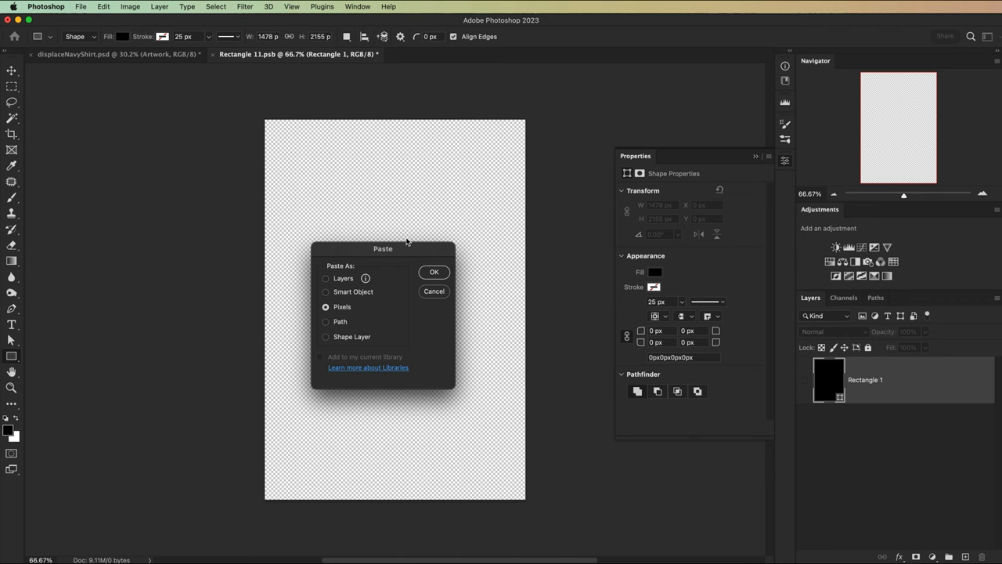
click(433, 273)
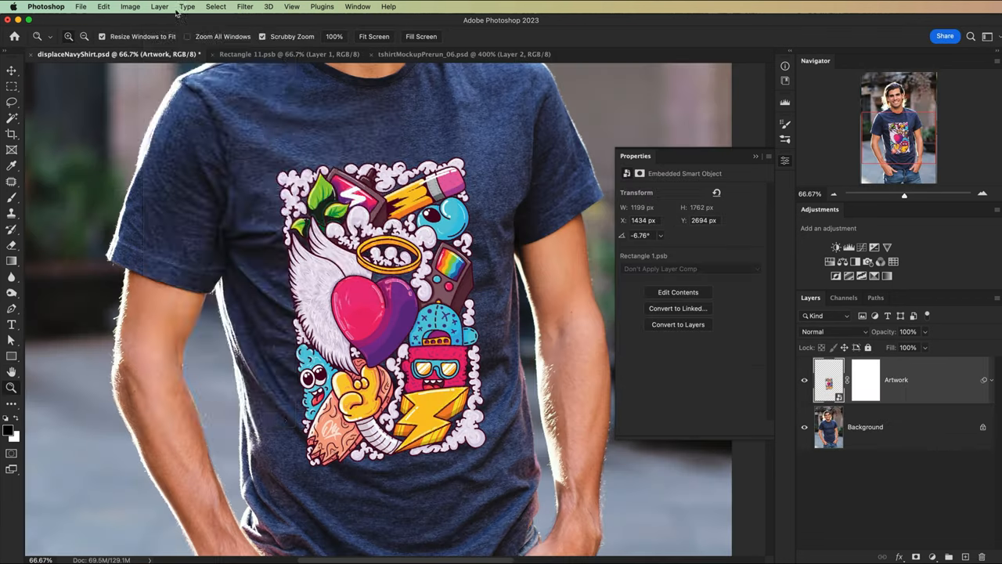
double_click(895, 381)
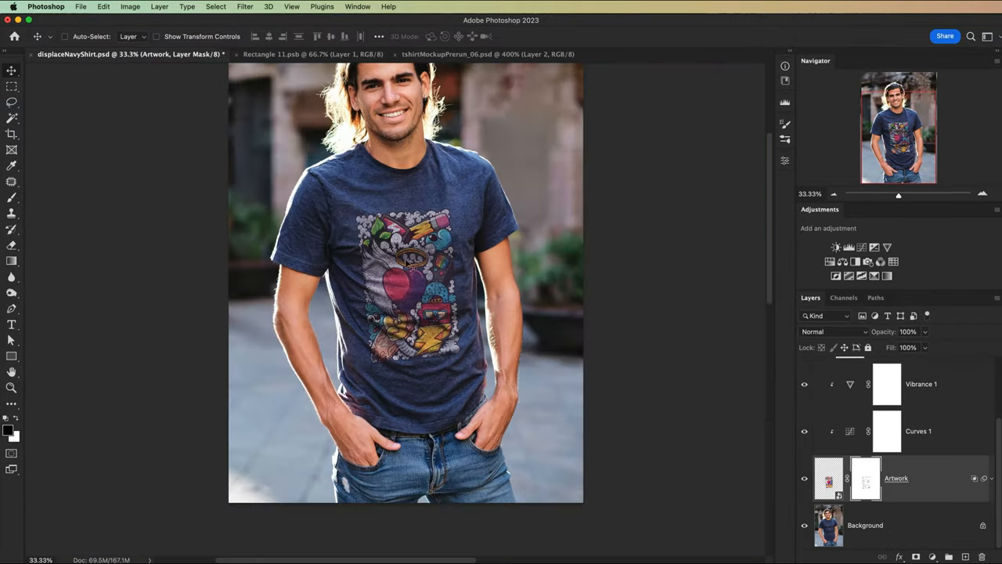
click(297, 54)
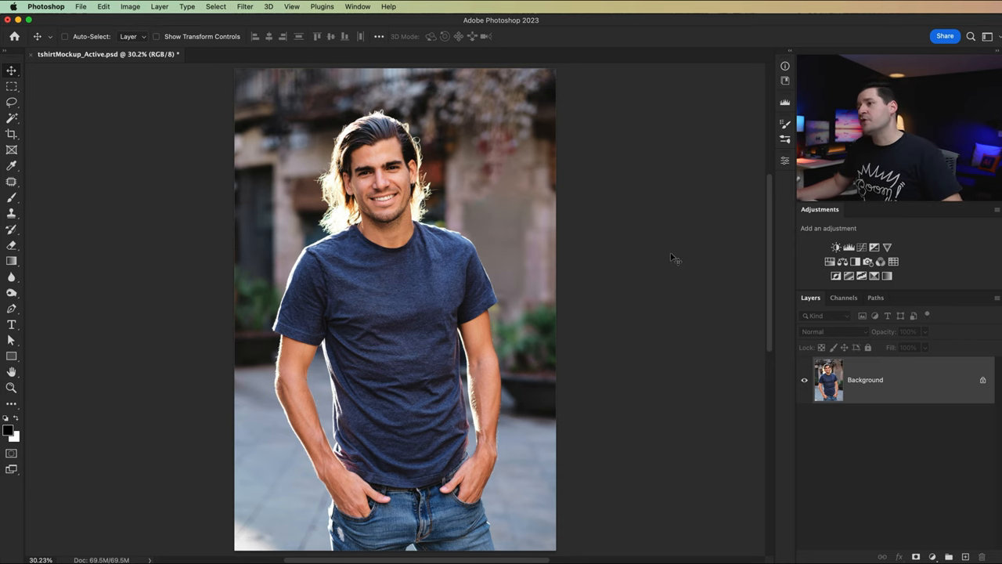
mouse_move(410, 429)
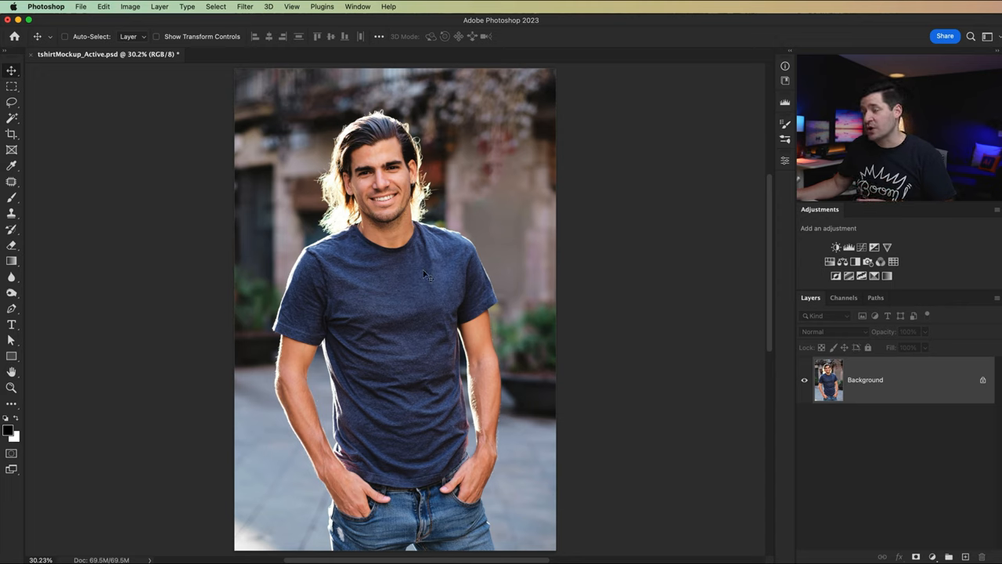
mouse_move(428, 358)
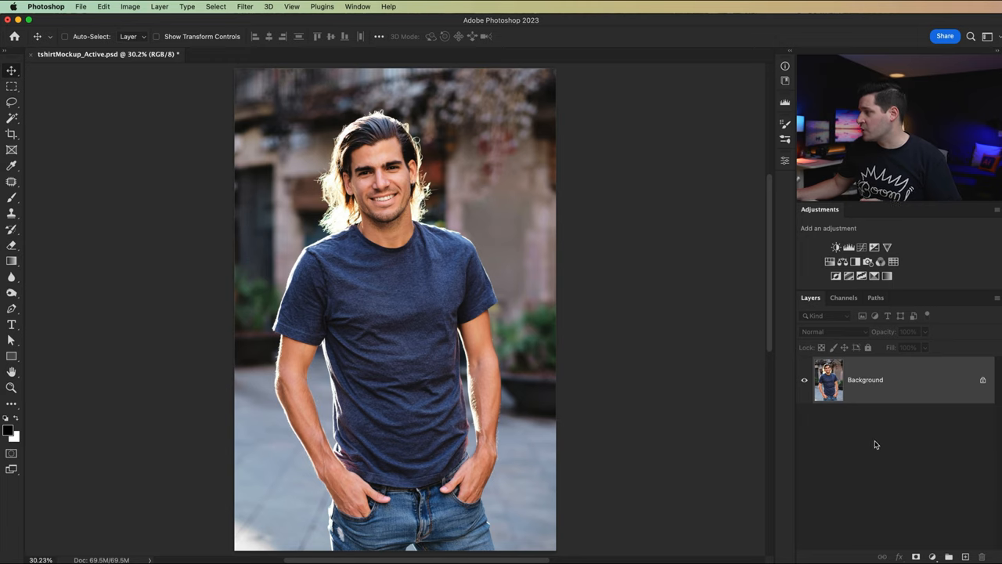
mouse_move(413, 338)
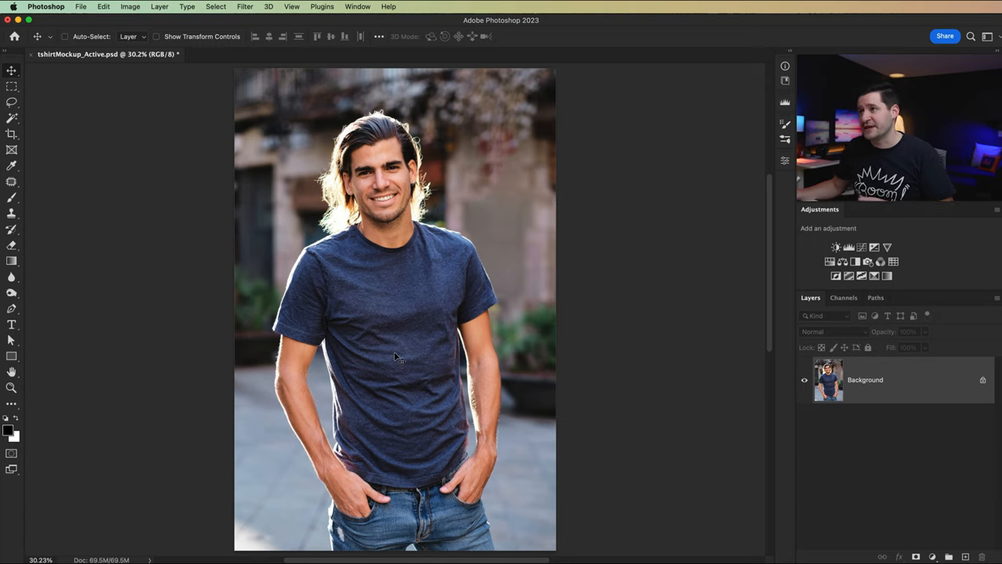
mouse_move(905, 461)
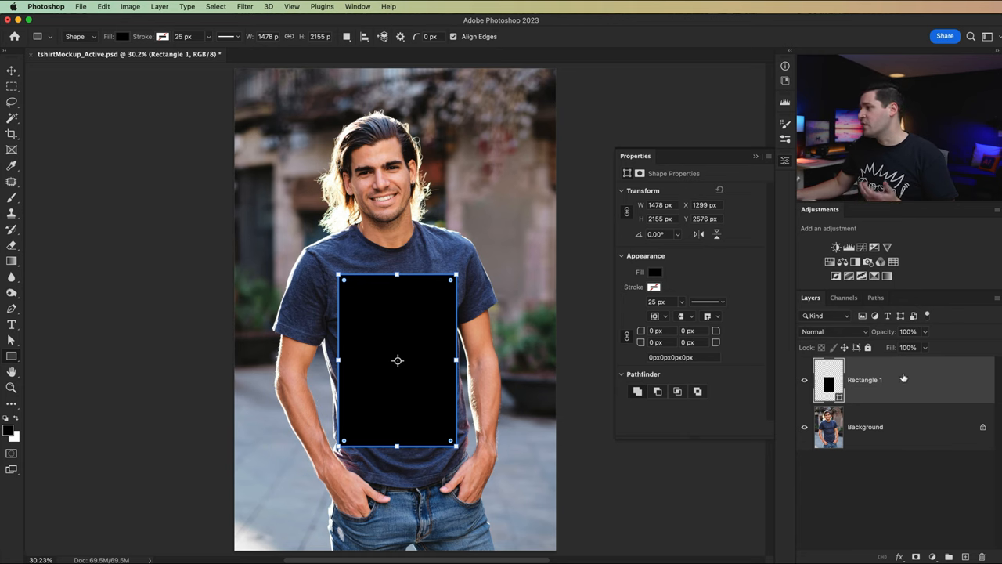
- Convert the rectangle layer to a smart object and rename it 'Artwork'
right_click(865, 381)
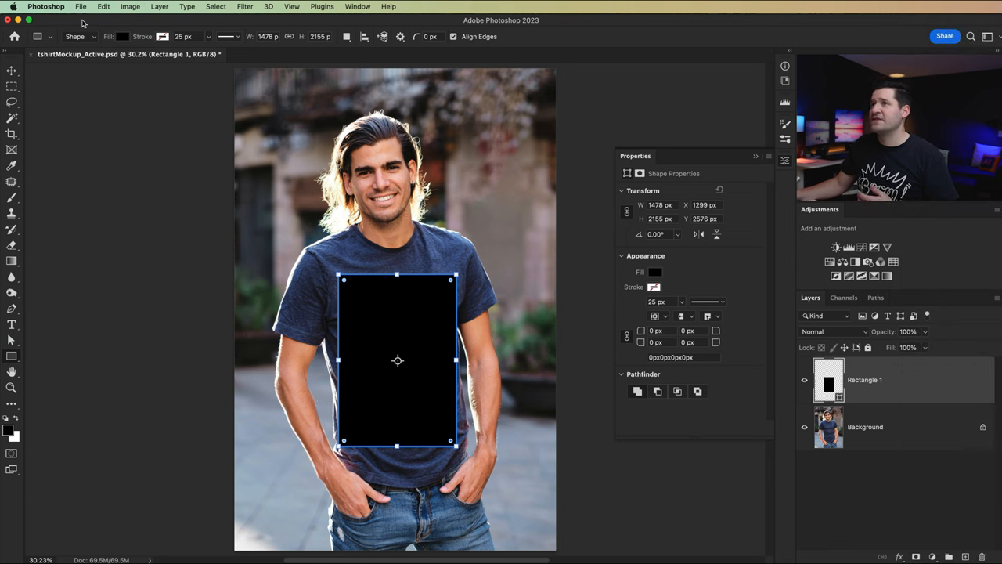
click(160, 7)
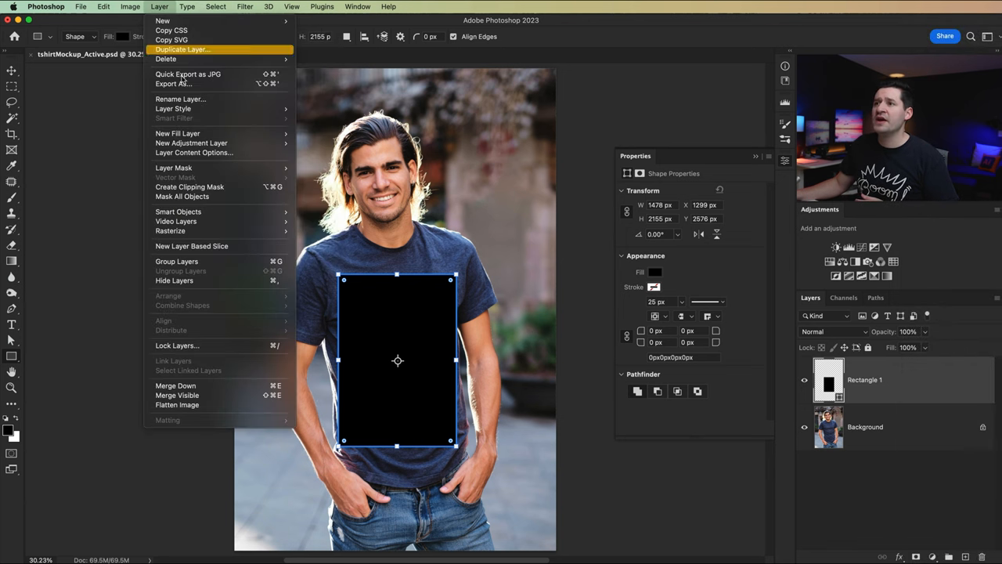
mouse_move(178, 211)
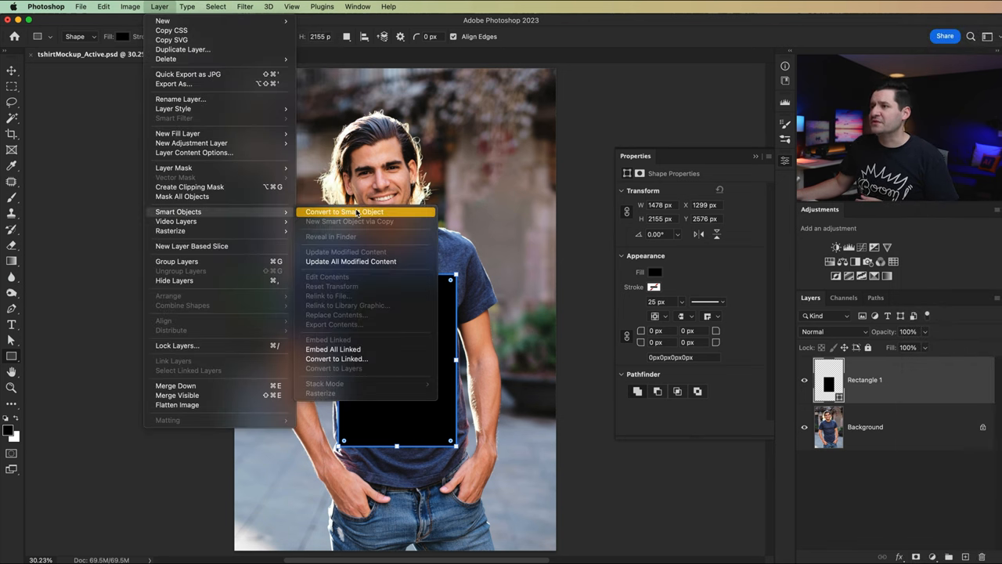
click(344, 212)
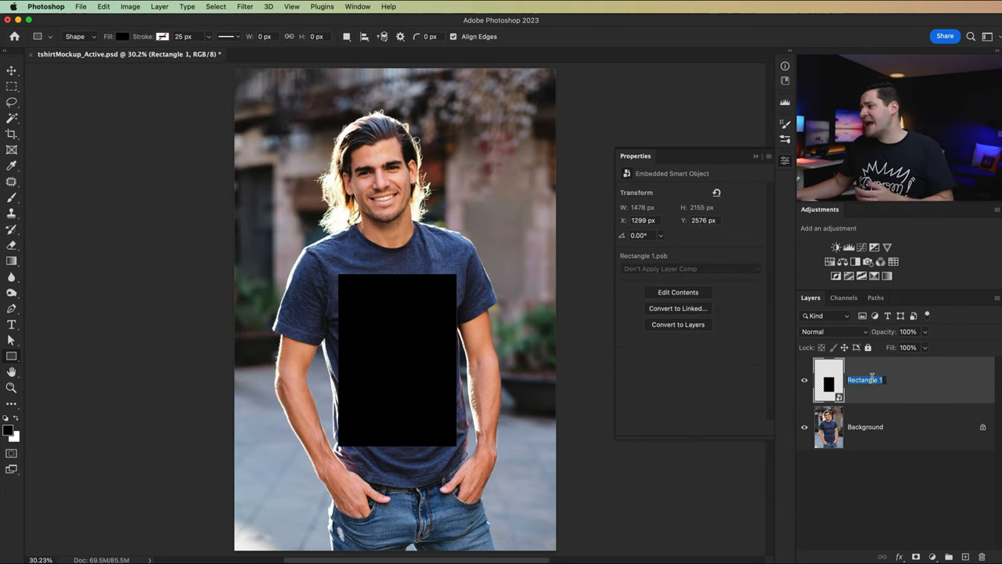
text(Artwork)
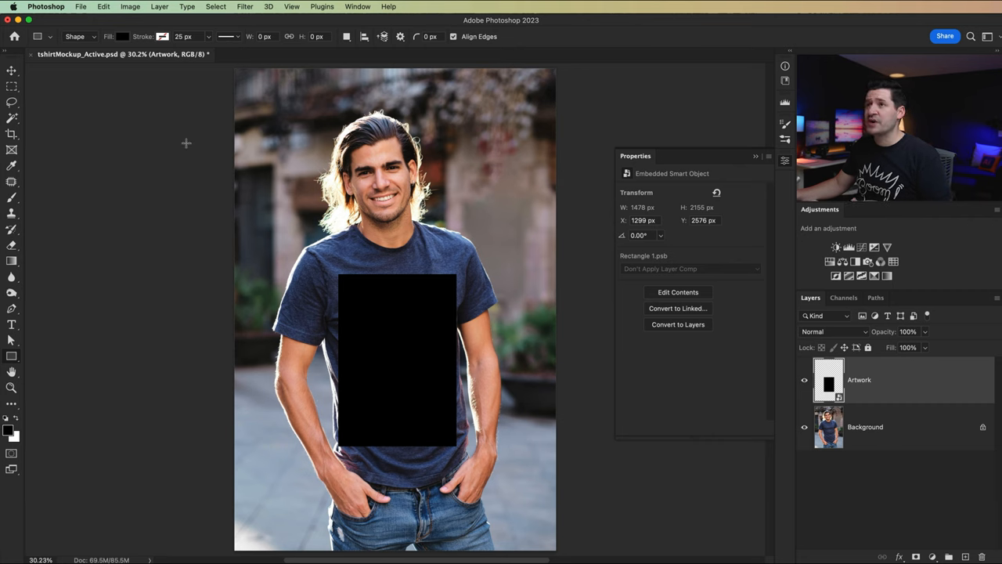
- Free Transform the Artwork placeholder: resize, tilt slightly and nudge it onto the chest
click(104, 6)
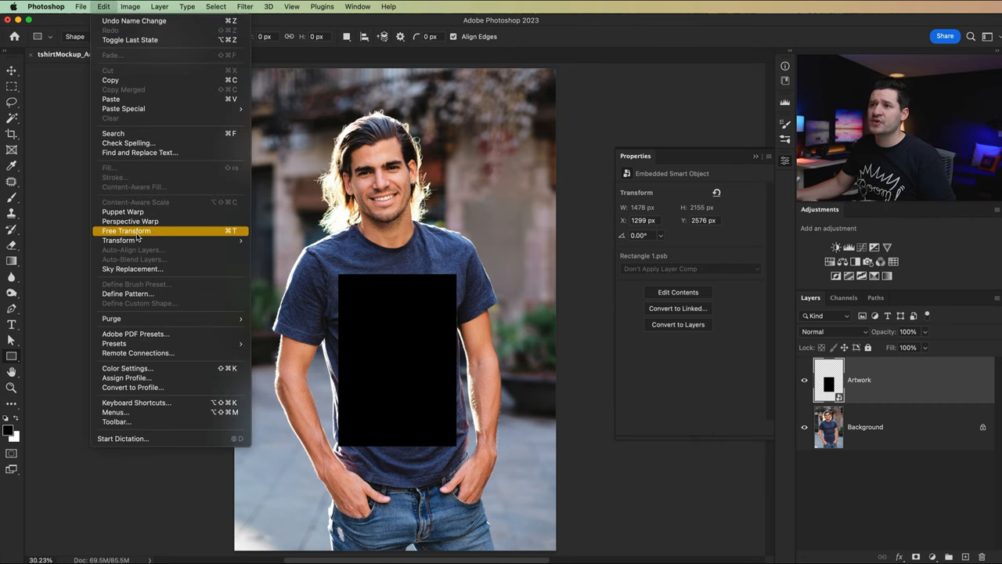
click(125, 230)
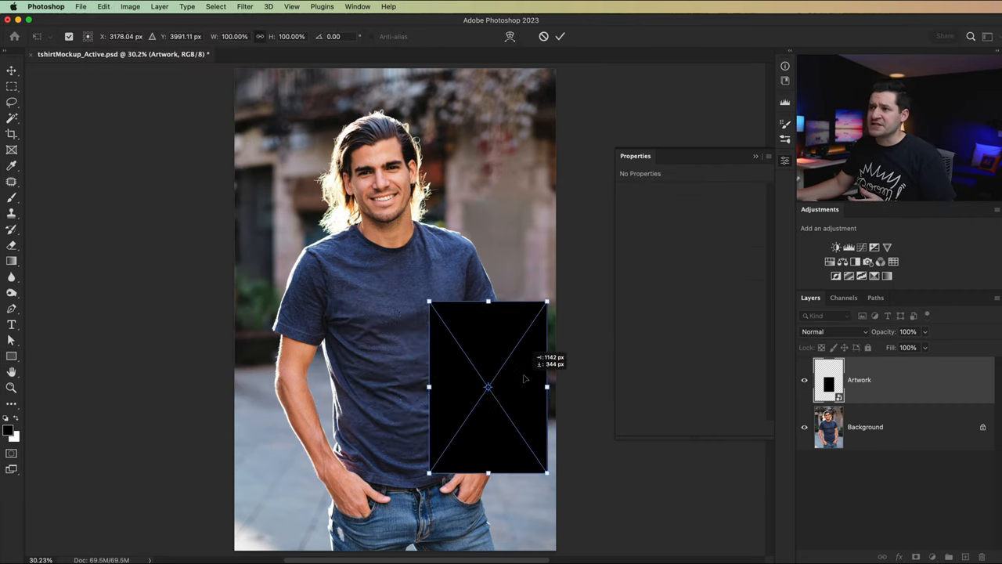
drag(489, 385, 401, 363)
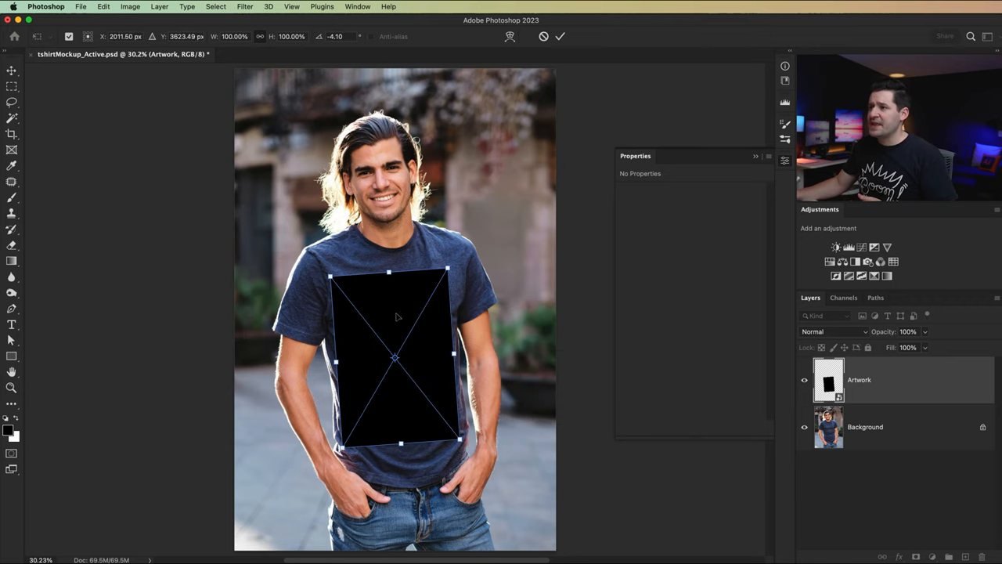
right_click(395, 316)
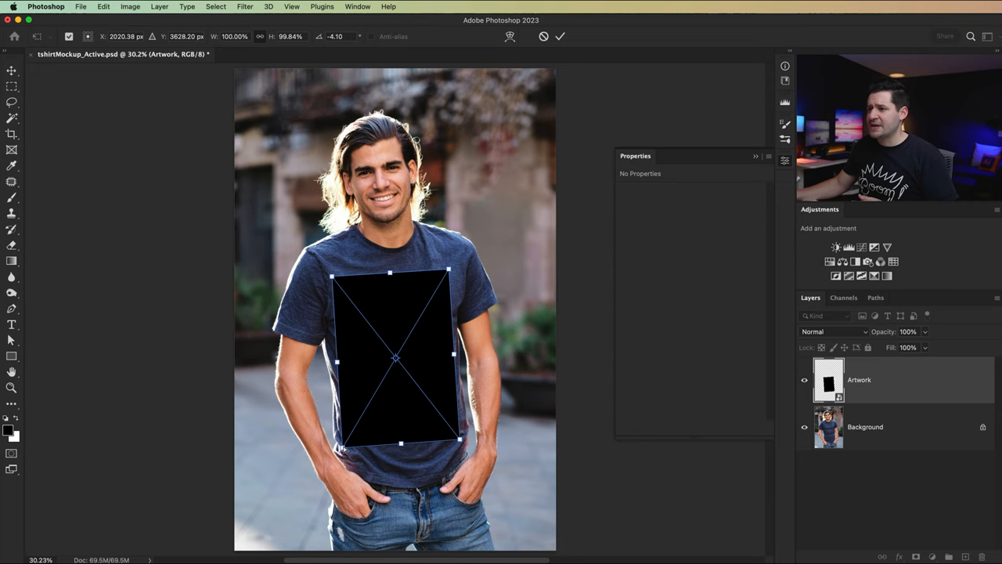
drag(451, 446, 461, 435)
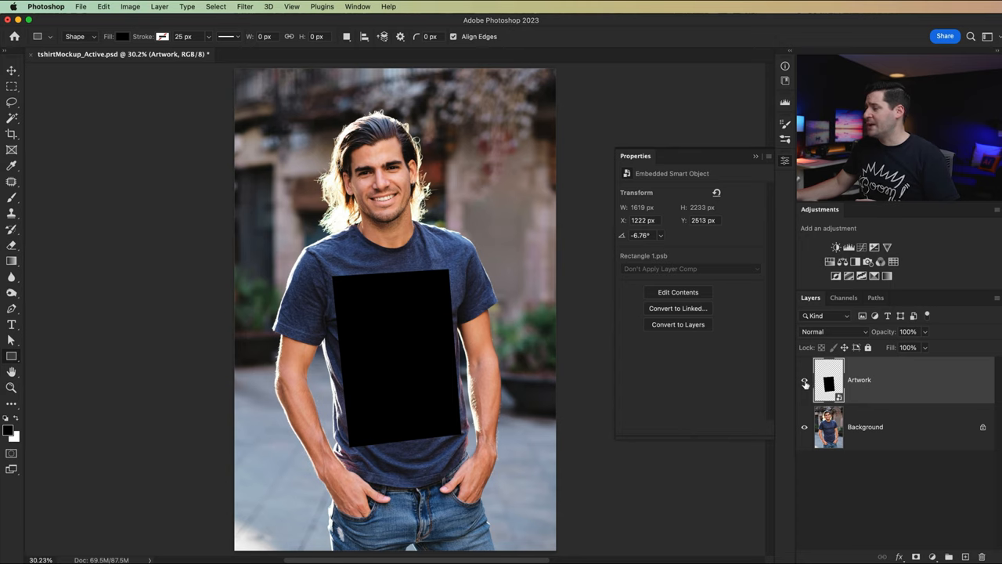
- Add a mask to Artwork, duplicate Background as 'displace' and desaturate it
click(803, 384)
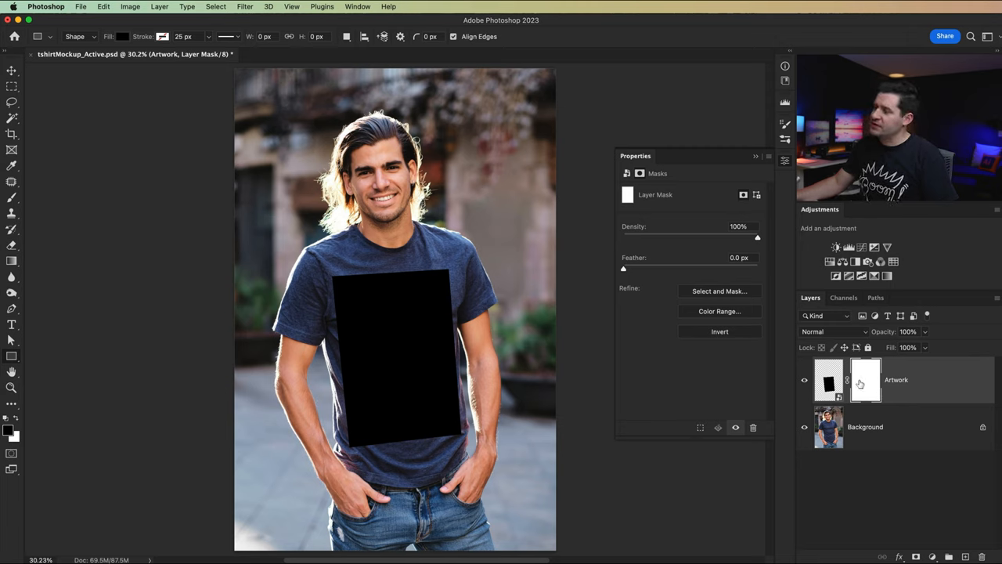
mouse_move(864, 380)
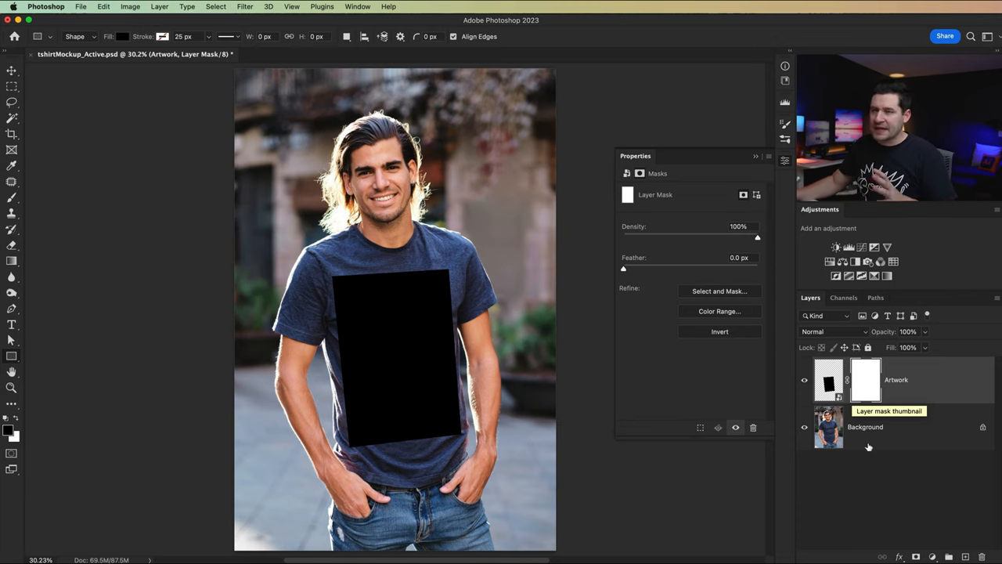
click(864, 426)
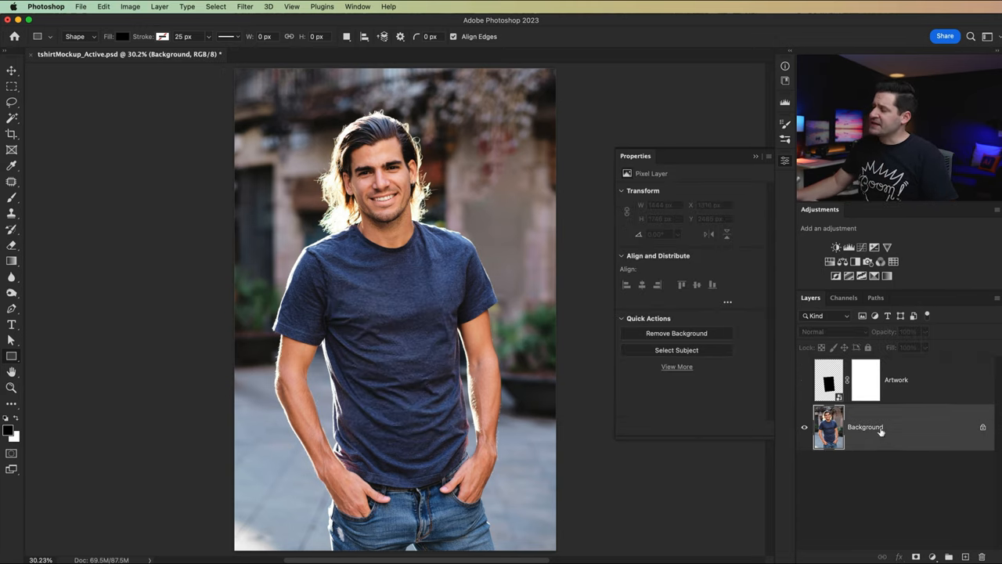
key(cmd+j)
text(displace)
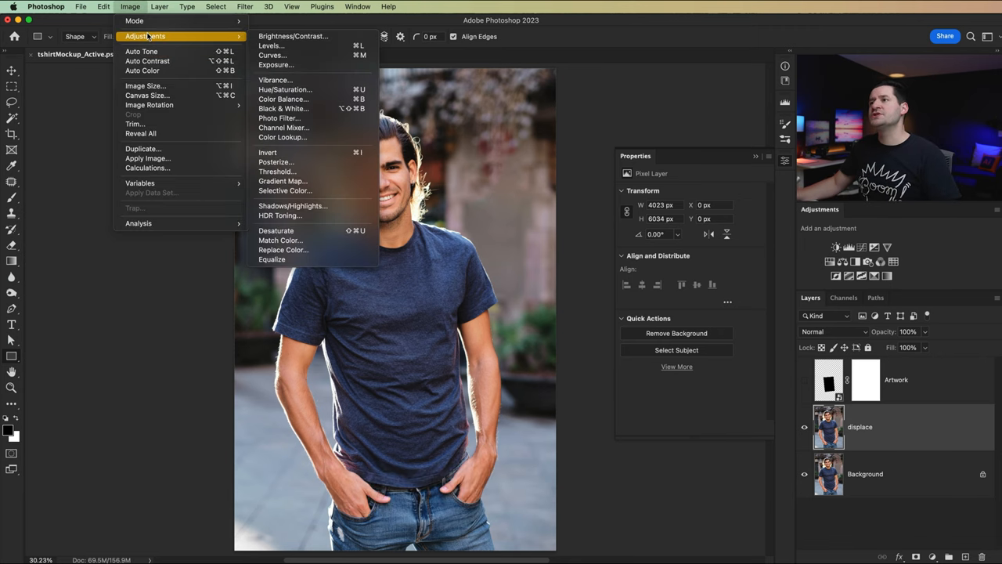
mouse_move(275, 230)
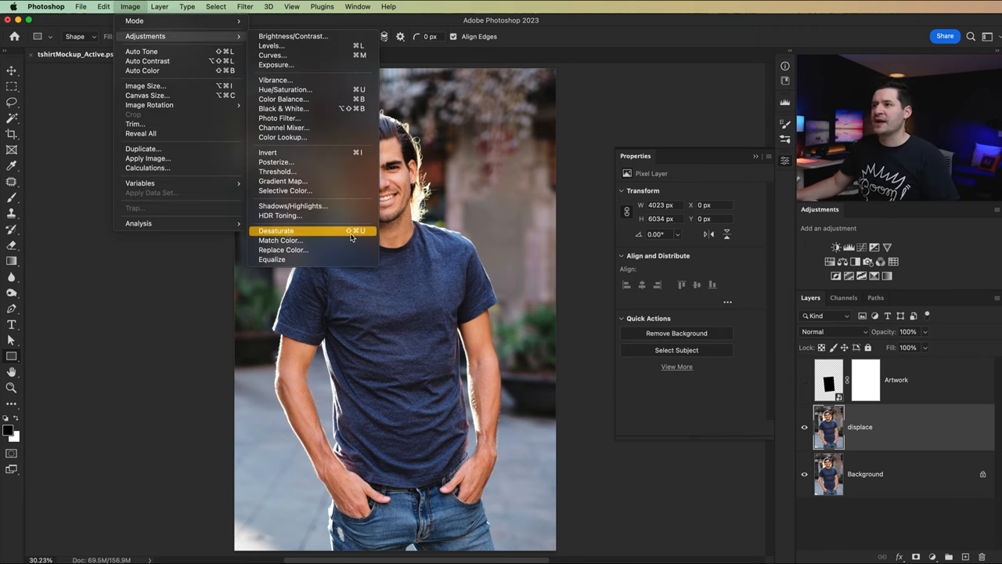
click(276, 230)
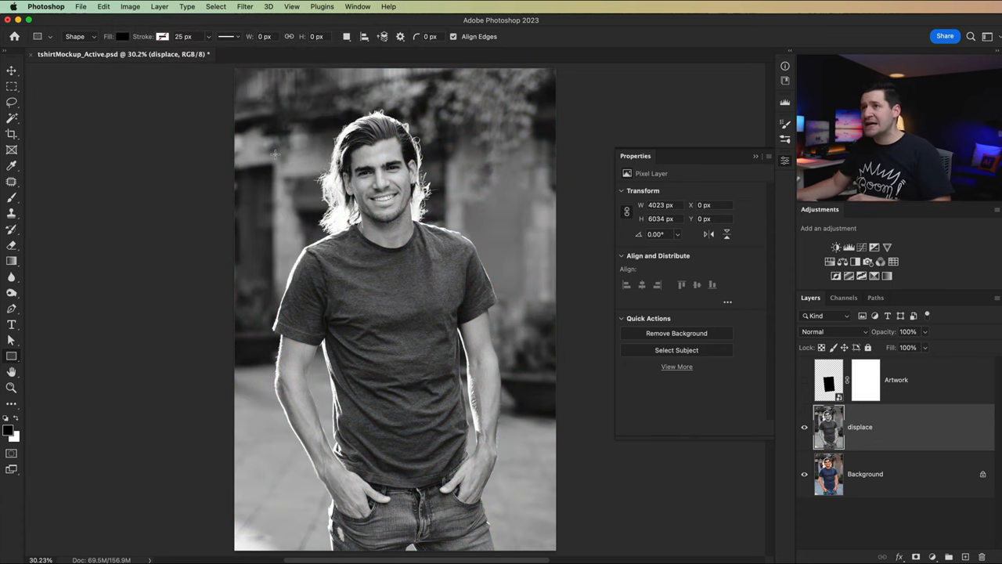
- Save the document as displaceNavyShirt.psd, accepting Maximize Compatibility
click(82, 6)
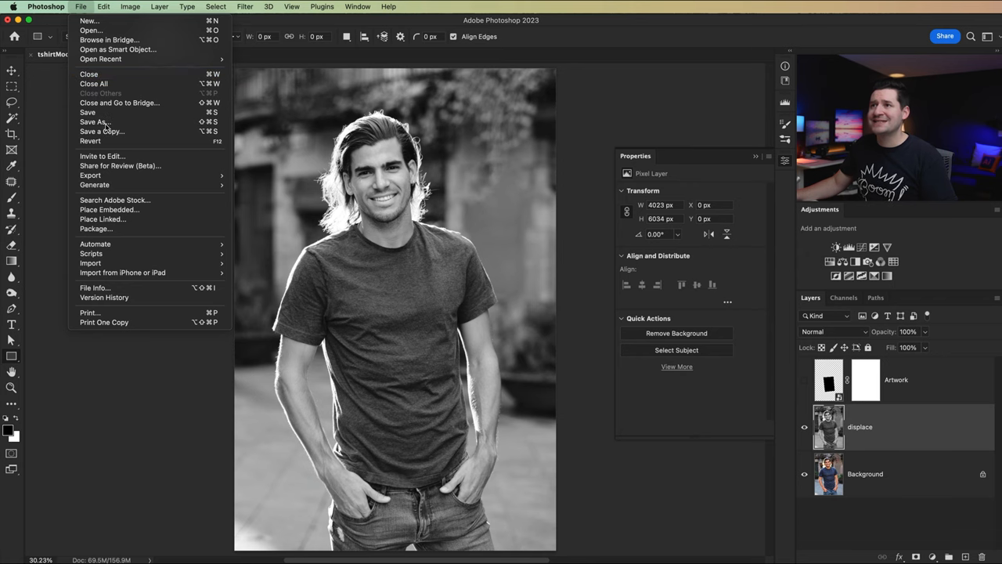
click(94, 122)
text(displaceNavyShirt.psd)
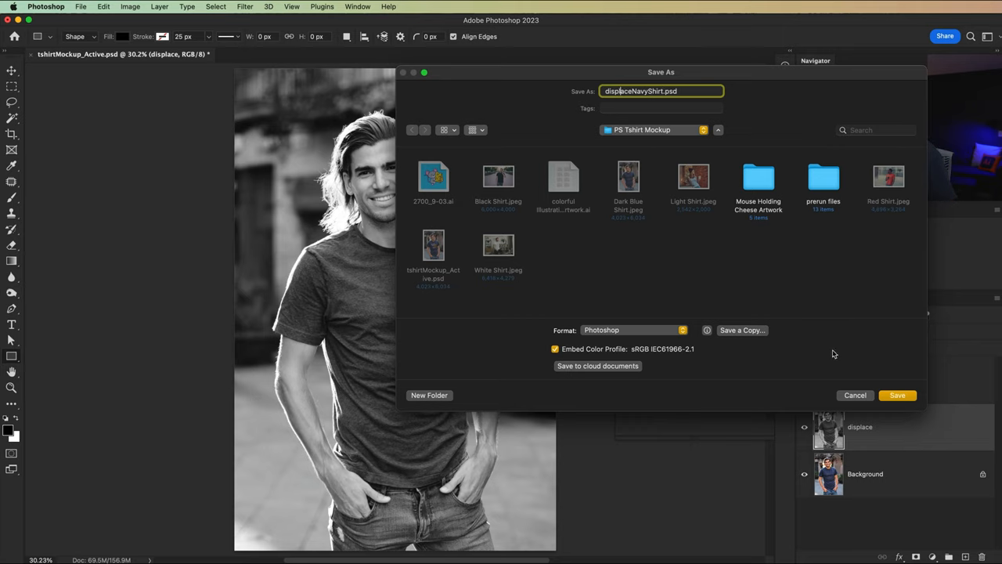
click(897, 395)
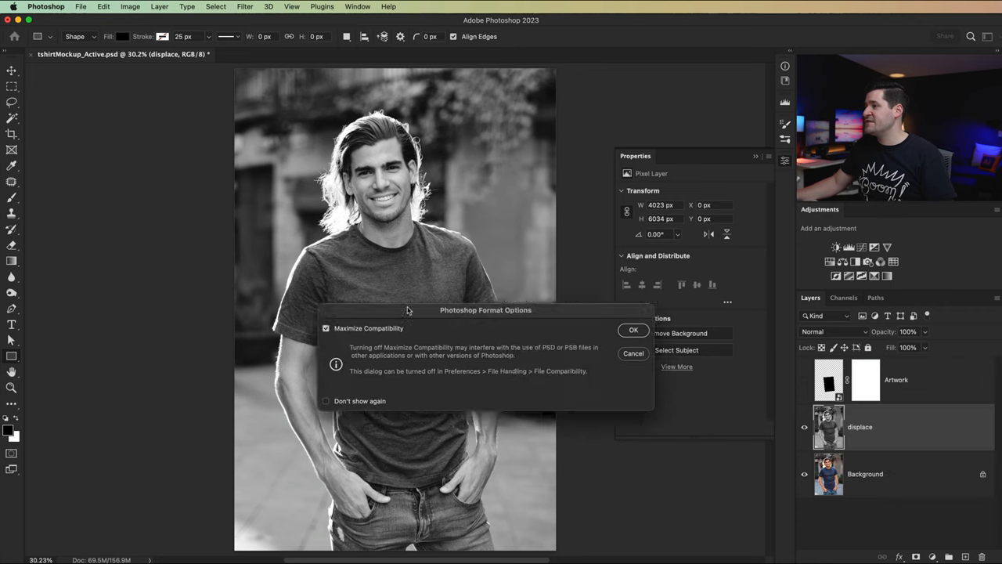
click(632, 328)
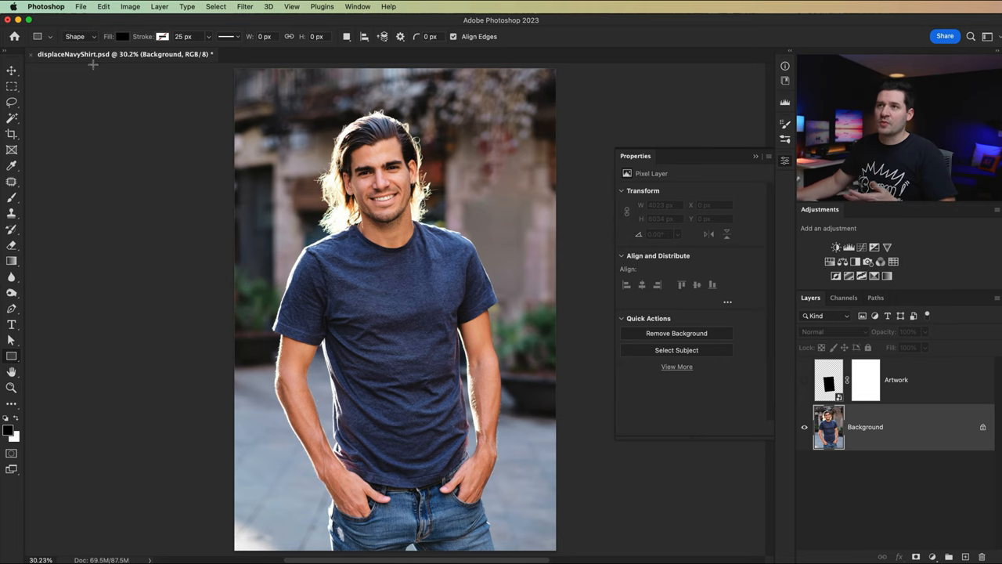
mouse_move(687, 327)
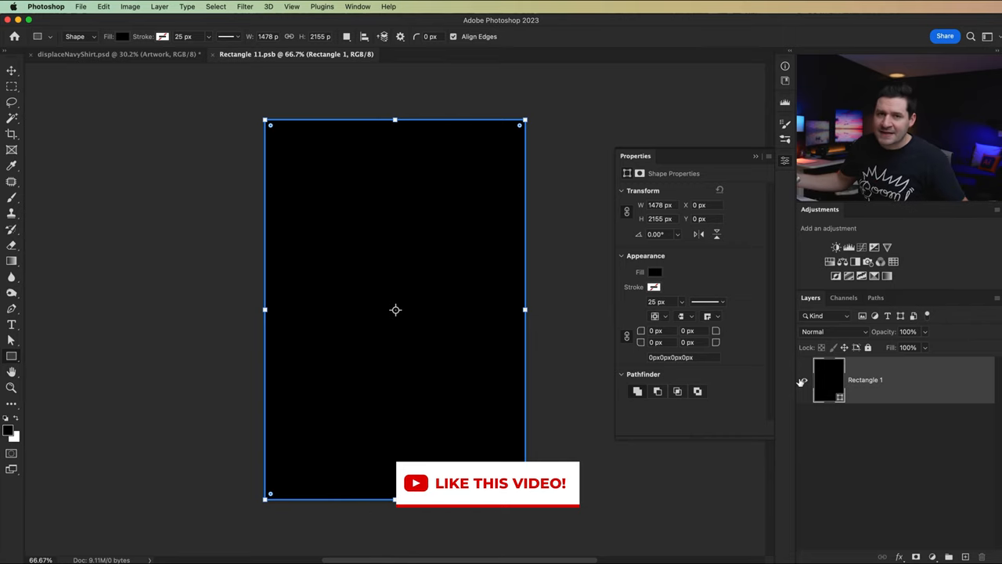
mouse_move(801, 382)
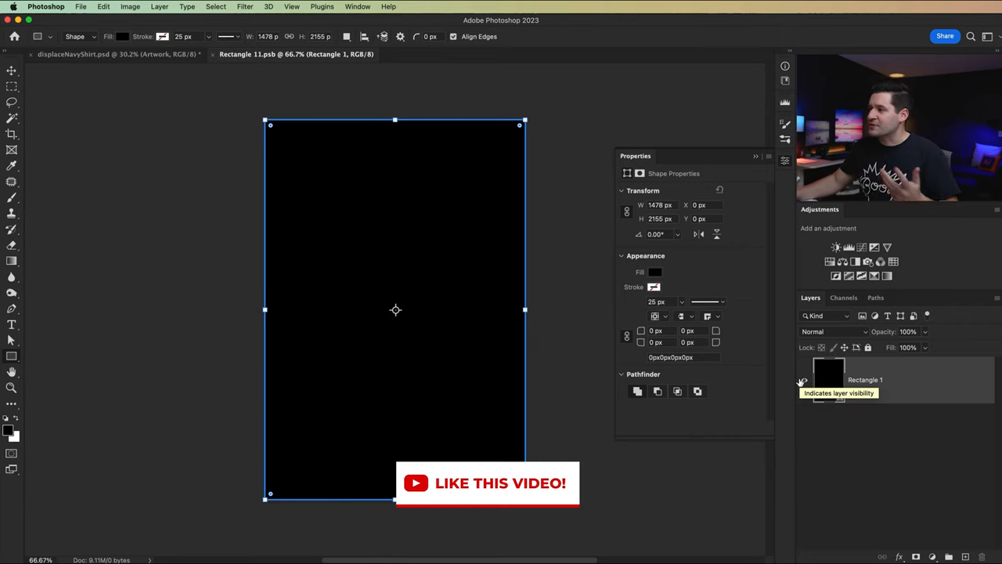
- Hide Rectangle 1 in the Artwork file, copy the illustration from Illustrator and paste it
click(802, 380)
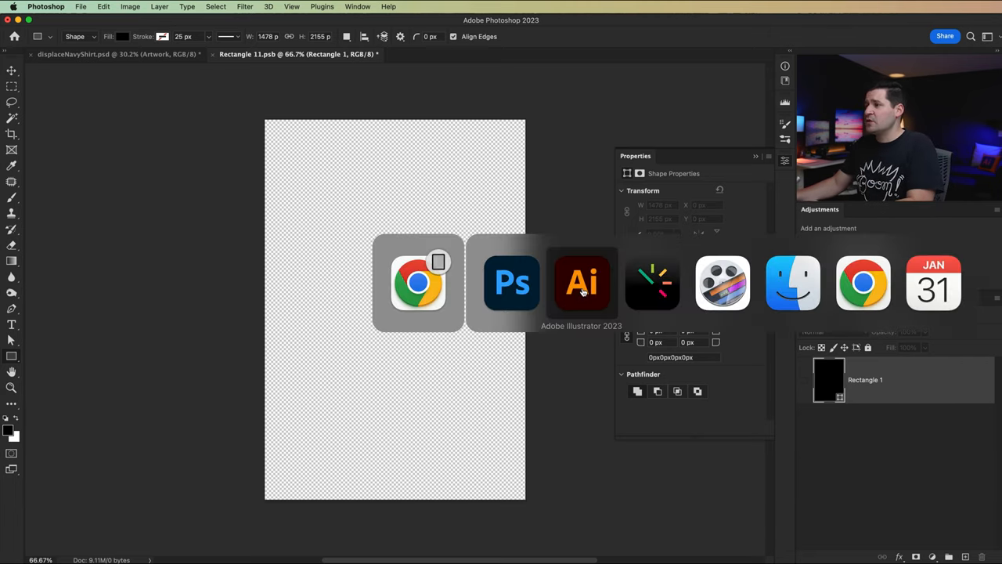
click(581, 281)
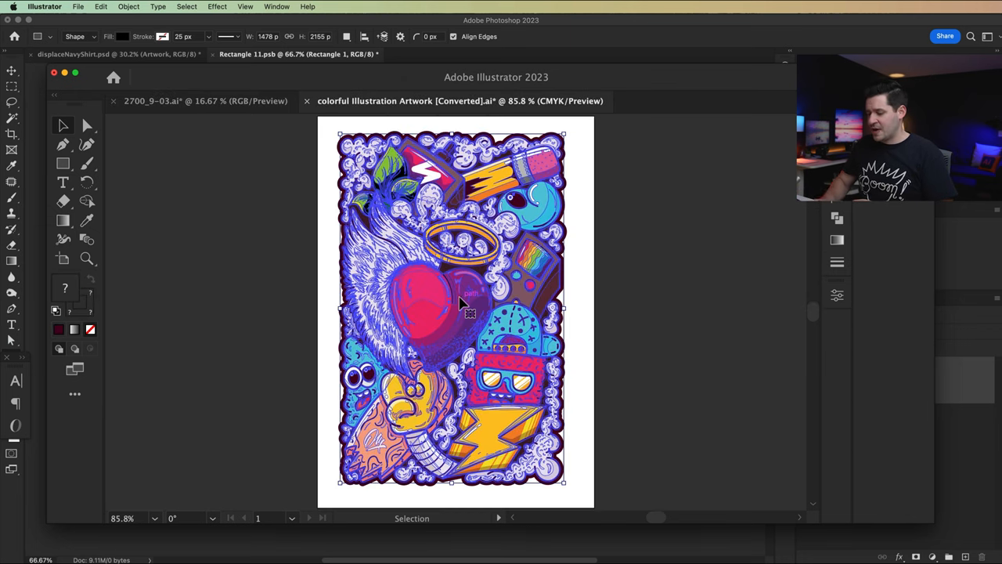
key(cmd+c)
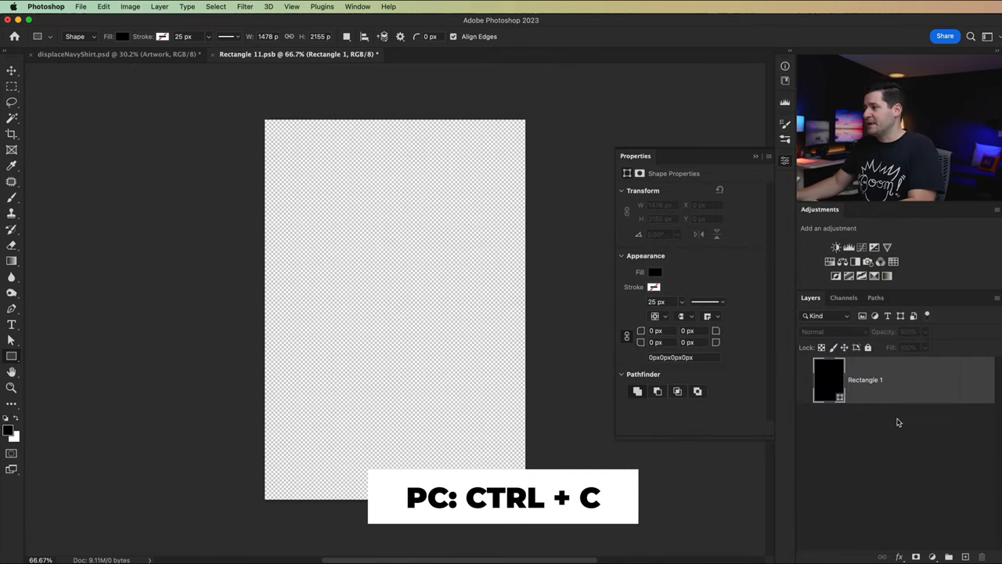
key(cmd+v)
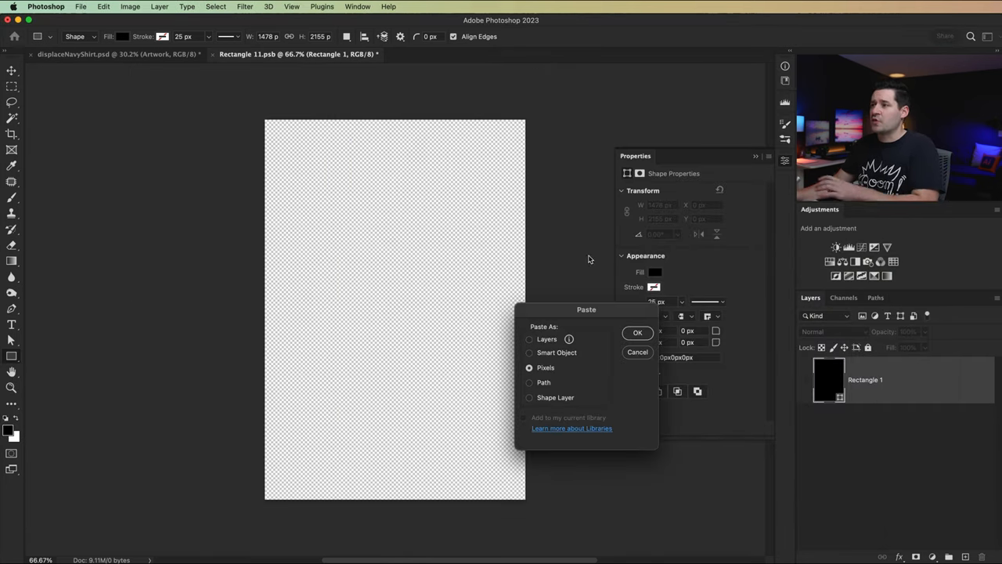
- Paste the illustration as pixels and commit its placement in the smart object
drag(586, 310, 382, 247)
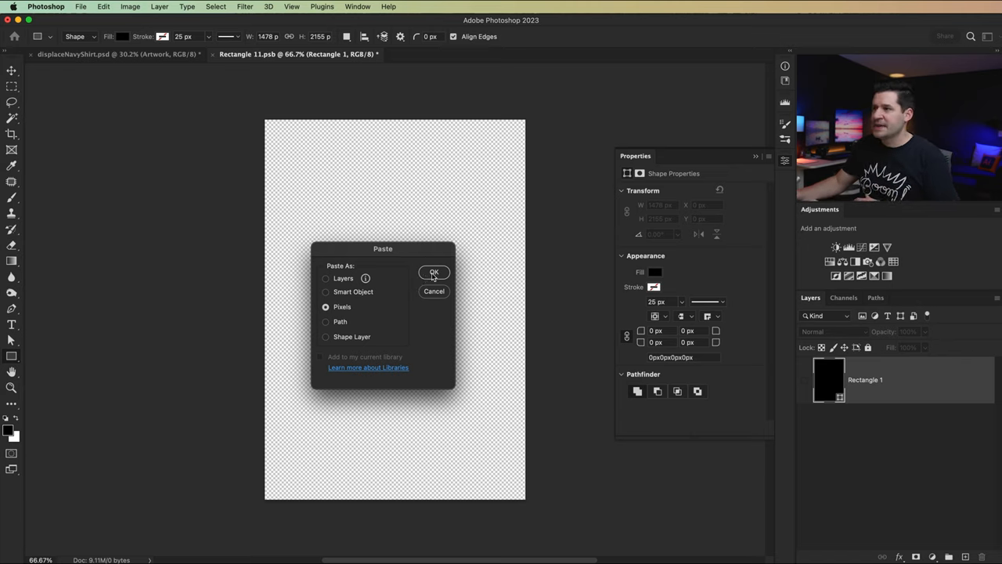
click(433, 272)
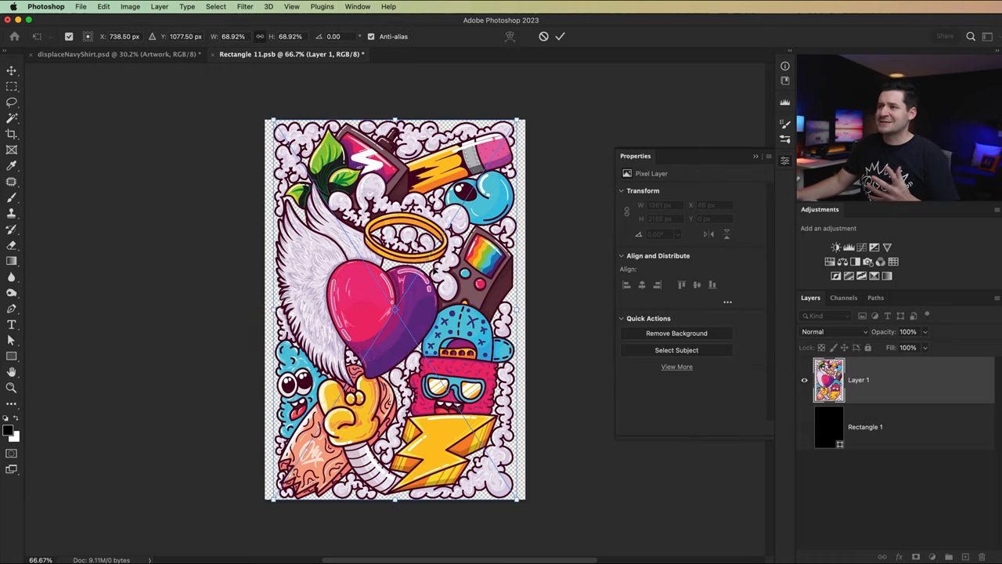
click(560, 37)
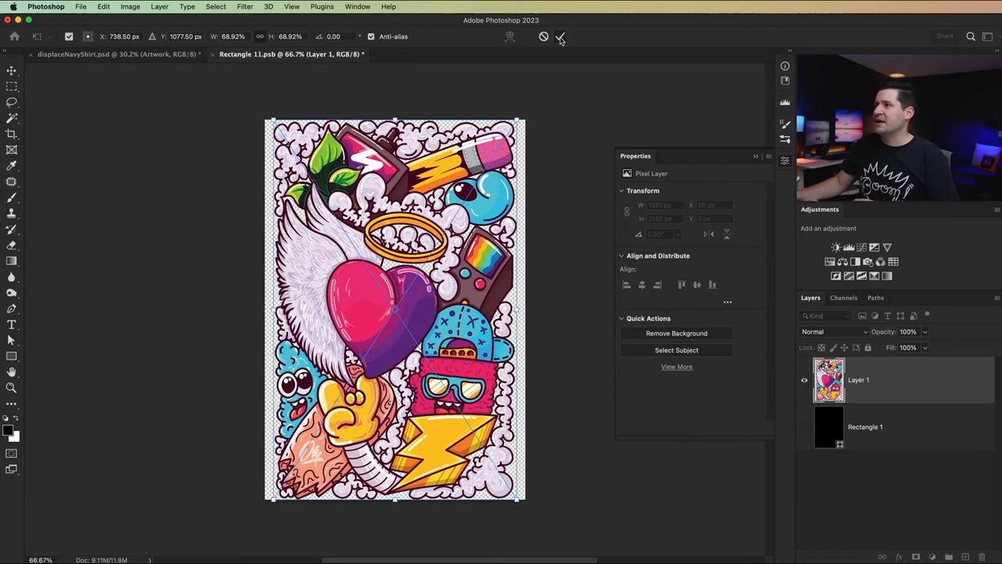
click(560, 38)
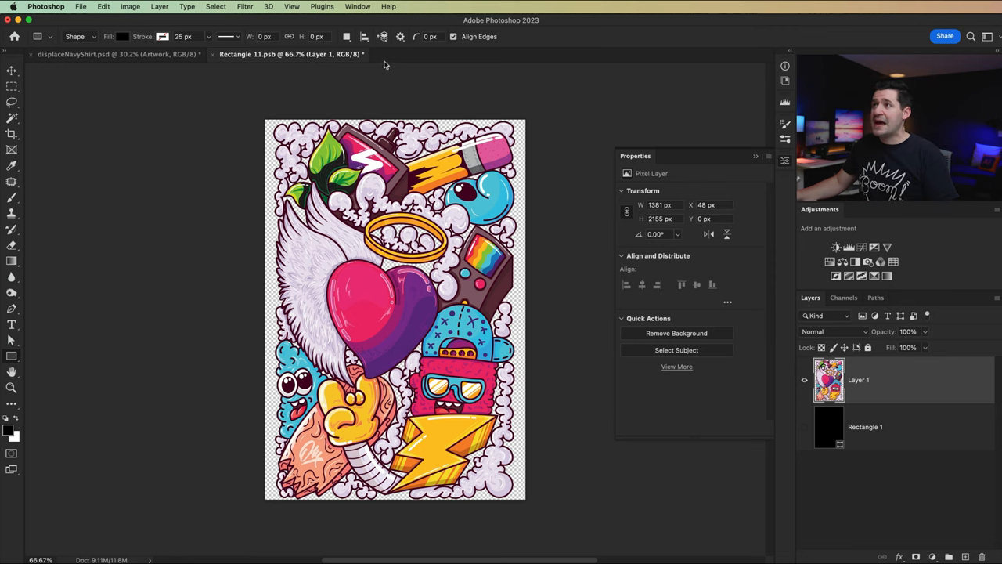
mouse_move(364, 53)
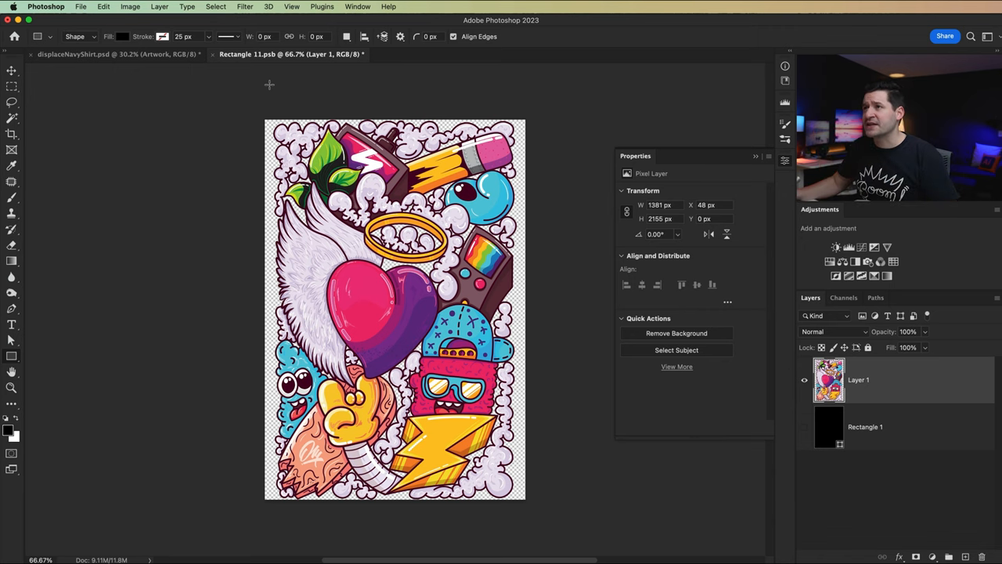
mouse_move(107, 66)
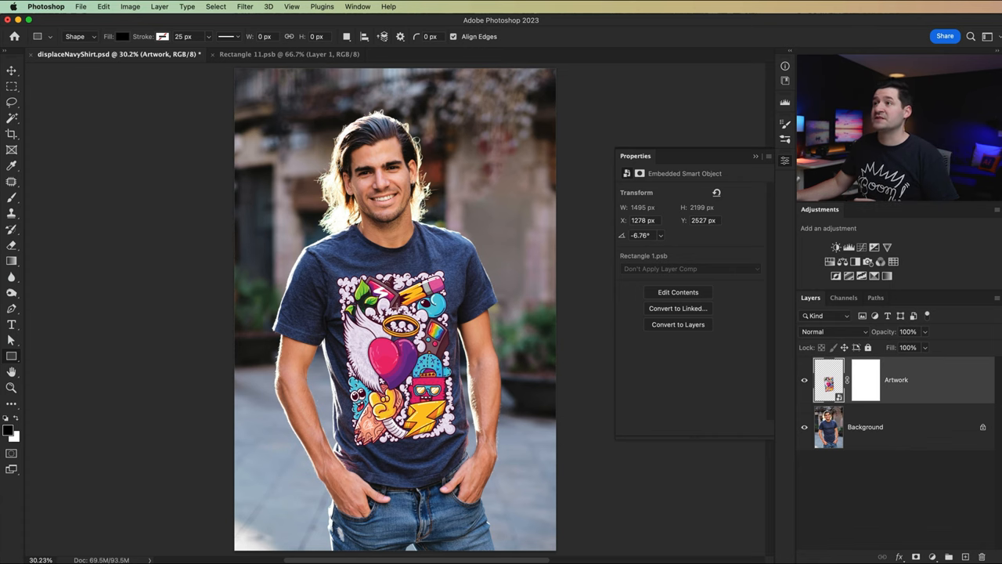
- Scale the pasted illustration down to about 80% with Free Transform
click(288, 53)
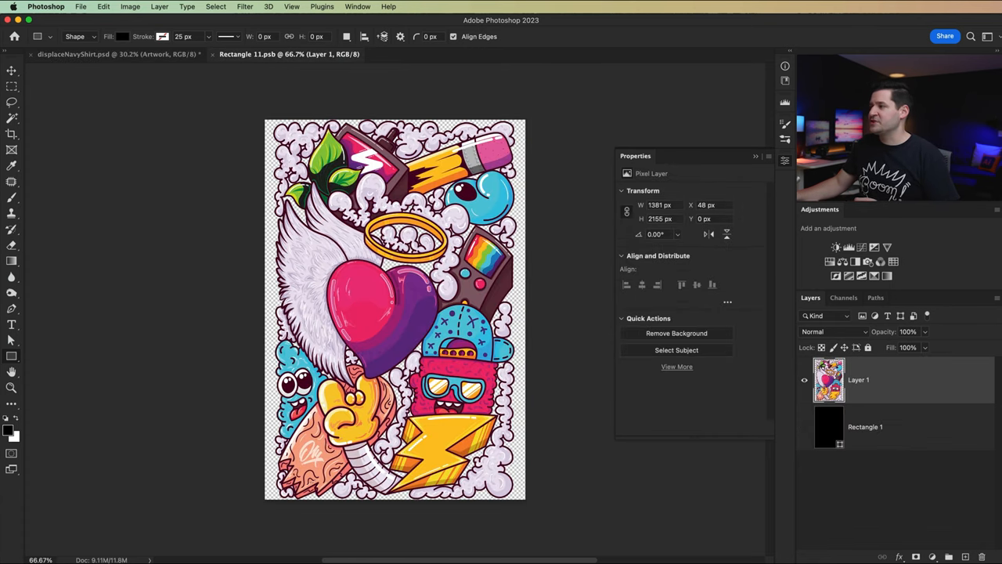
key(cmd+t)
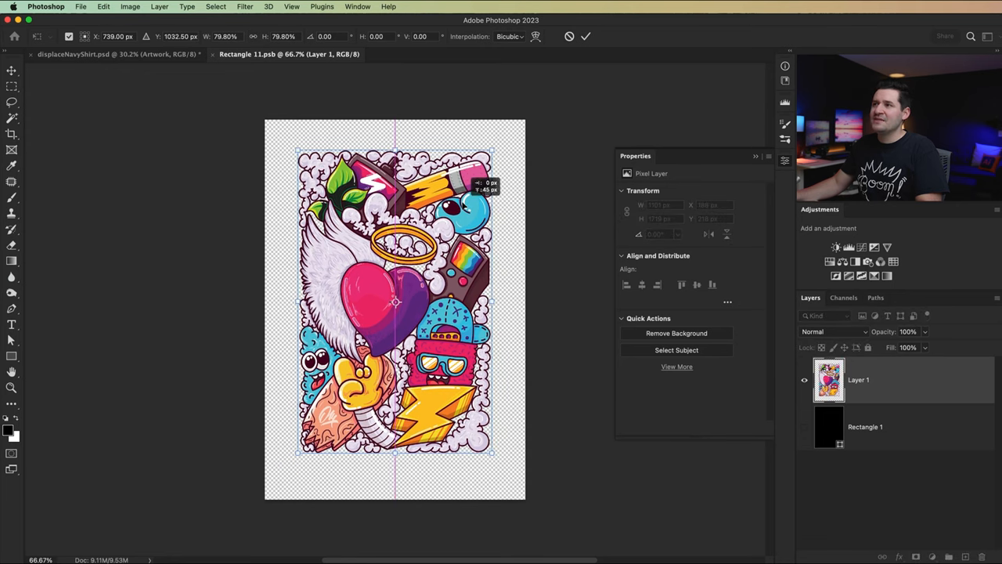
drag(395, 313, 395, 301)
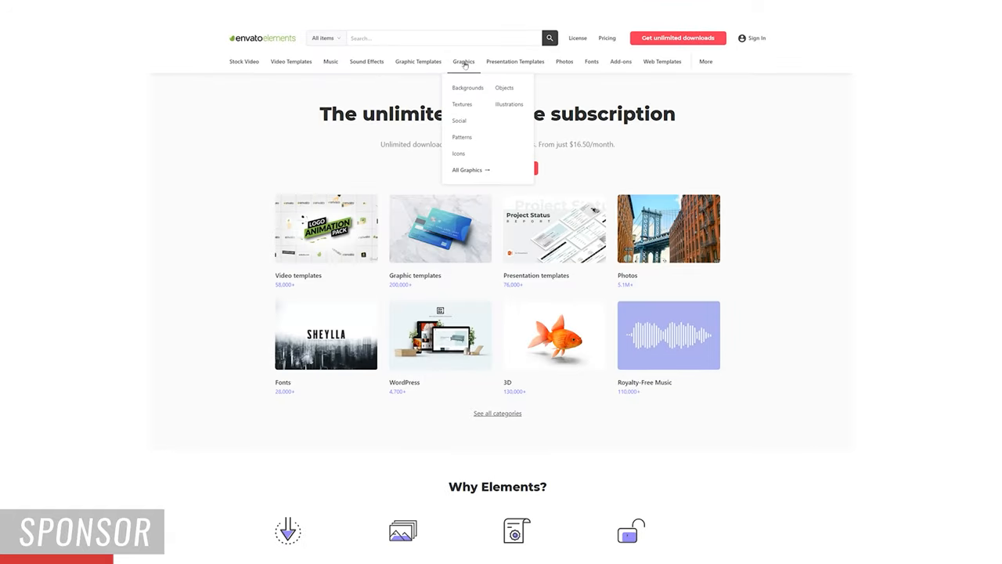
mouse_move(460, 122)
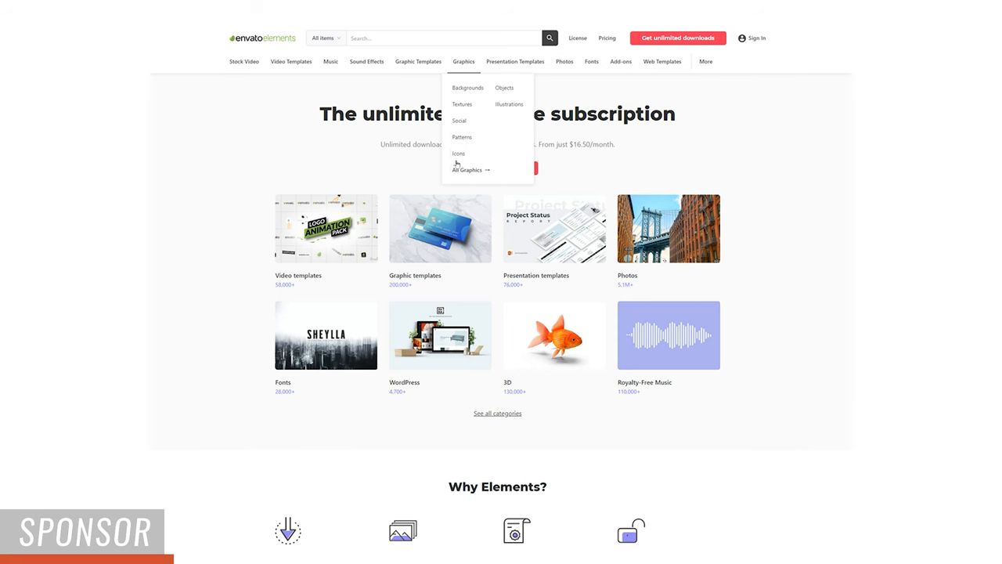
- Browse the Envato Elements icon packs and textures categories
click(457, 154)
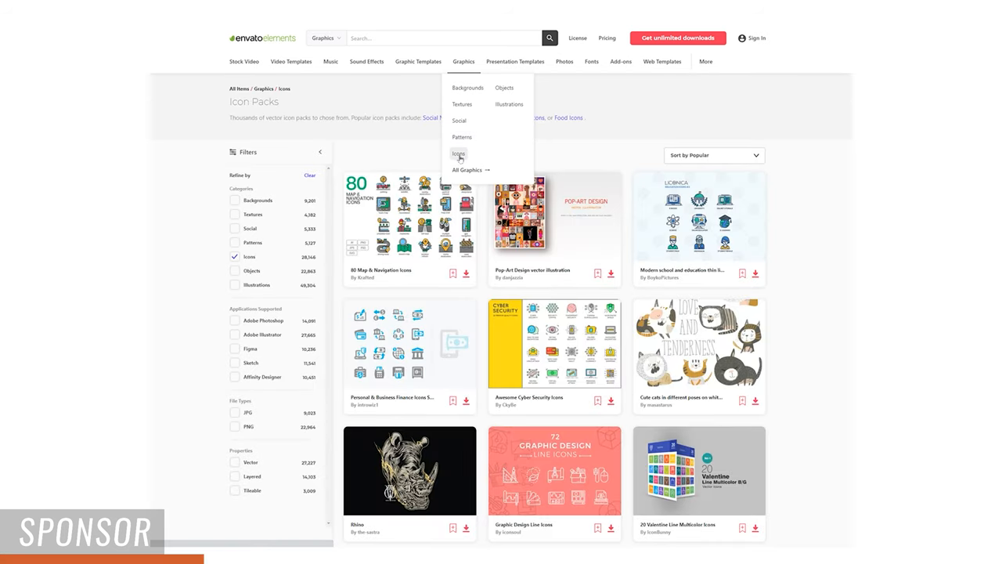
scroll(down, 3)
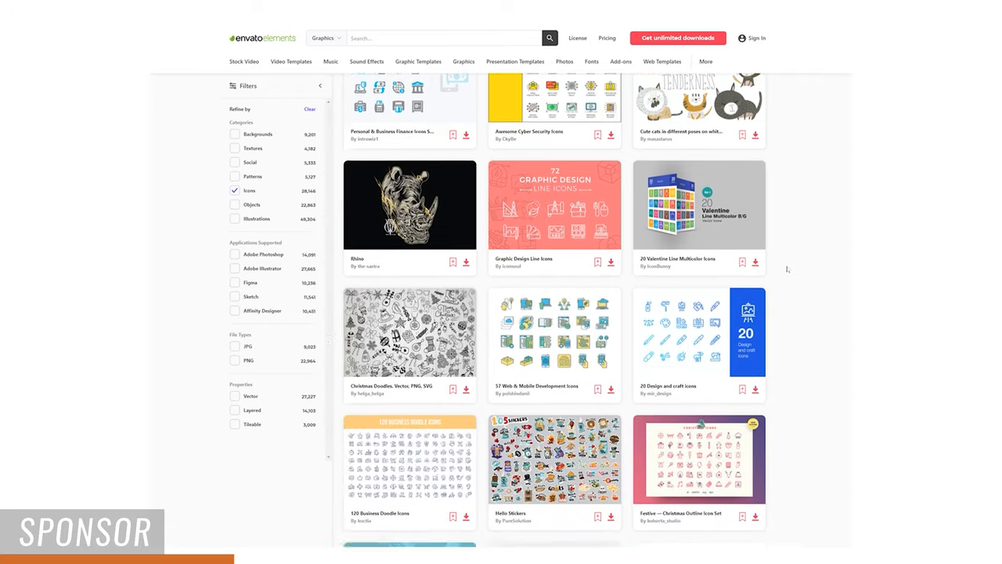
scroll(down, 3)
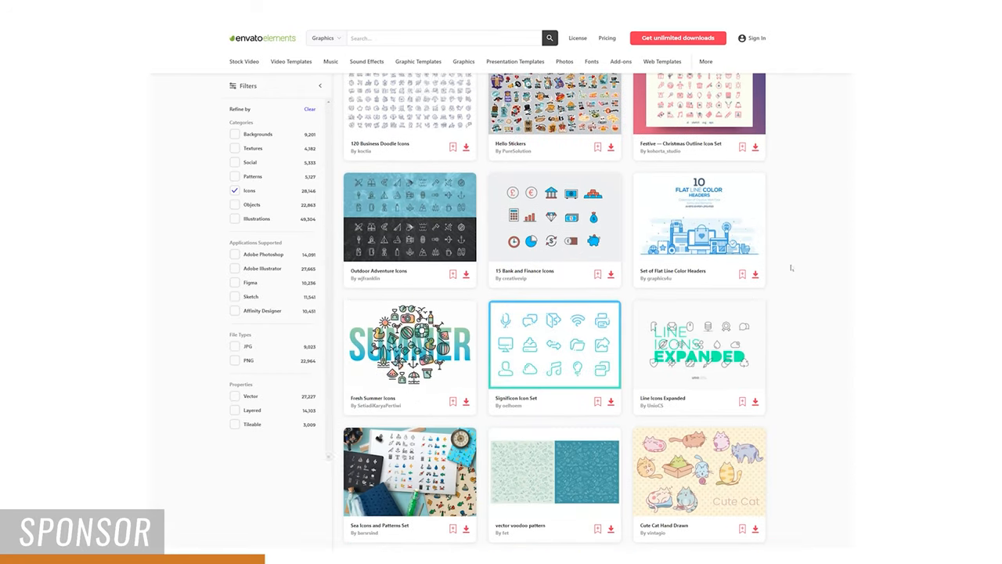
scroll(down, 3)
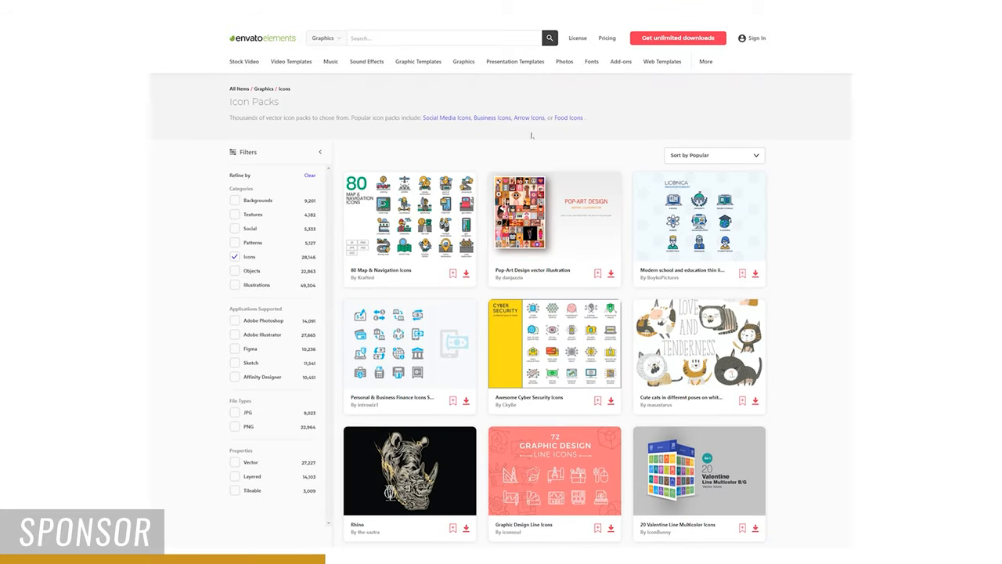
click(463, 61)
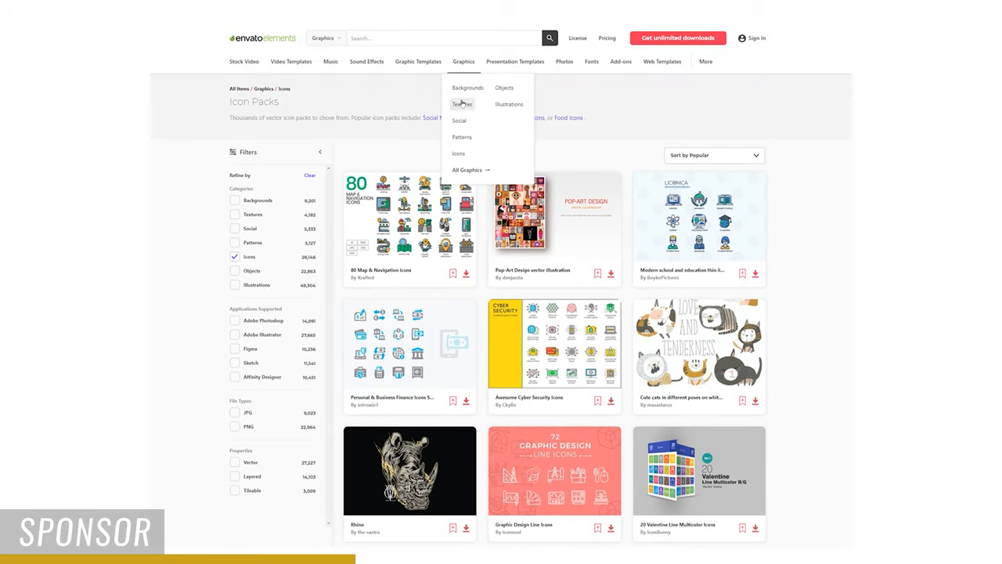
mouse_move(458, 116)
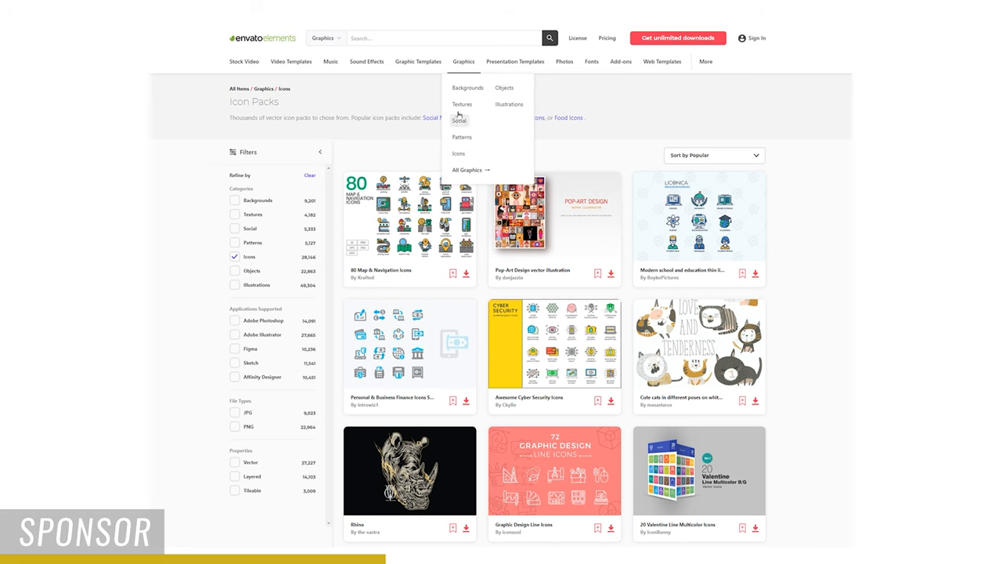
click(462, 103)
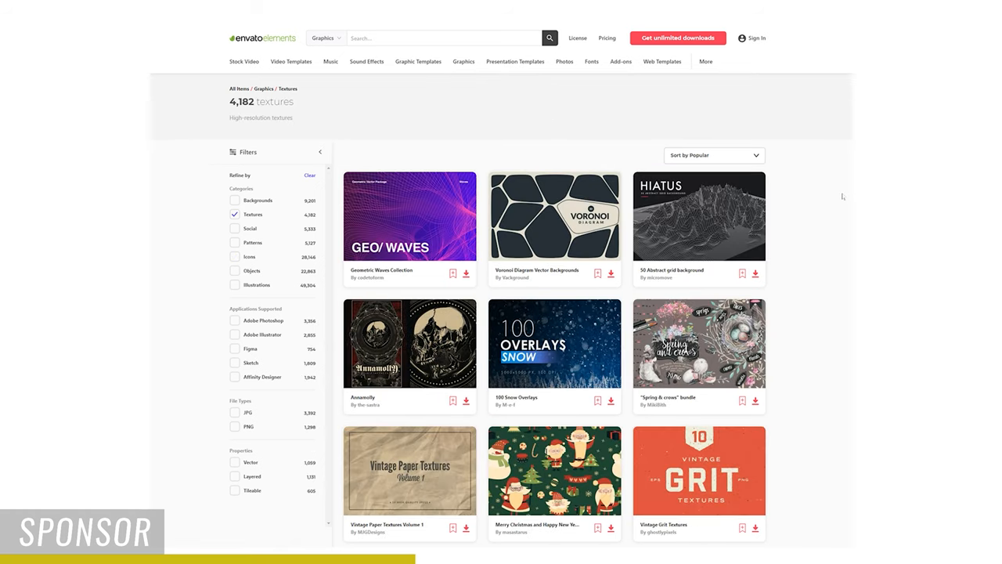
scroll(down, 3)
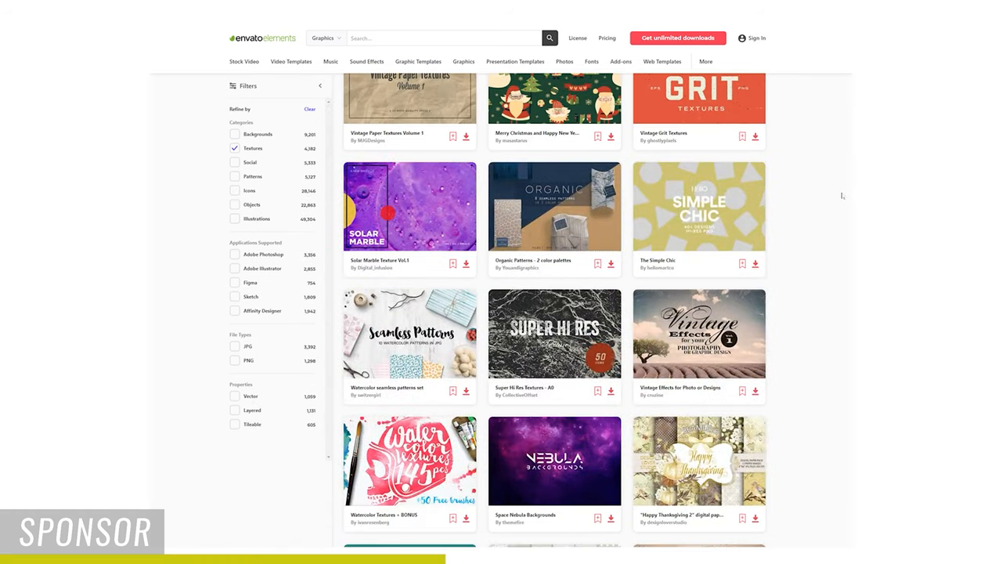
scroll(down, 3)
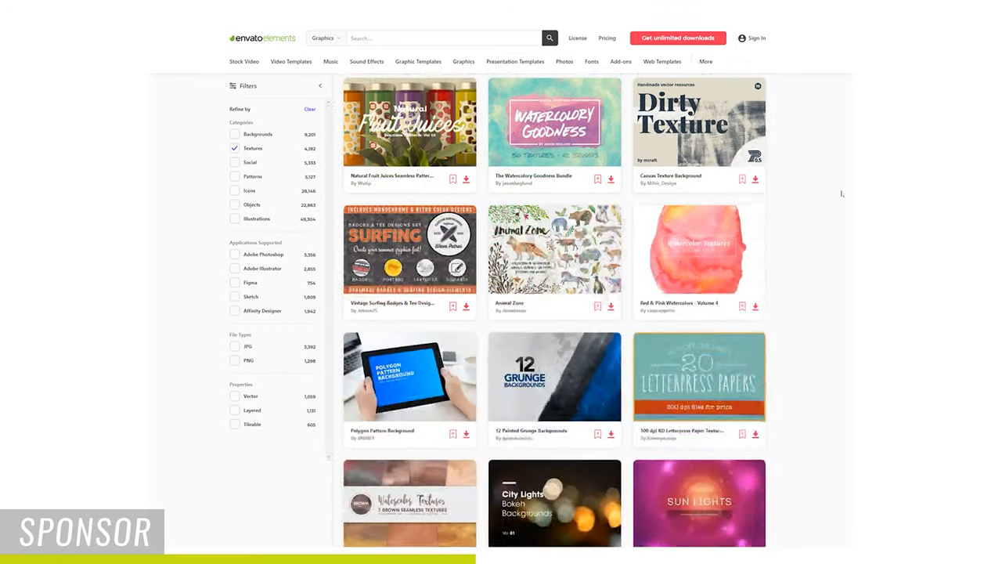
scroll(down, 3)
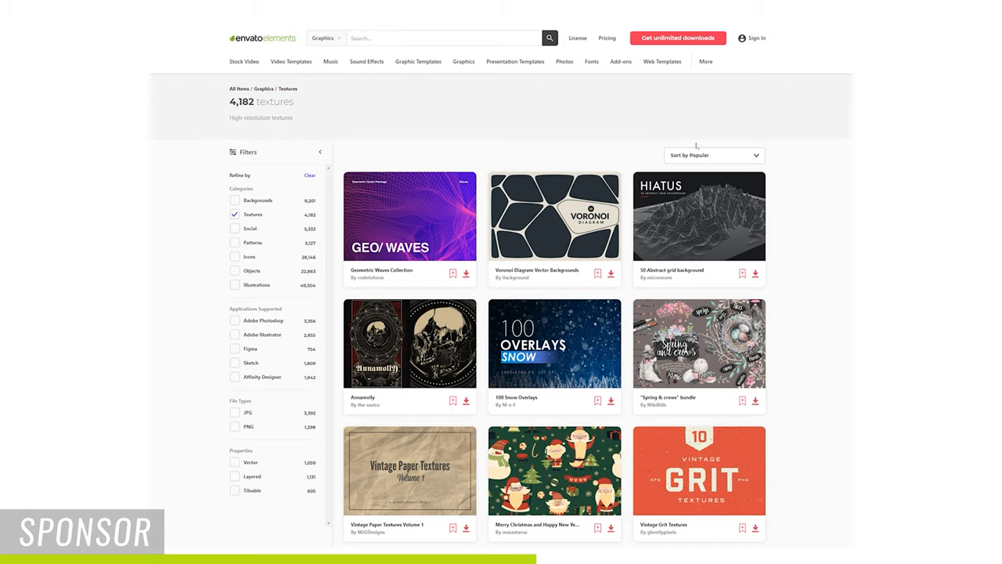
- Browse the presentation templates and fonts categories, scrolling through results
click(514, 61)
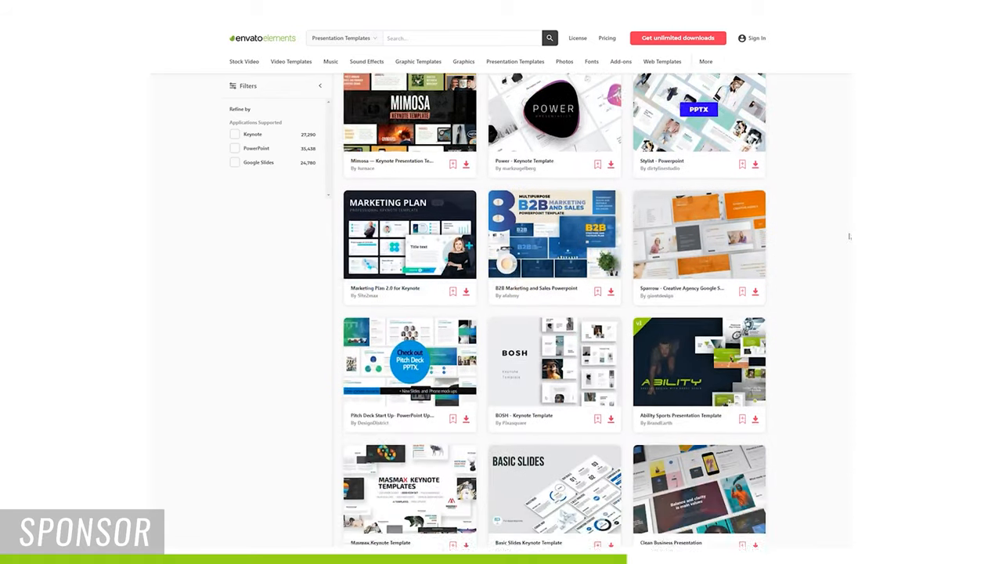
scroll(down, 3)
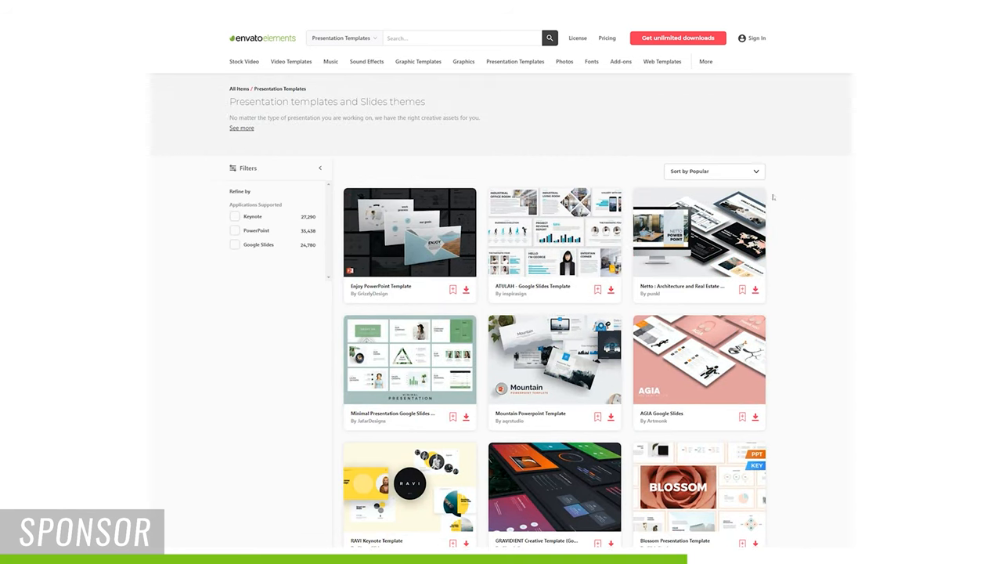
click(592, 61)
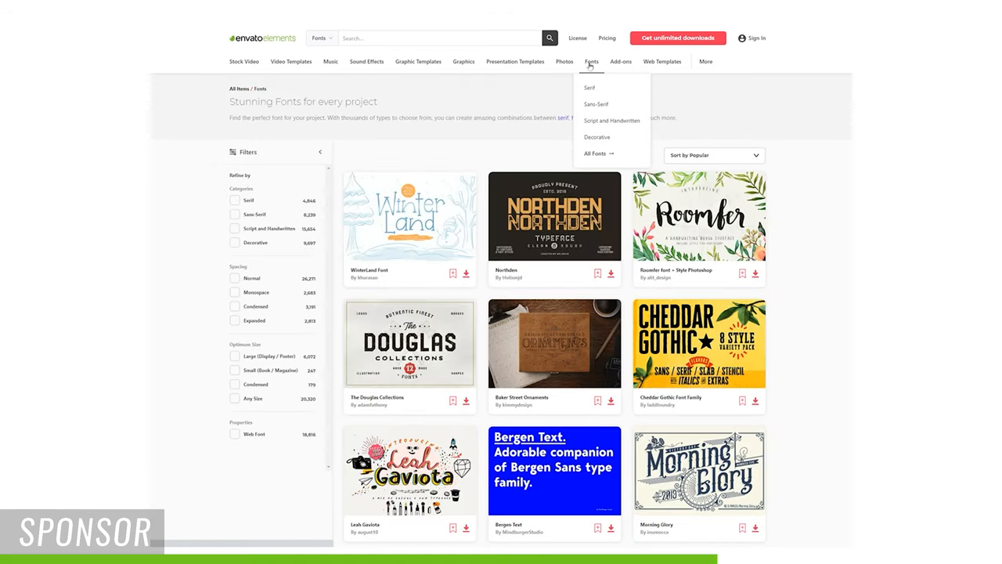
scroll(down, 3)
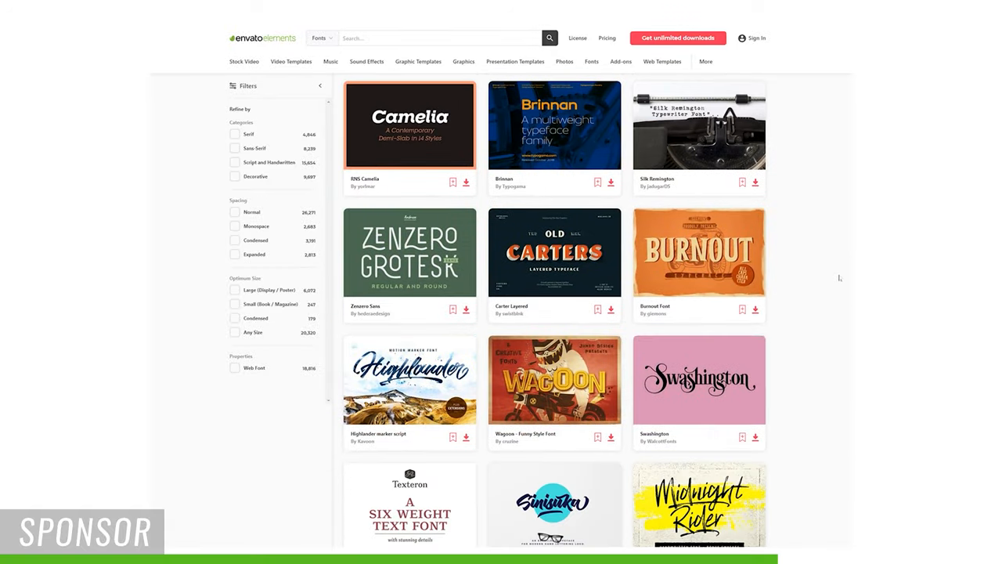
scroll(down, 3)
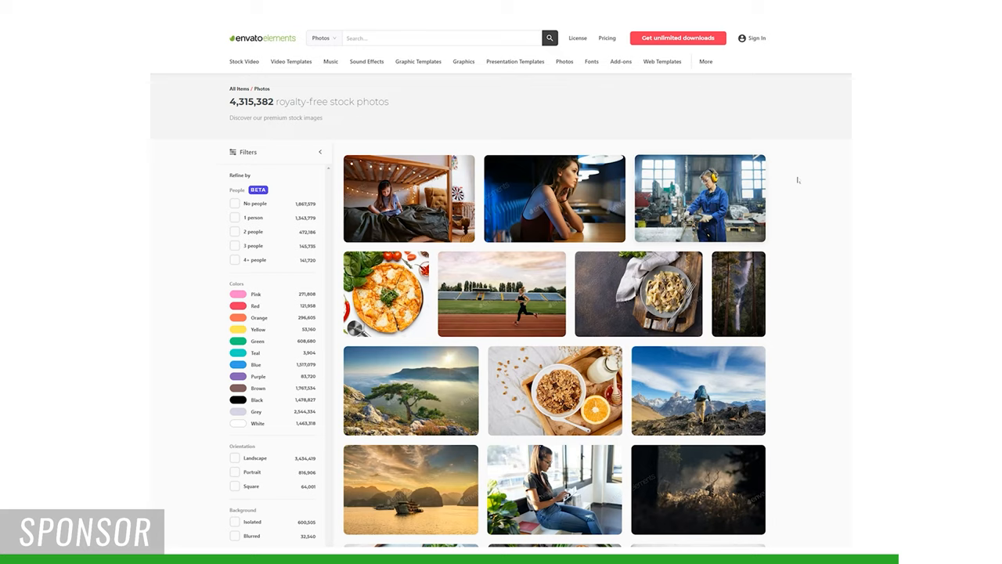
scroll(down, 3)
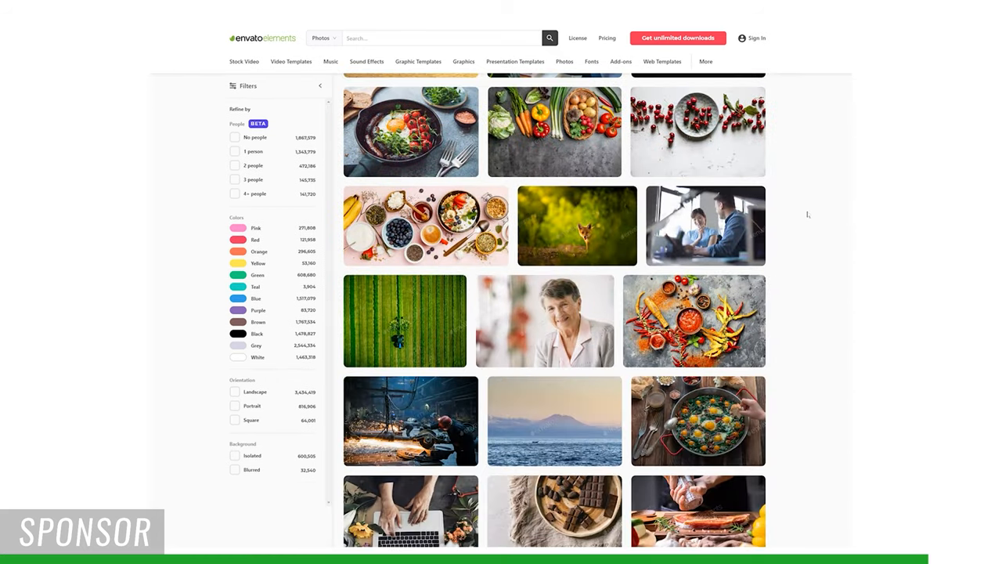
scroll(down, 3)
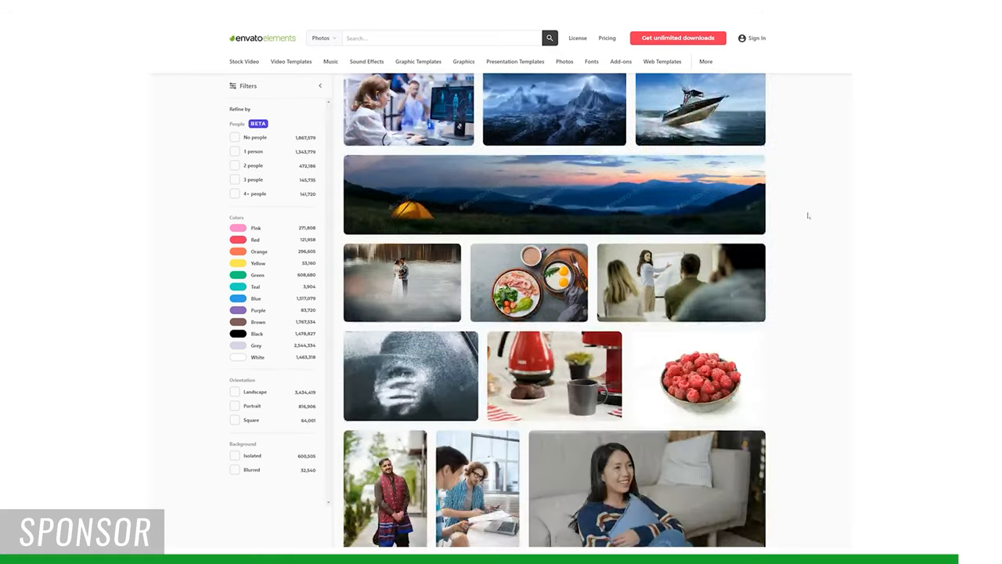
scroll(down, 3)
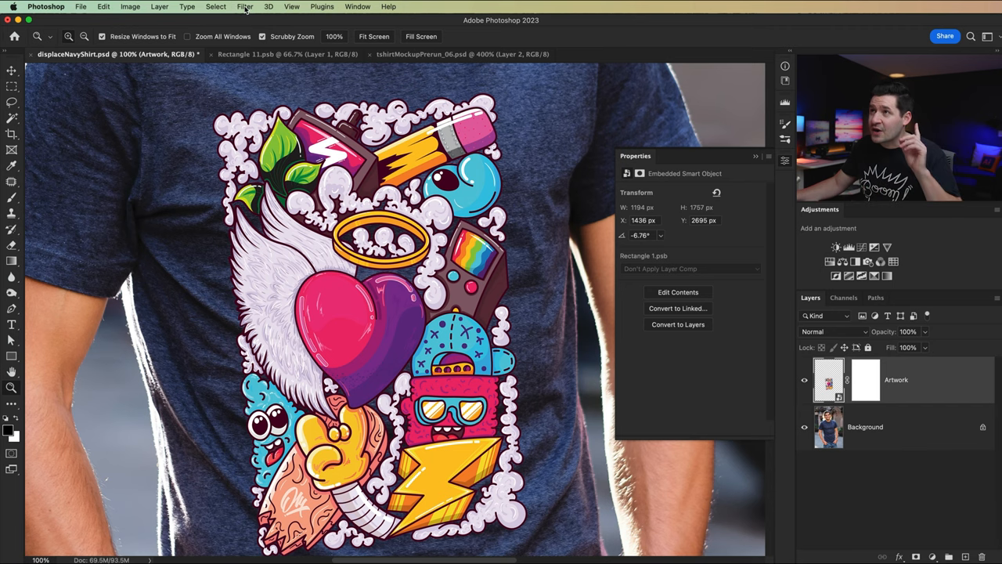
- Start Filter > Distort > Displace on the artwork with a scale of 10
click(245, 6)
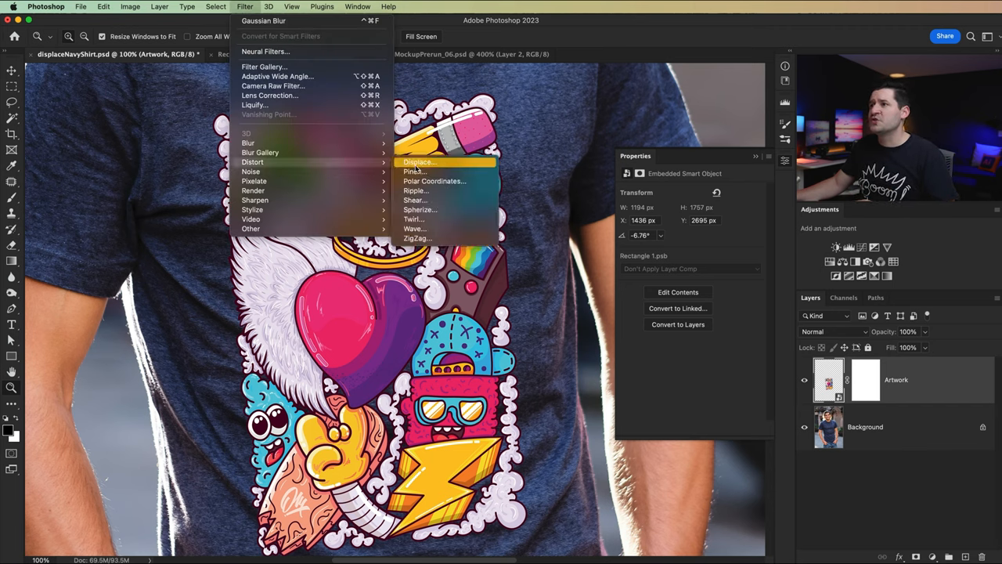
click(420, 161)
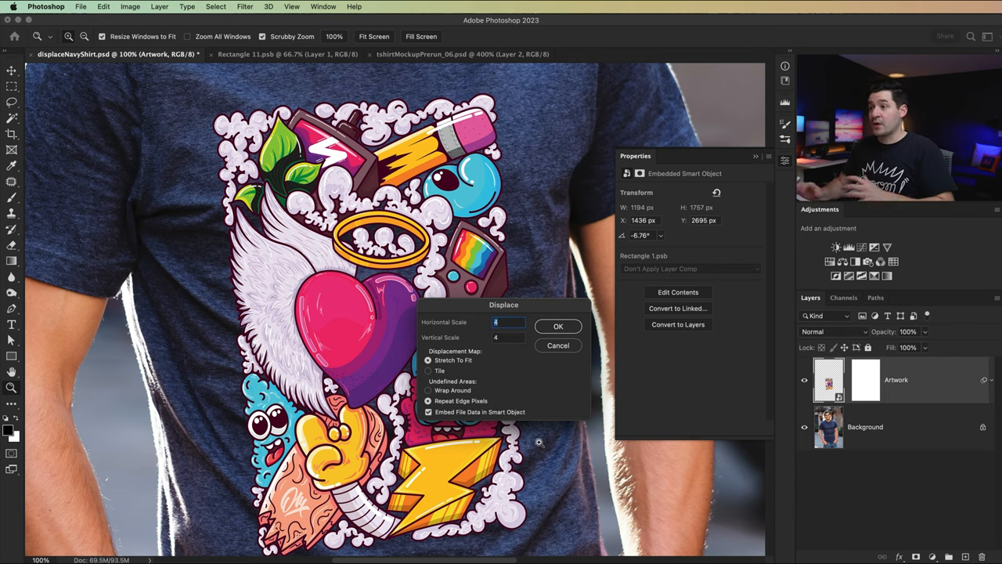
text(10)
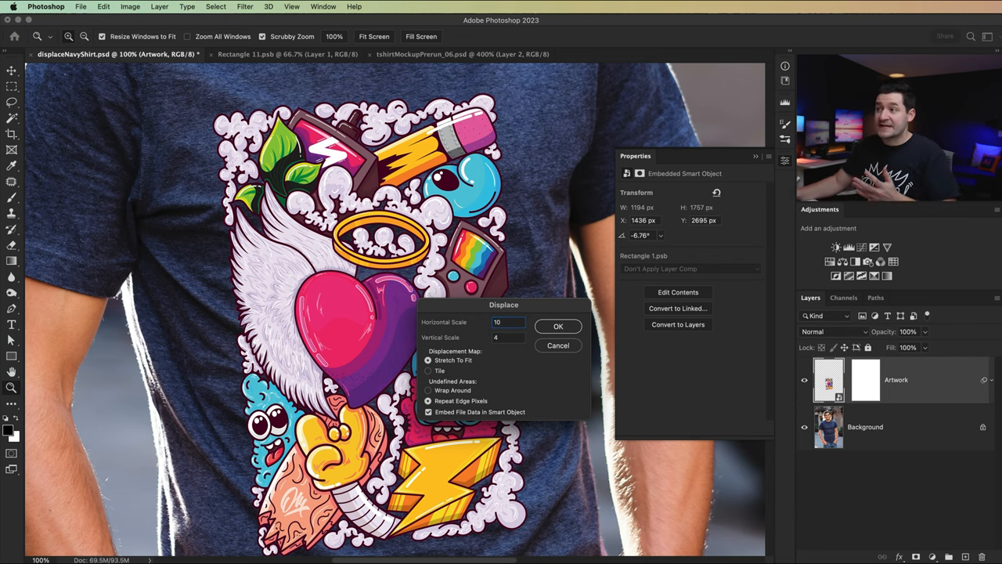
click(507, 336)
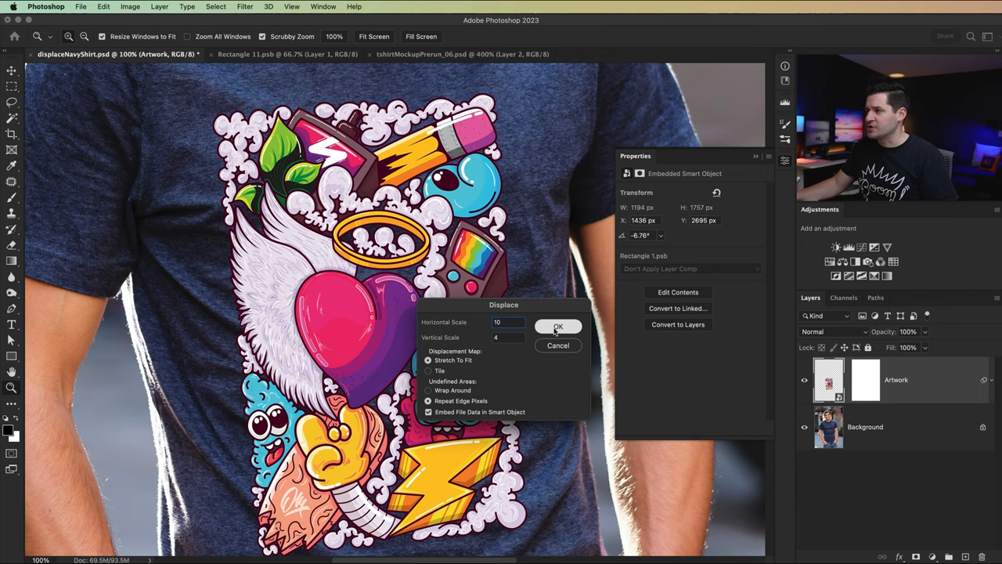
- Apply Displace using displaceNavyShirt.psd as the displacement map
click(557, 326)
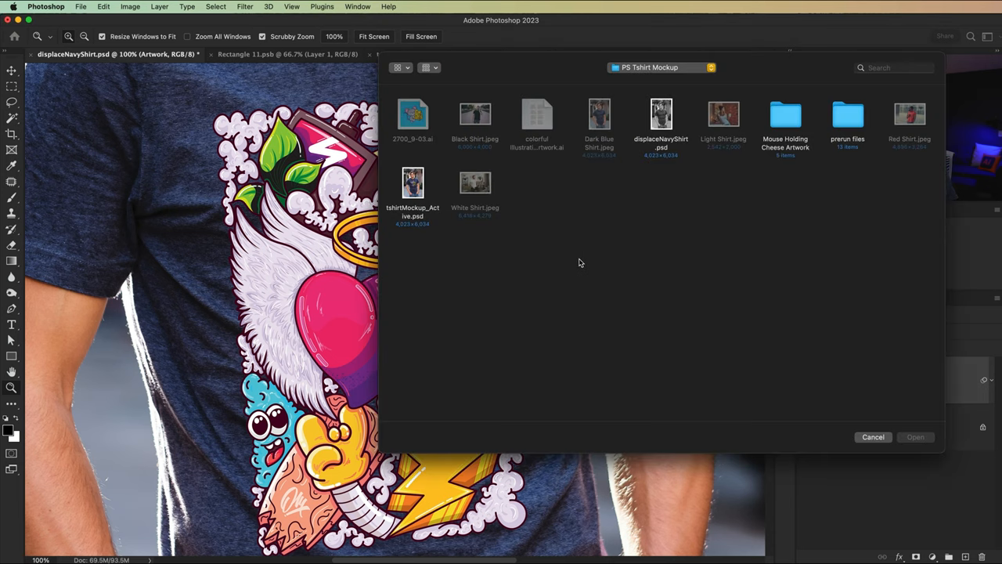
click(661, 116)
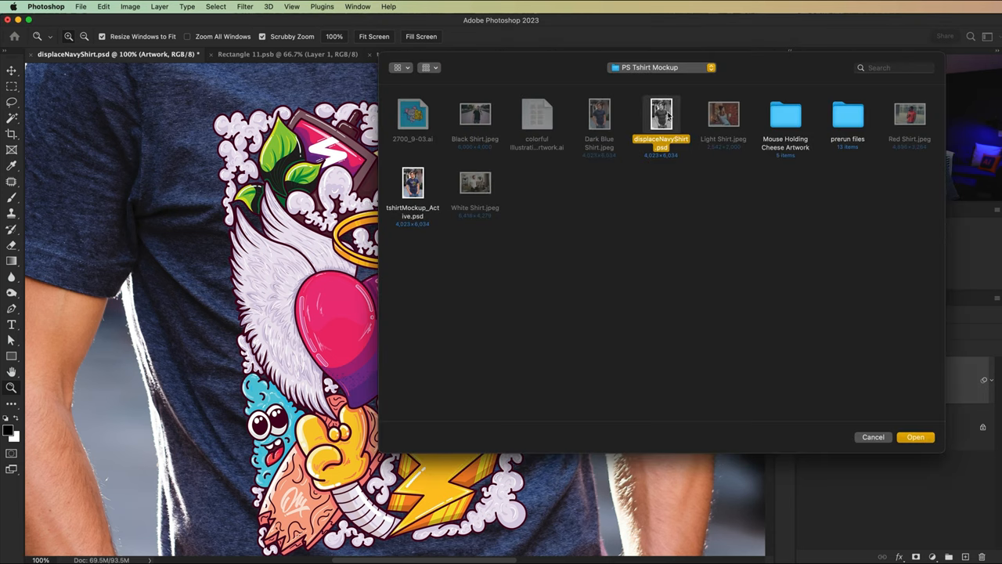
mouse_move(599, 117)
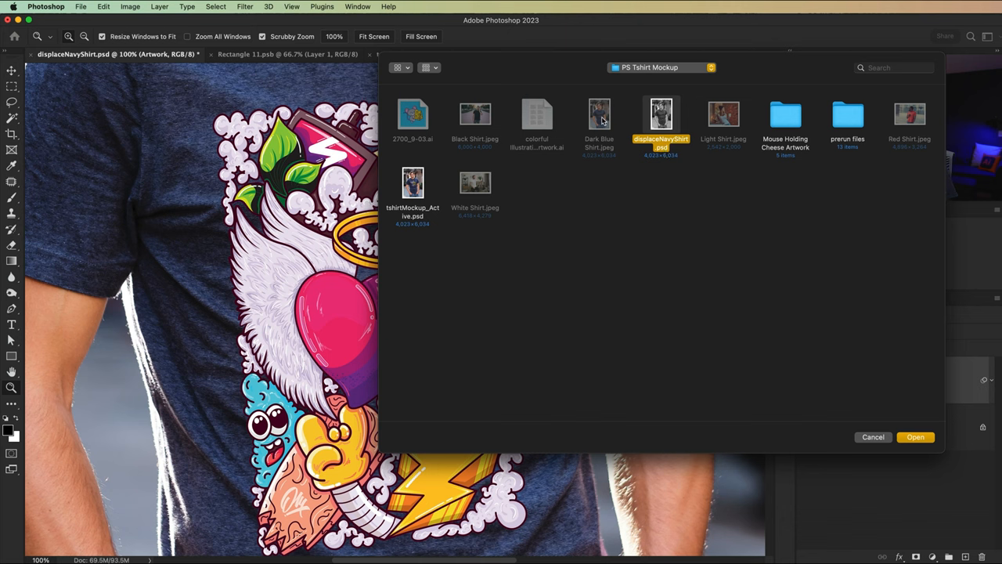
mouse_move(660, 118)
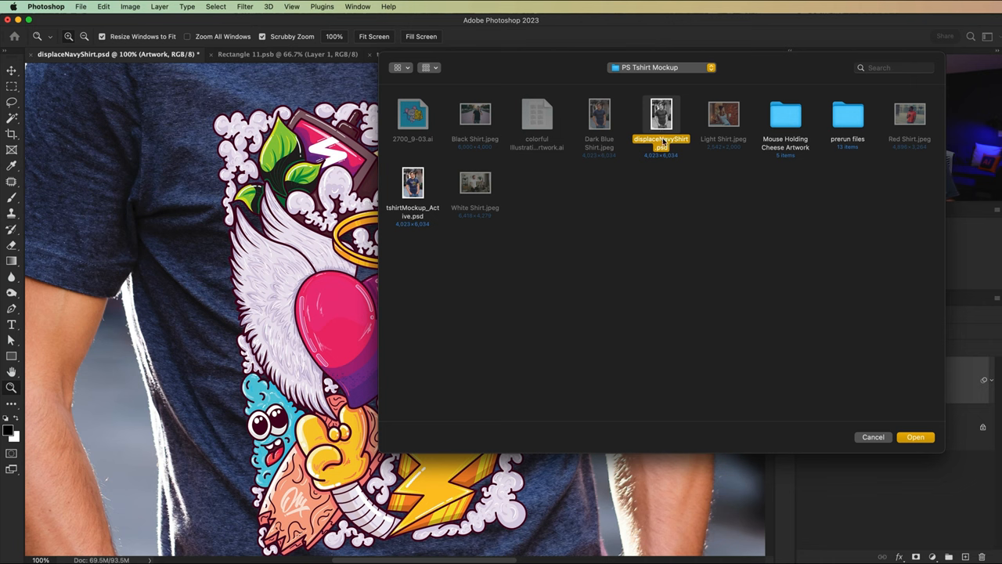
click(915, 437)
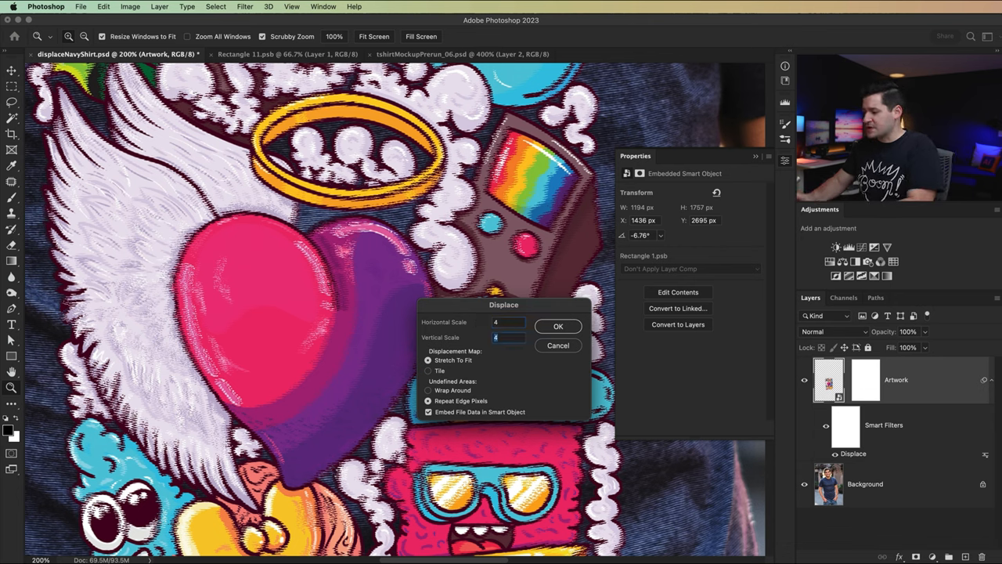
- Re-run Displace with scale 10 and load the same navy shirt map
text(10)
click(509, 321)
text(3)
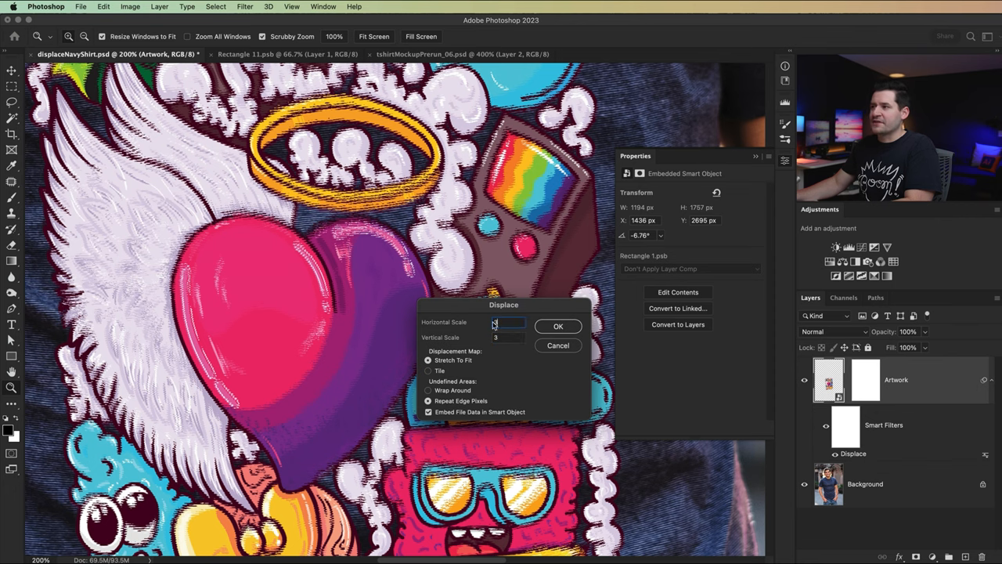
click(557, 325)
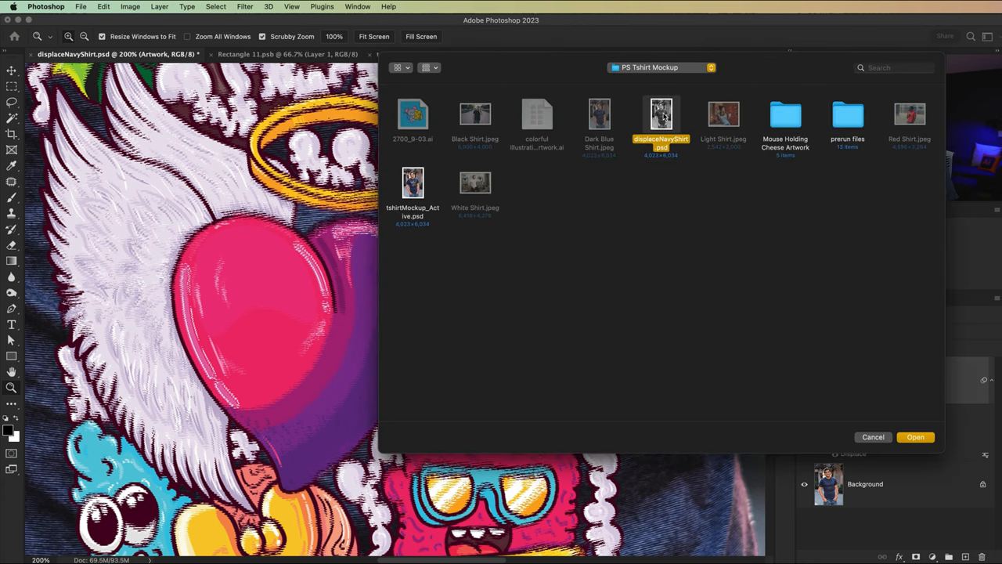
click(914, 437)
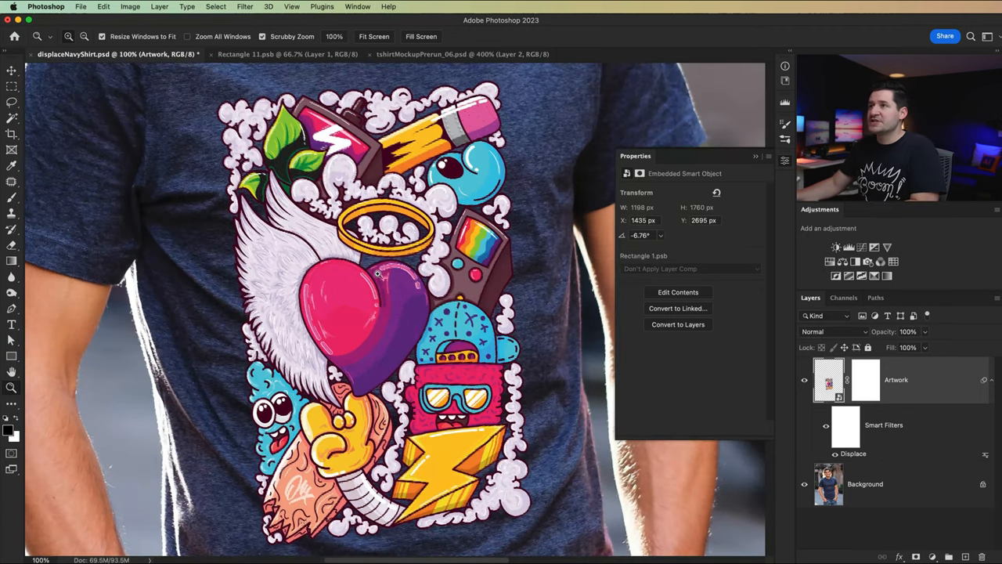
- Add a slight Gaussian Blur smart filter to the artwork
click(244, 6)
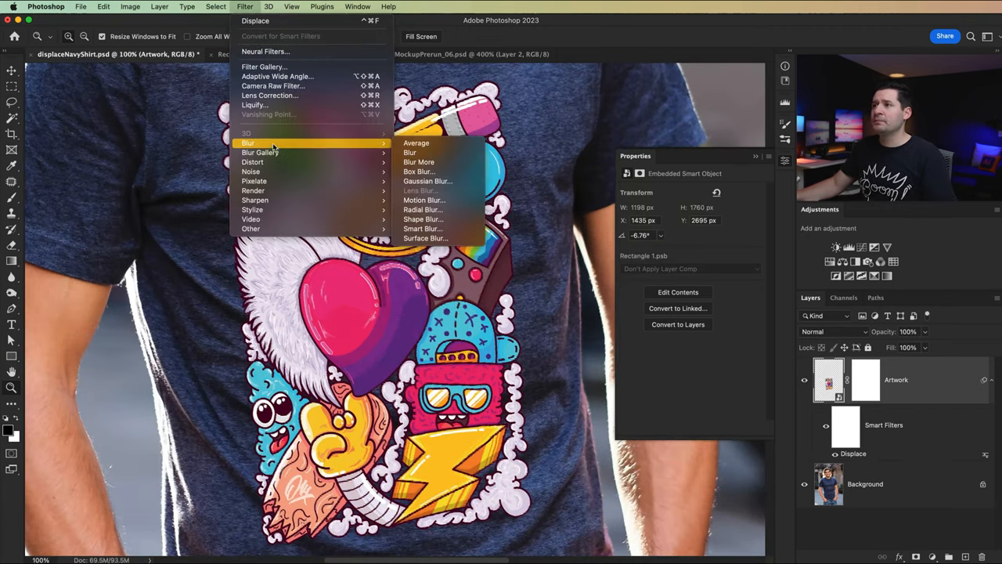
click(428, 182)
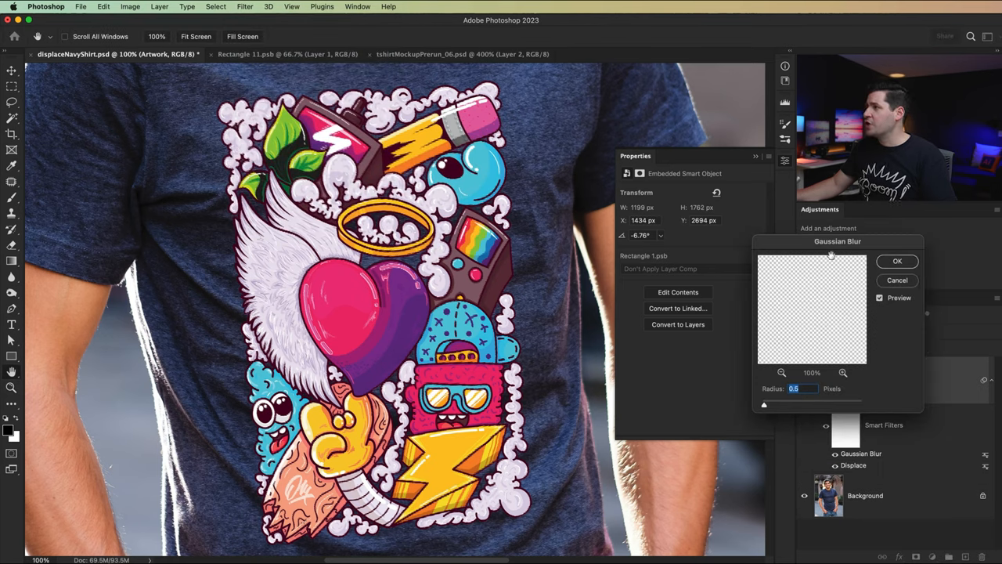
drag(836, 241, 677, 274)
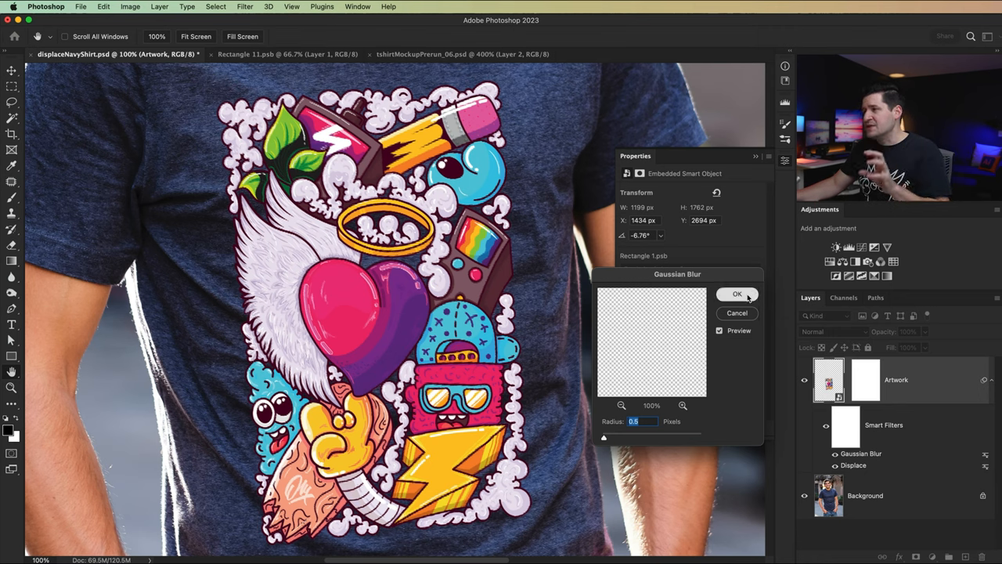
click(736, 295)
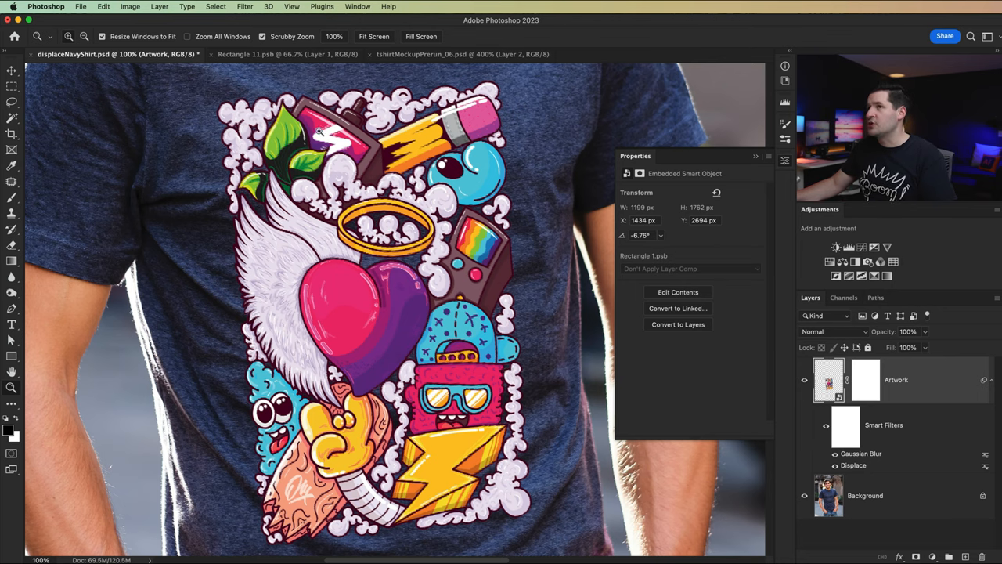
- Add a low-amount Add Noise smart filter to the artwork
click(245, 6)
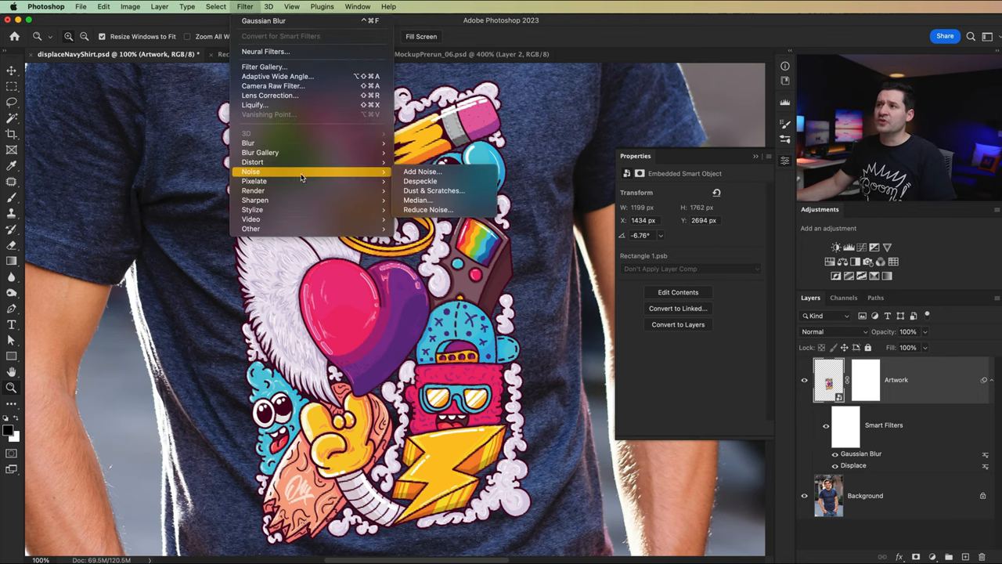
click(423, 171)
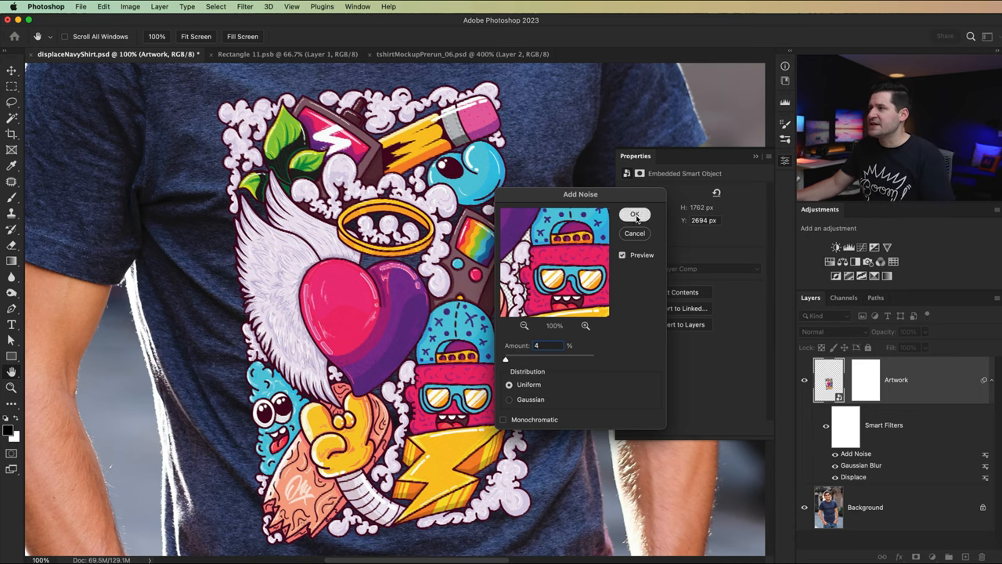
click(636, 214)
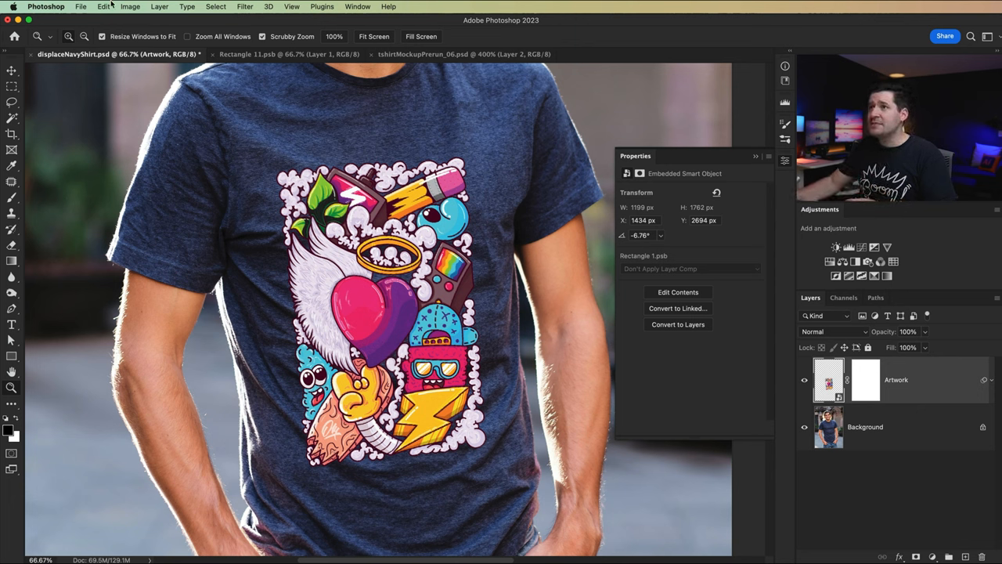
- In the Artwork layer's Blending Options, split the Underlying Layer black slider so dark shirt folds show through
click(160, 6)
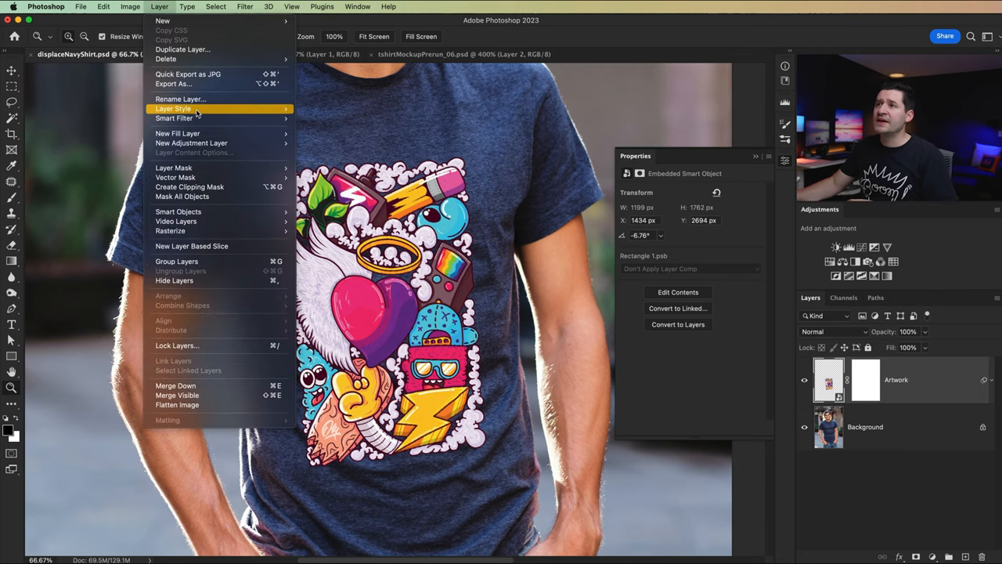
click(174, 108)
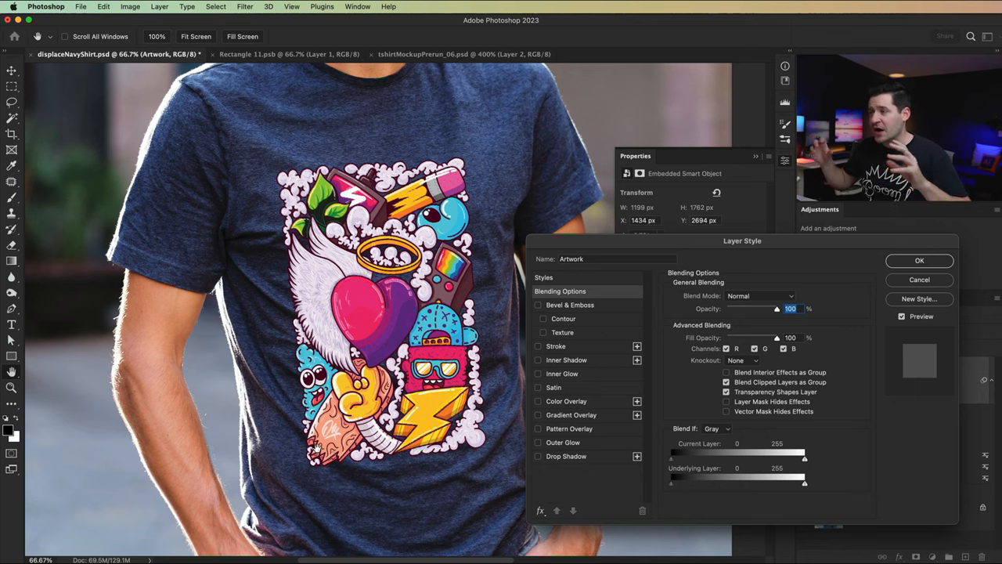
mouse_move(795, 454)
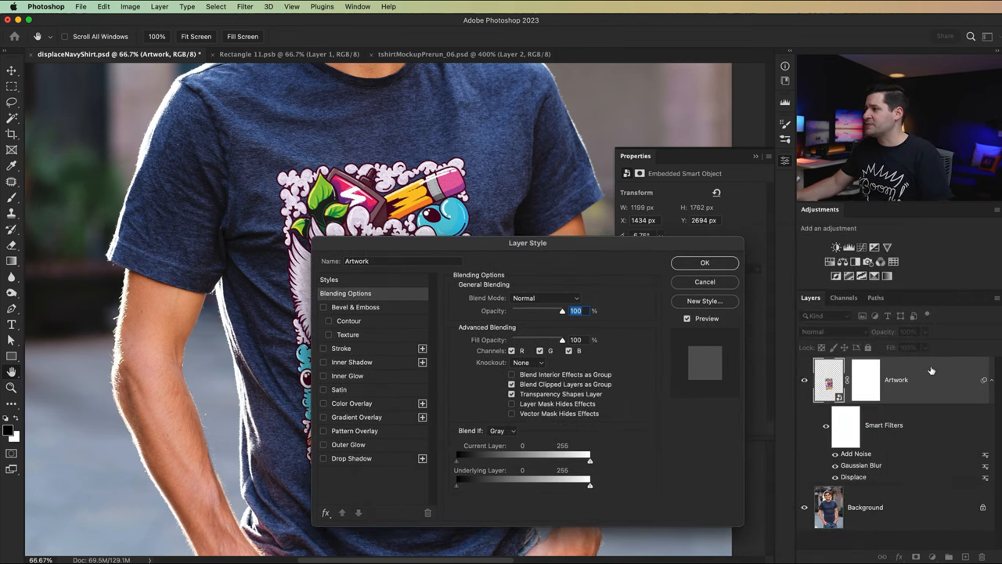
drag(528, 243, 745, 241)
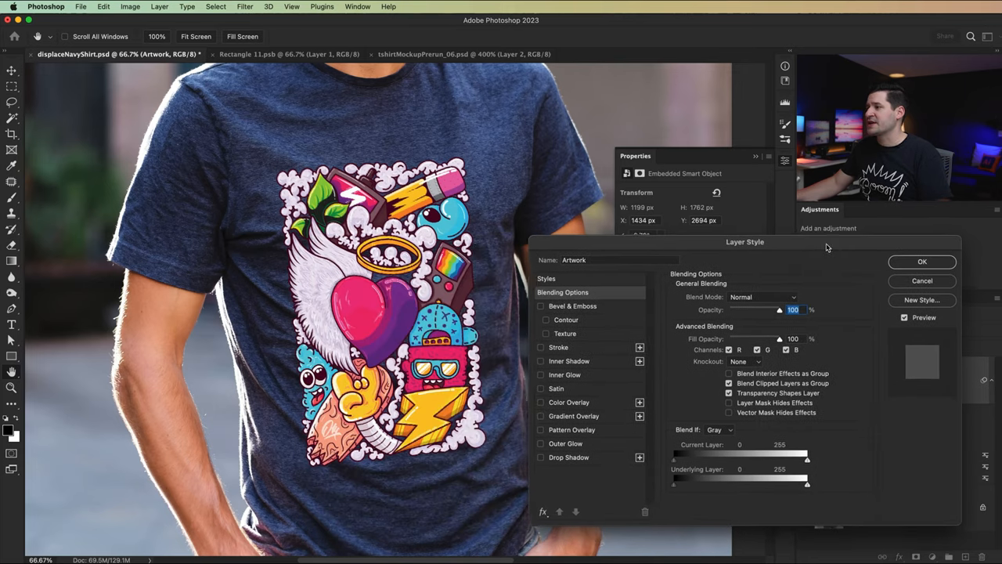
key(alt)
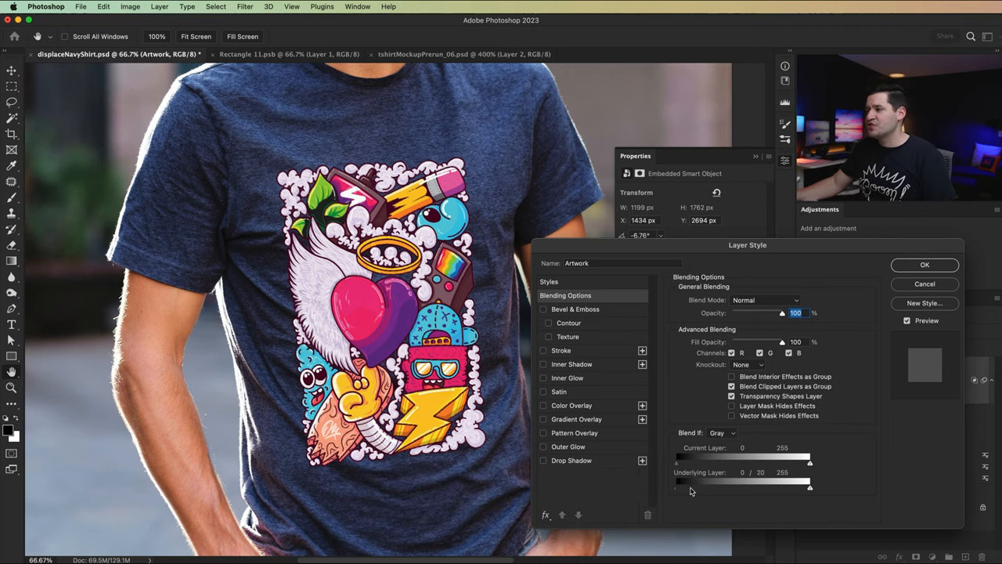
drag(688, 486, 728, 486)
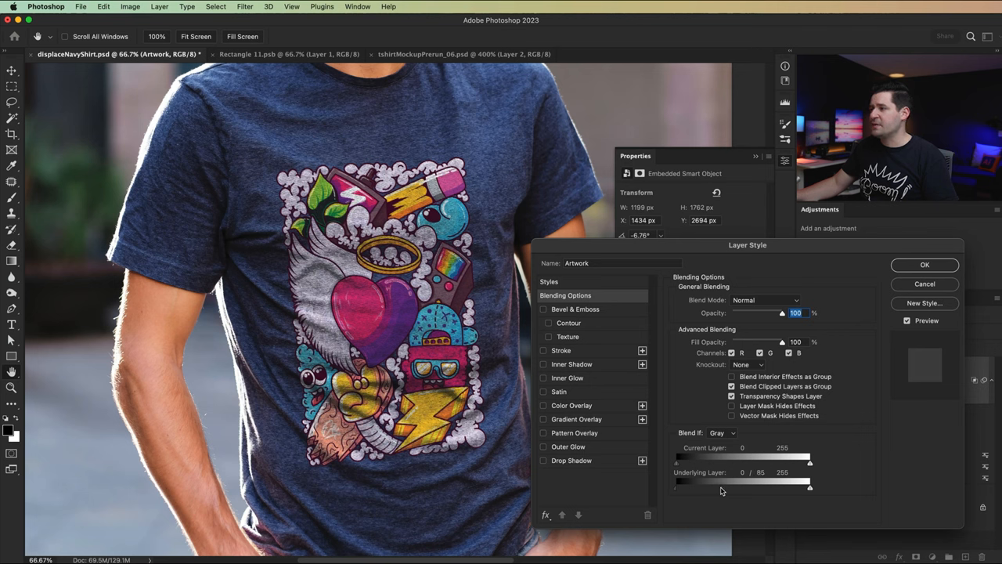
drag(783, 485, 811, 485)
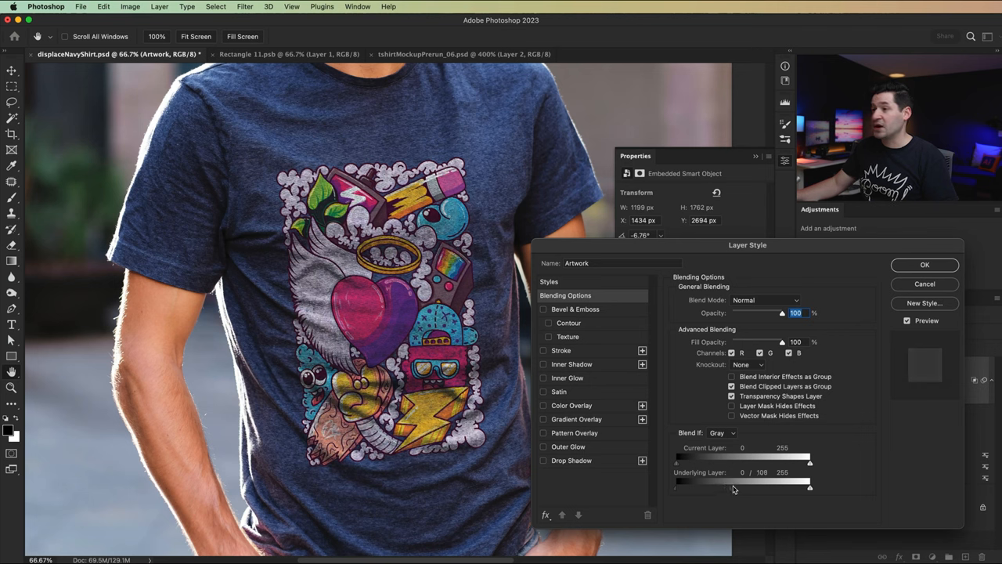
drag(809, 485, 789, 485)
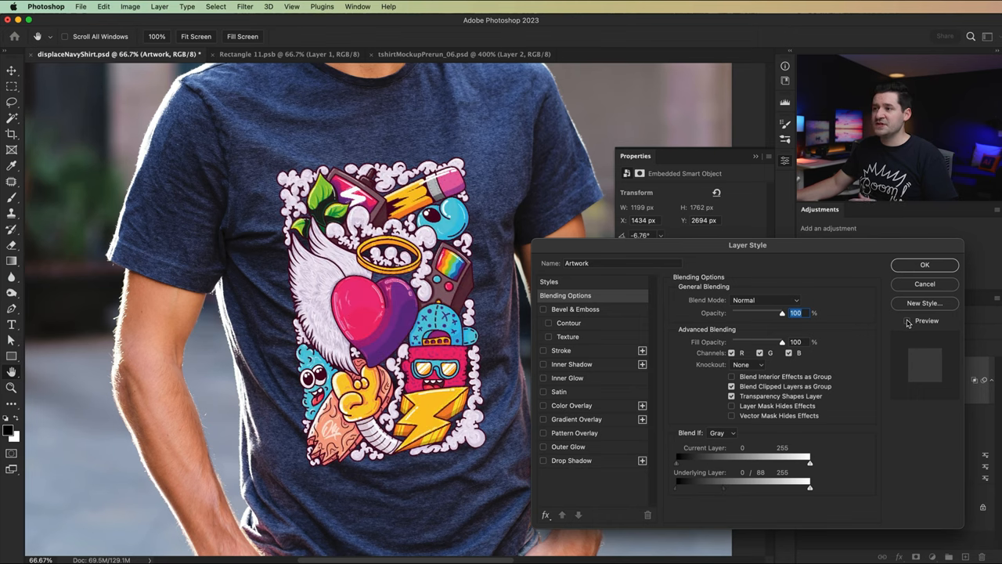
click(908, 320)
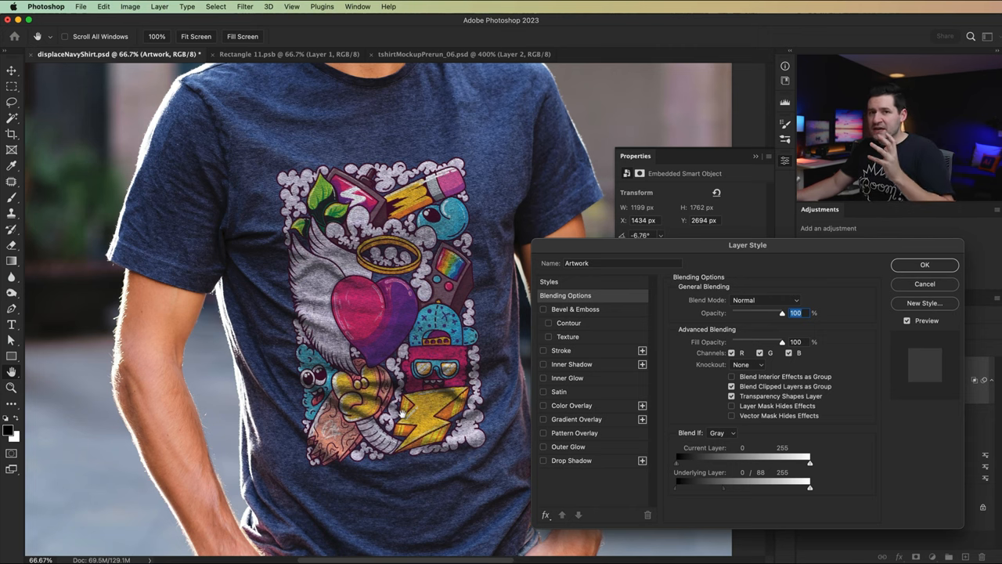
mouse_move(817, 472)
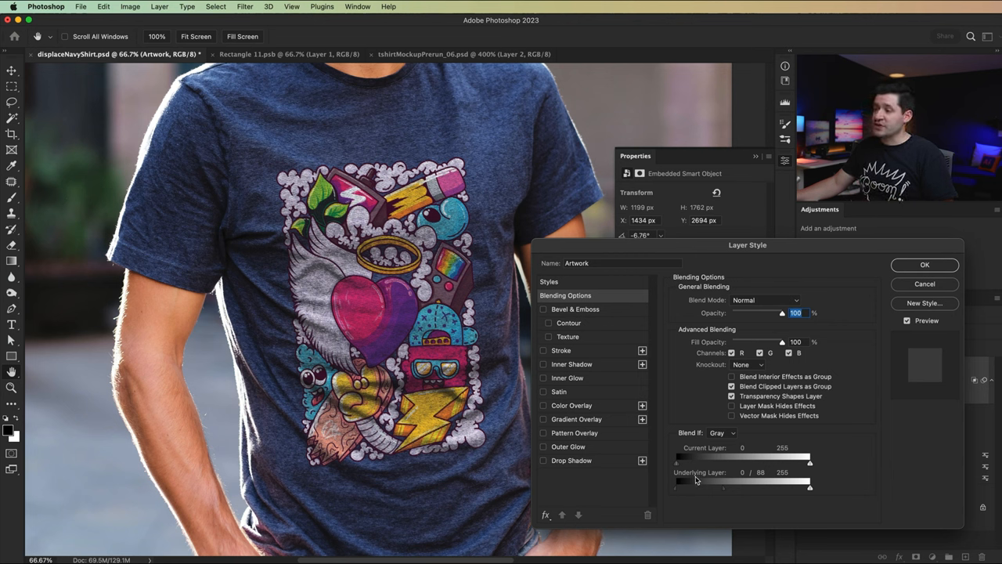
mouse_move(693, 460)
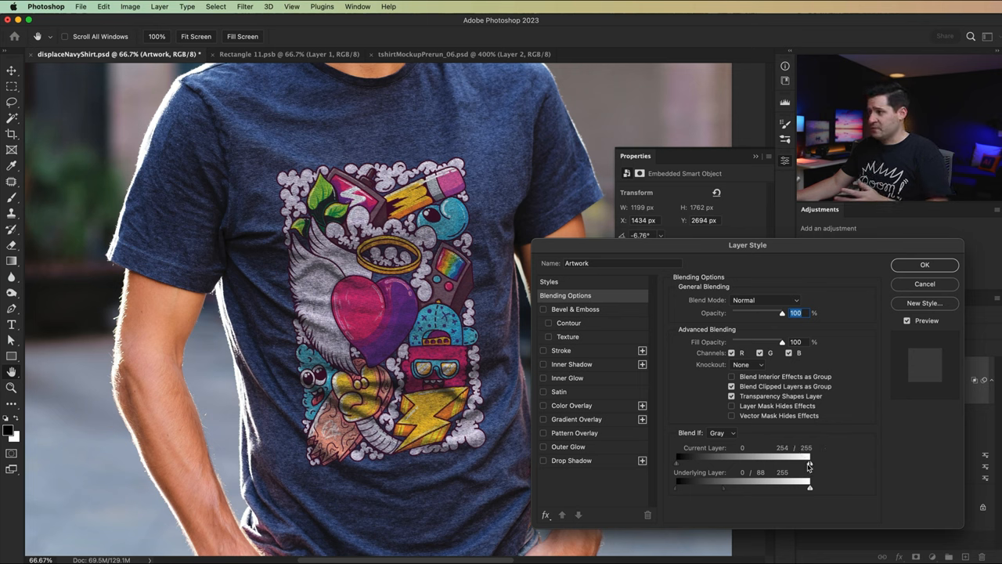
- Split the This Layer white slider to fade the print's highlights into the shirt, then confirm
drag(811, 461, 759, 460)
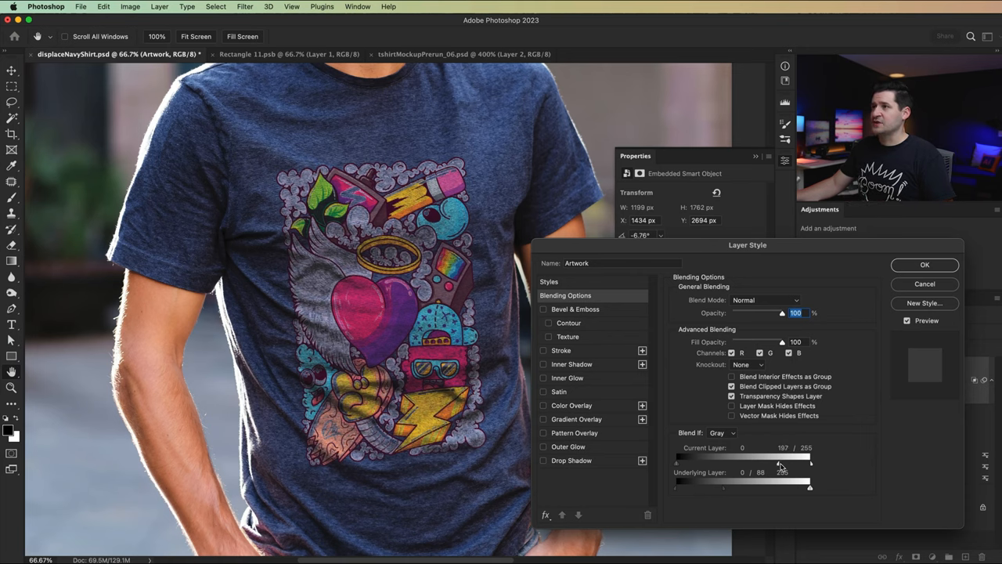
drag(781, 461, 798, 461)
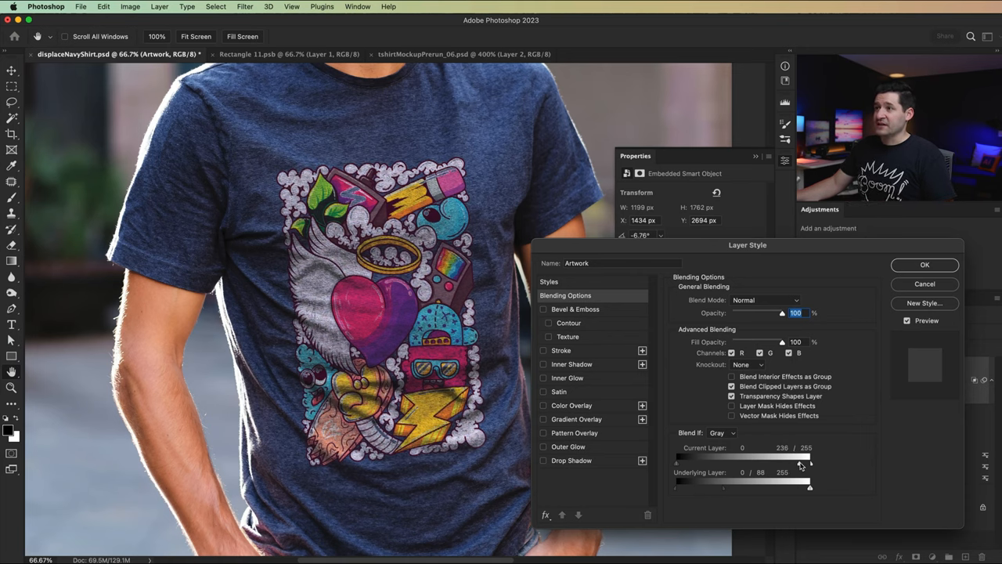
drag(811, 462, 801, 462)
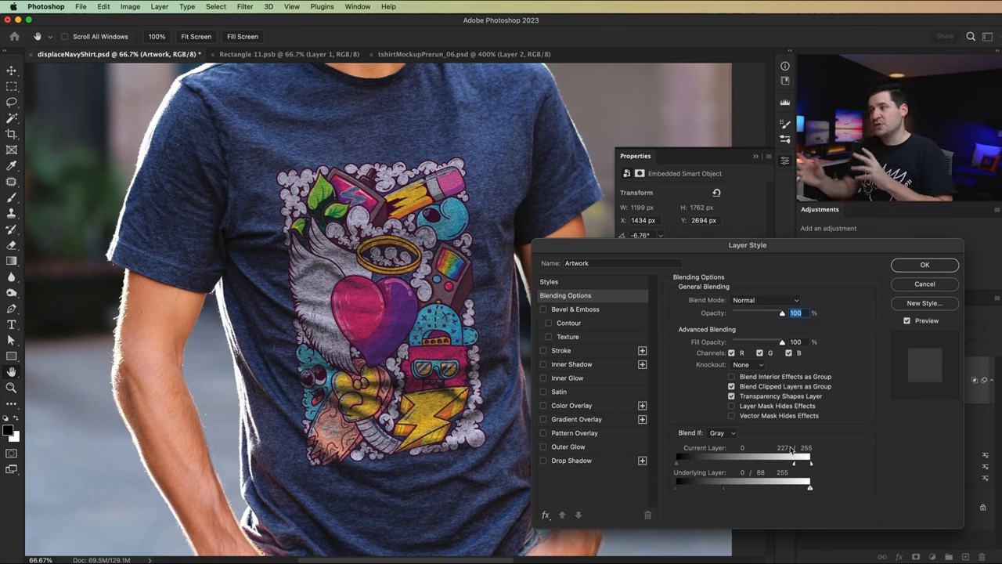
mouse_move(843, 437)
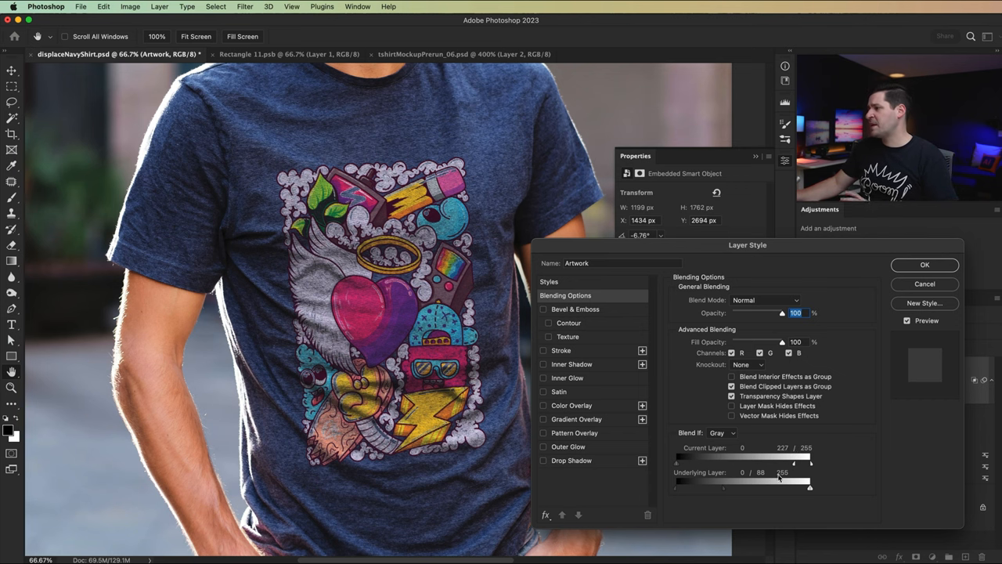
click(923, 265)
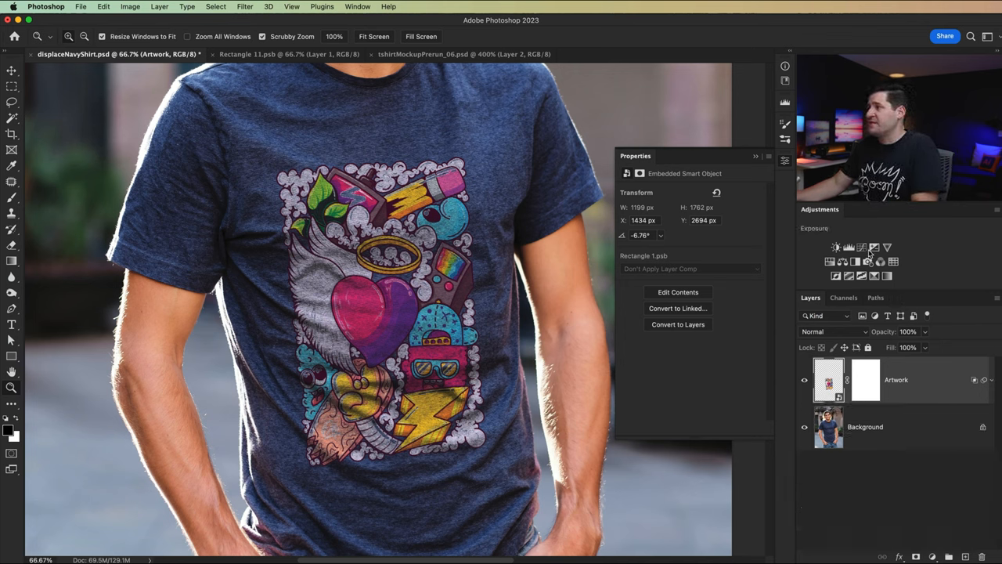
- Add Vibrance and Curves adjustment layers clipped above the Artwork layer
click(848, 248)
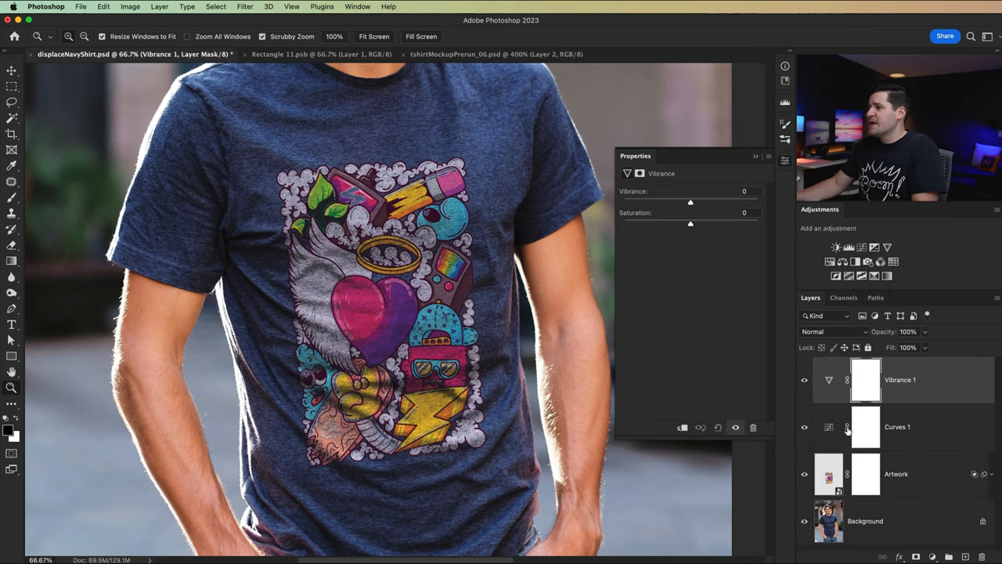
click(897, 426)
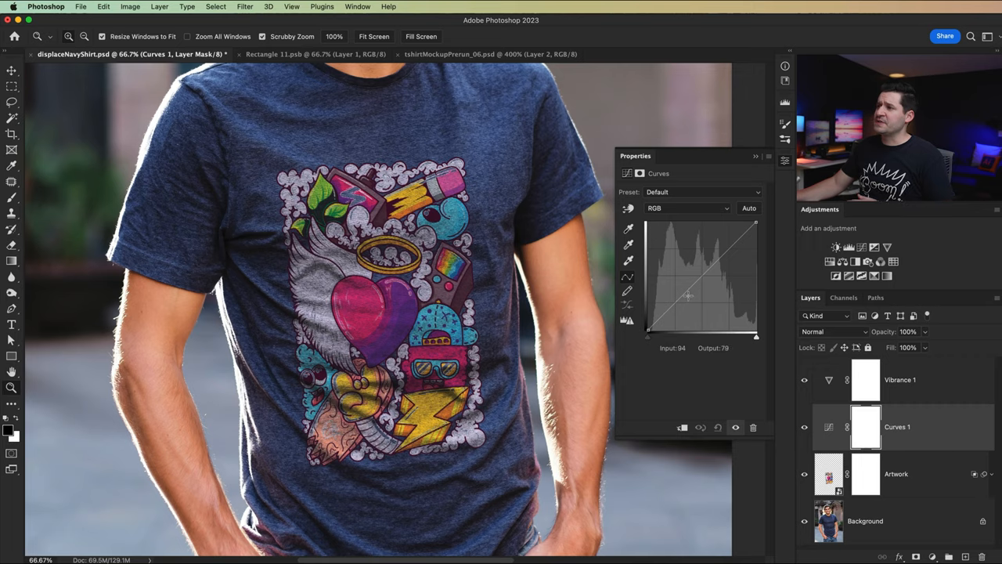
drag(688, 294, 681, 304)
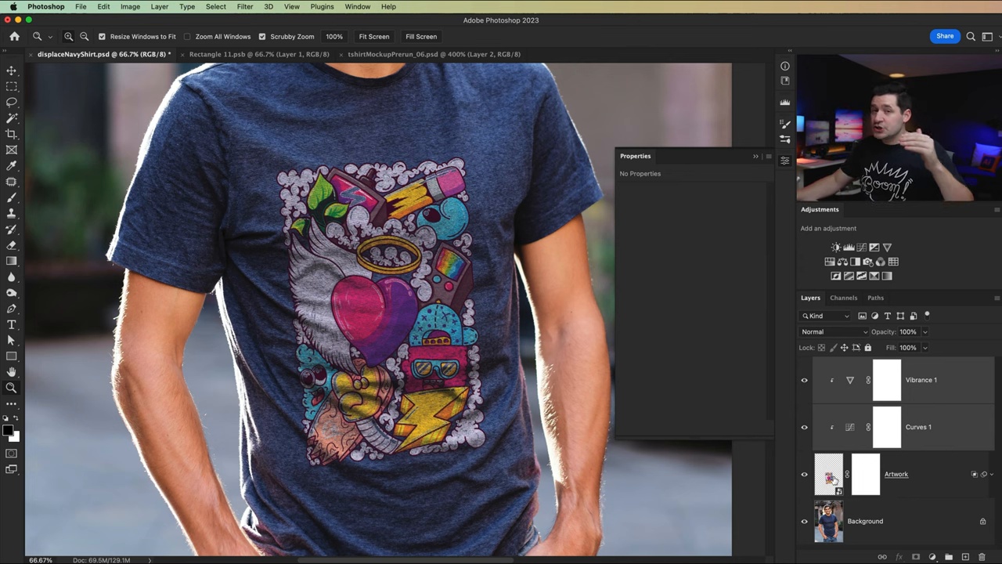
click(828, 473)
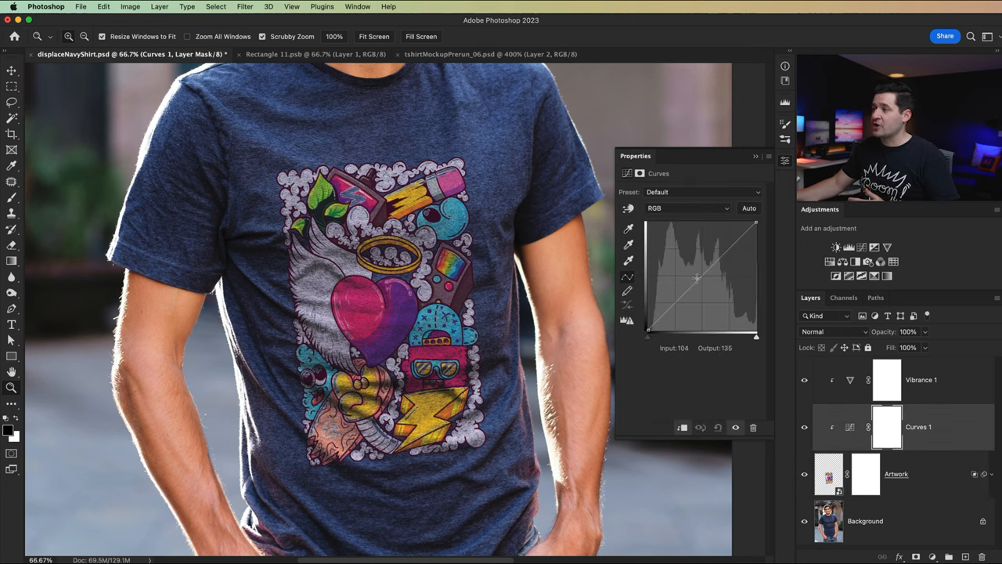
- After testing extreme curves, pull the Curves white point down slightly to dim the print's whites
drag(697, 279, 704, 311)
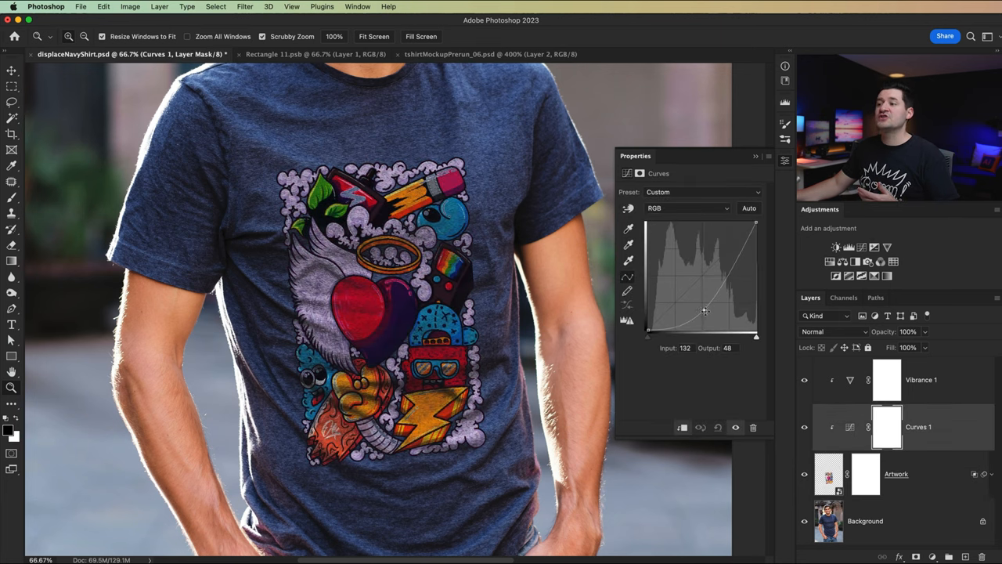
drag(704, 310, 665, 269)
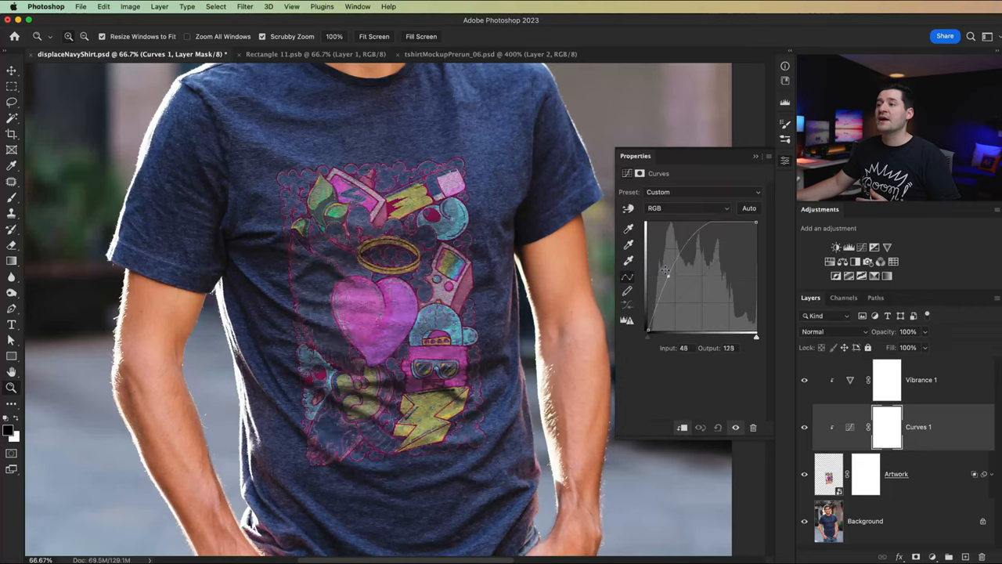
drag(665, 272, 688, 294)
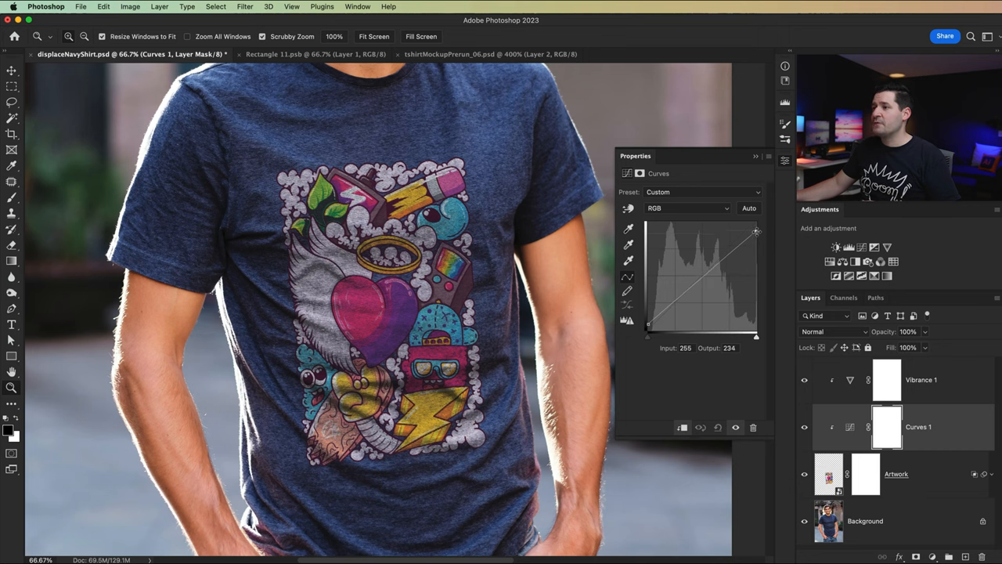
drag(754, 232, 685, 295)
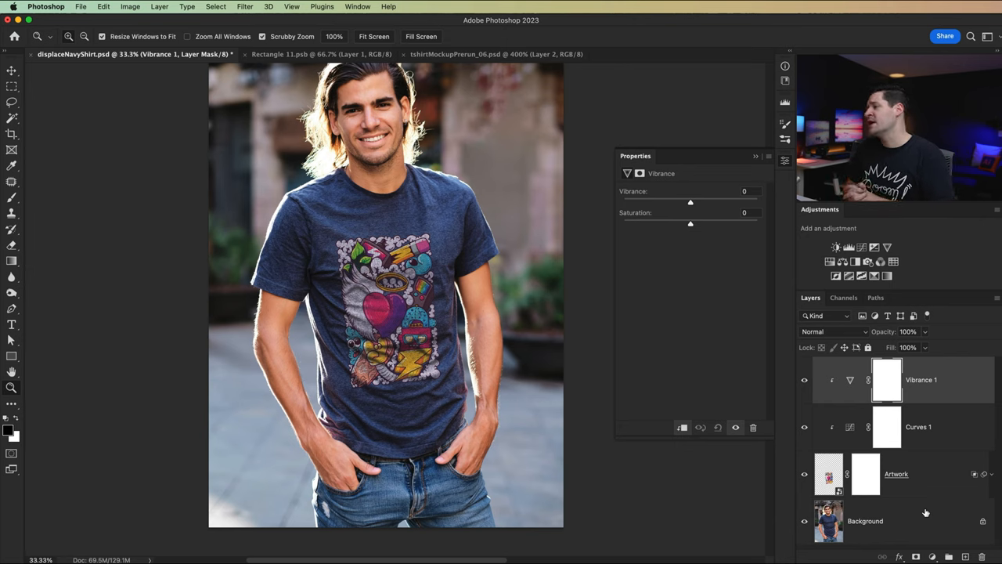
mouse_move(896, 331)
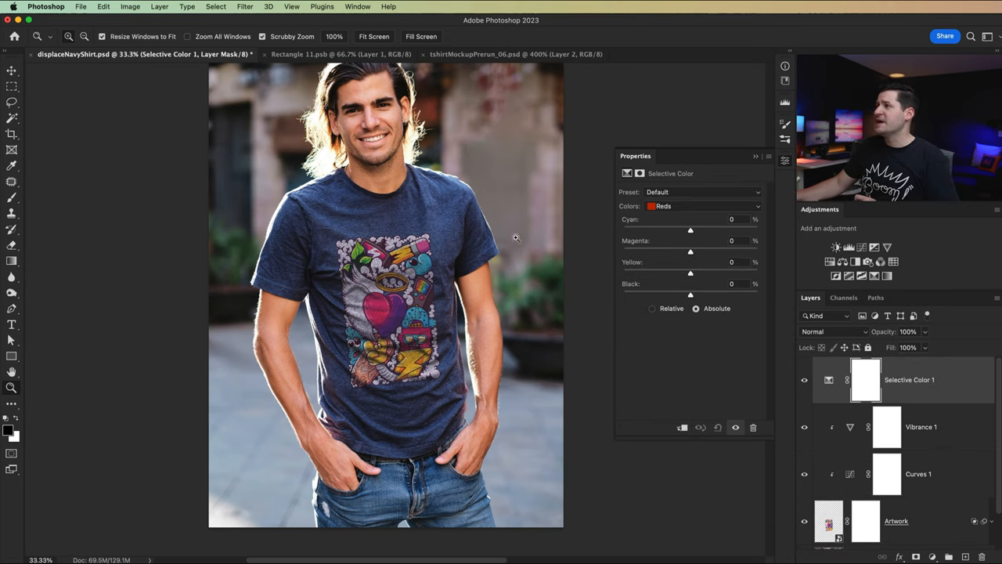
- In the Selective Color adjustment, lower Black for the Reds range and switch to Neutrals
click(701, 207)
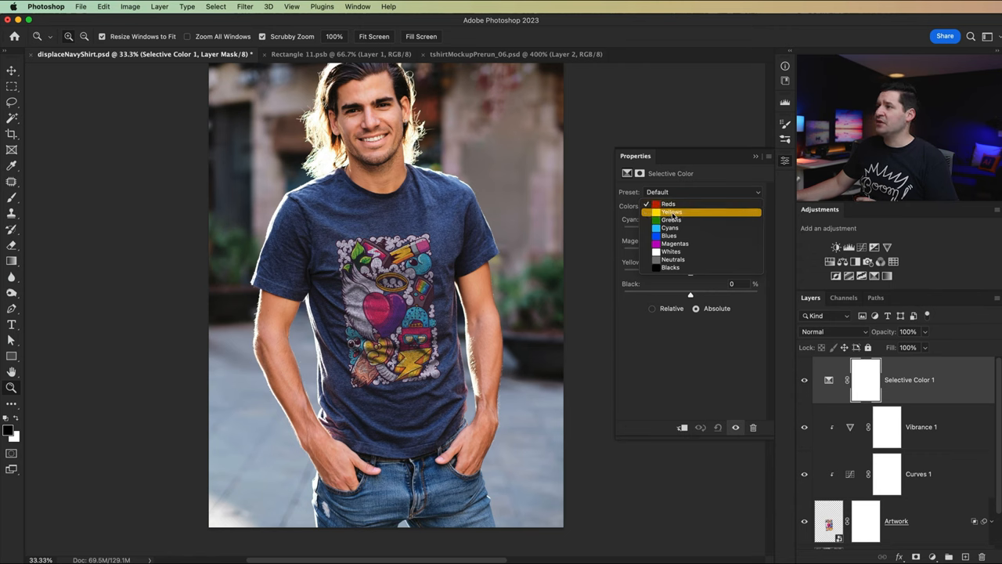
click(667, 203)
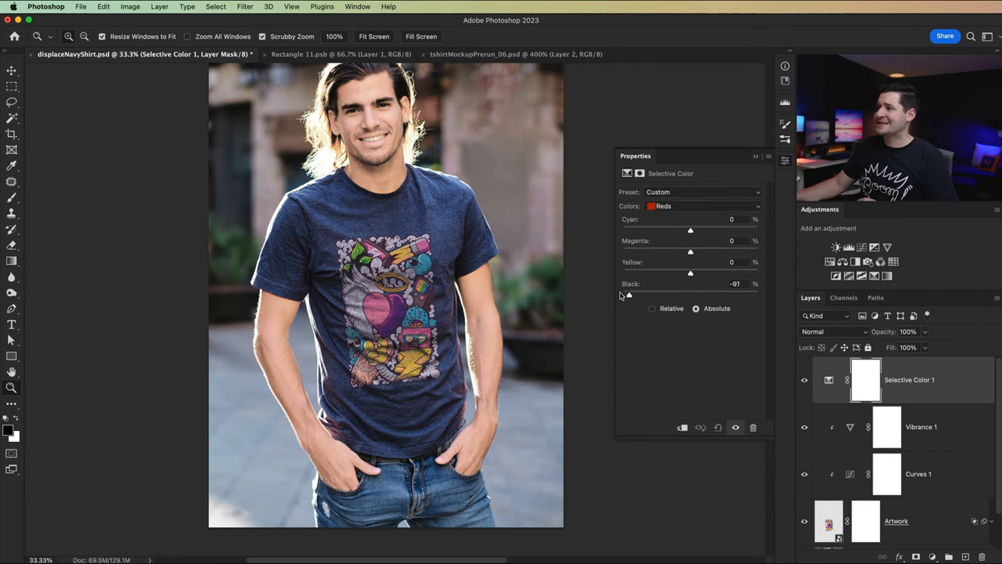
click(701, 206)
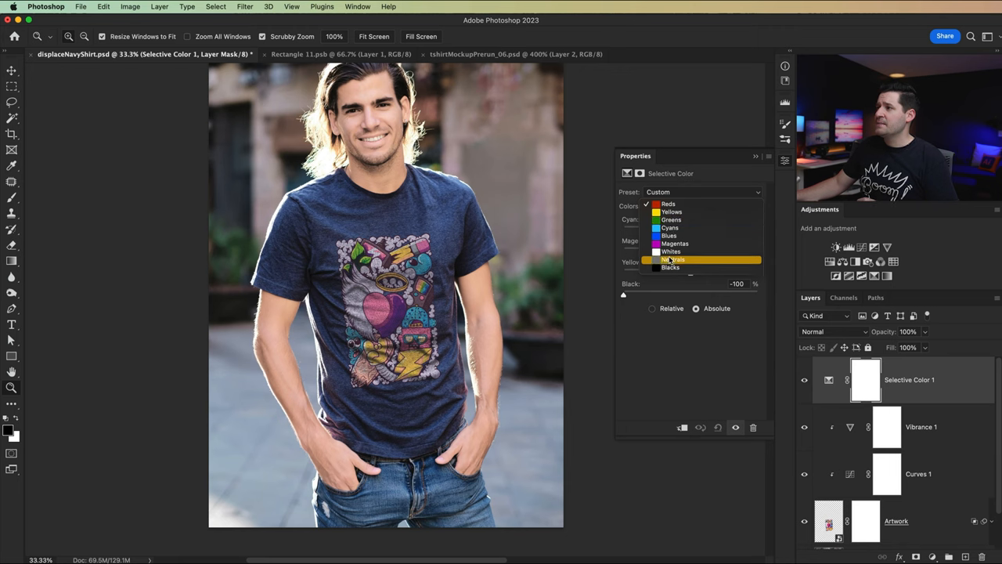
click(670, 251)
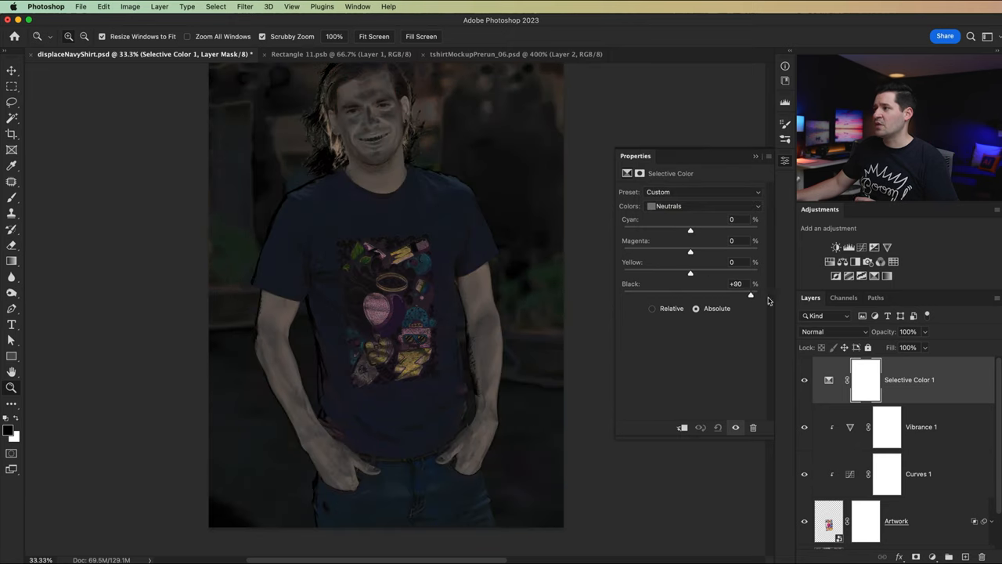
- Apply the saved Sat-Mask preset so the mockup renders as a grey saturation map
click(689, 207)
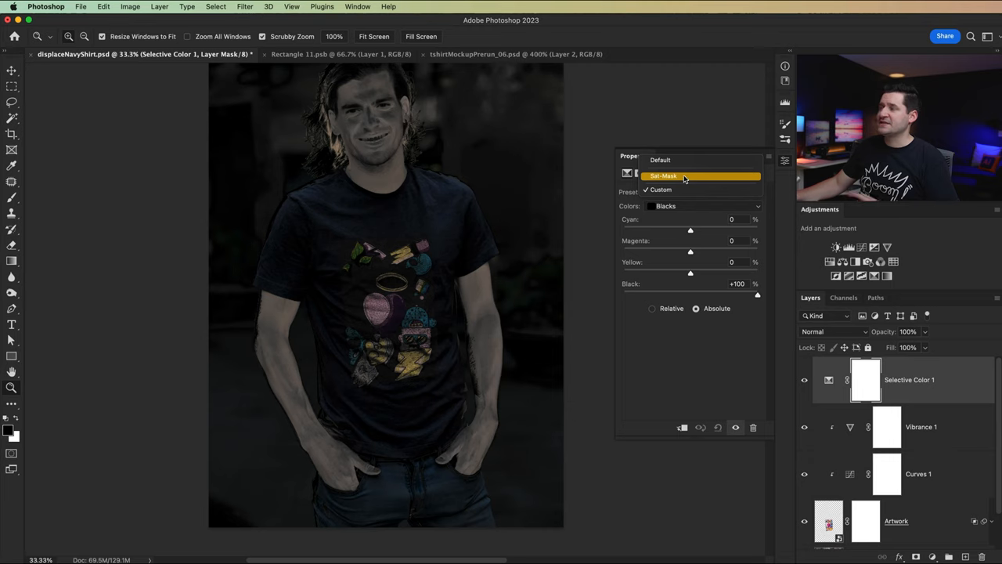
click(664, 175)
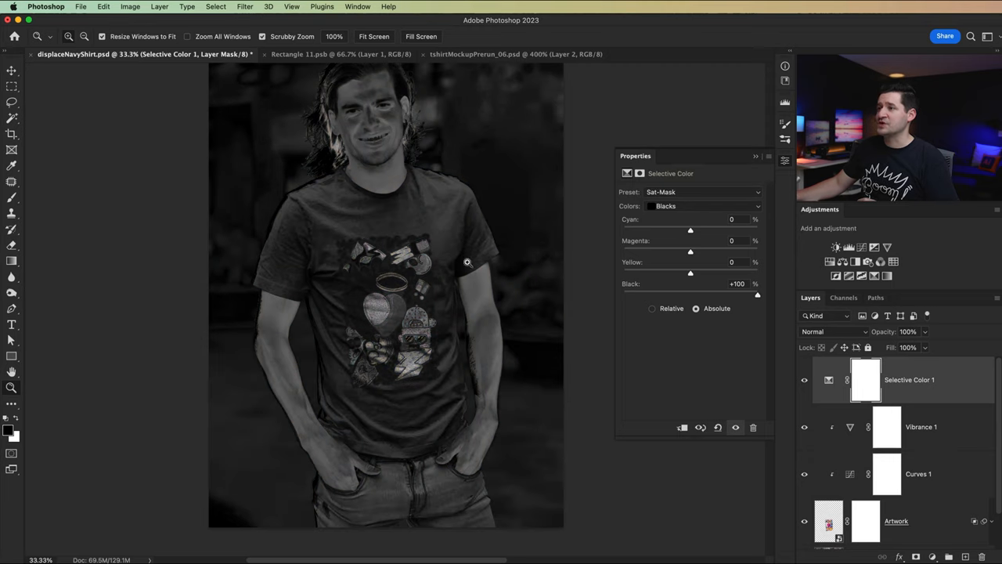
click(702, 207)
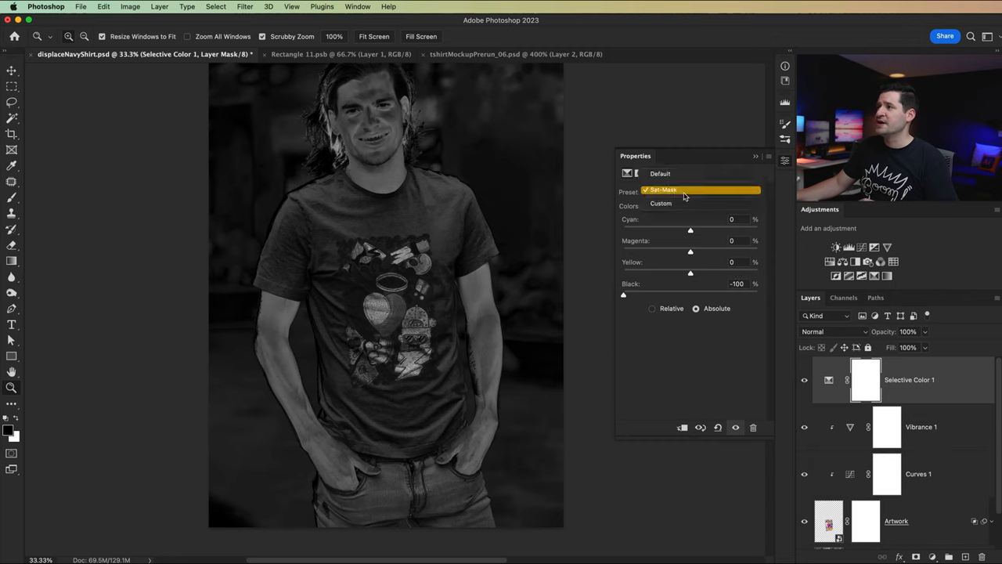
click(664, 190)
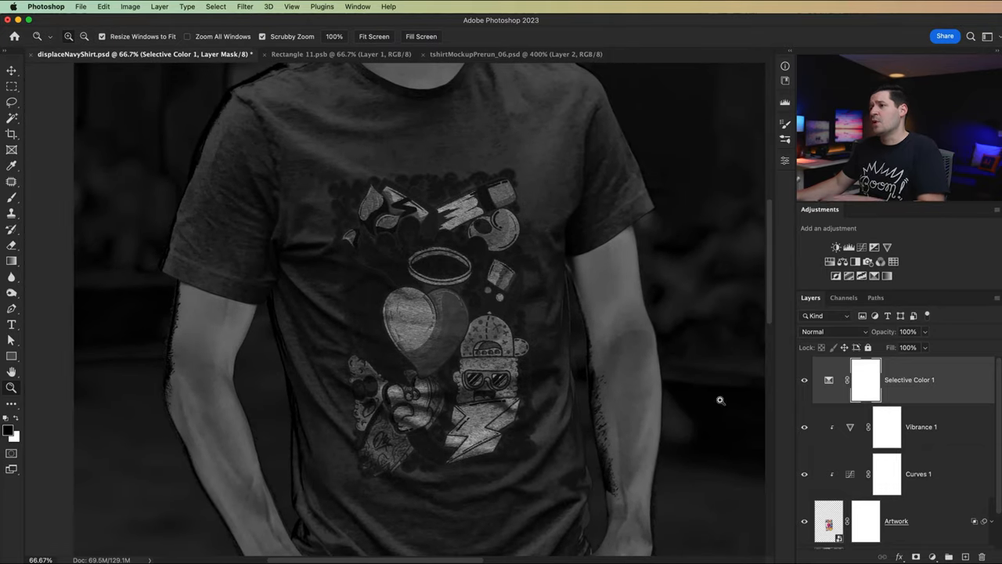
- In Vibrance, drag Saturation to fully grey then back up, lower Vibrance slightly, and hide the check layer
click(920, 426)
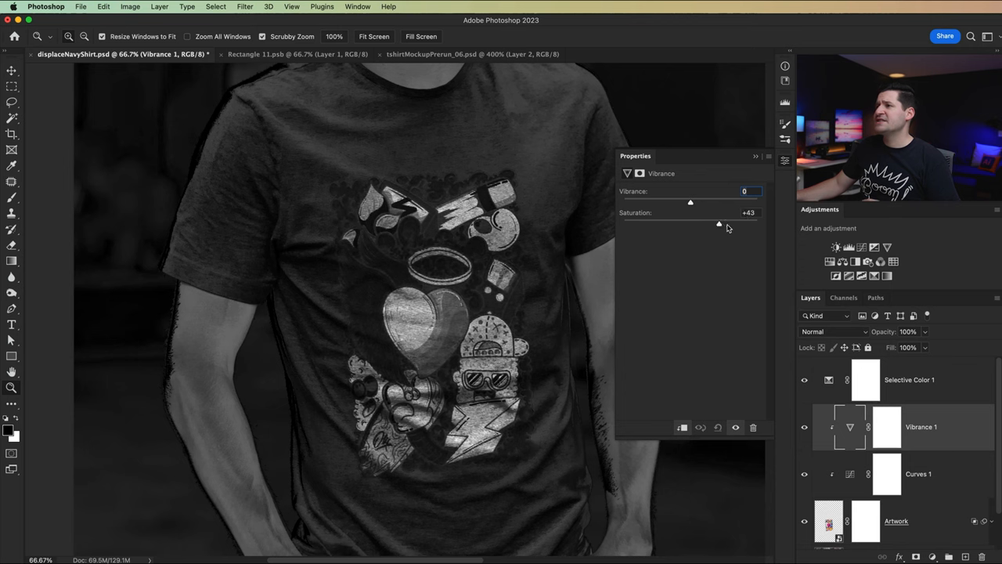
drag(718, 223, 728, 223)
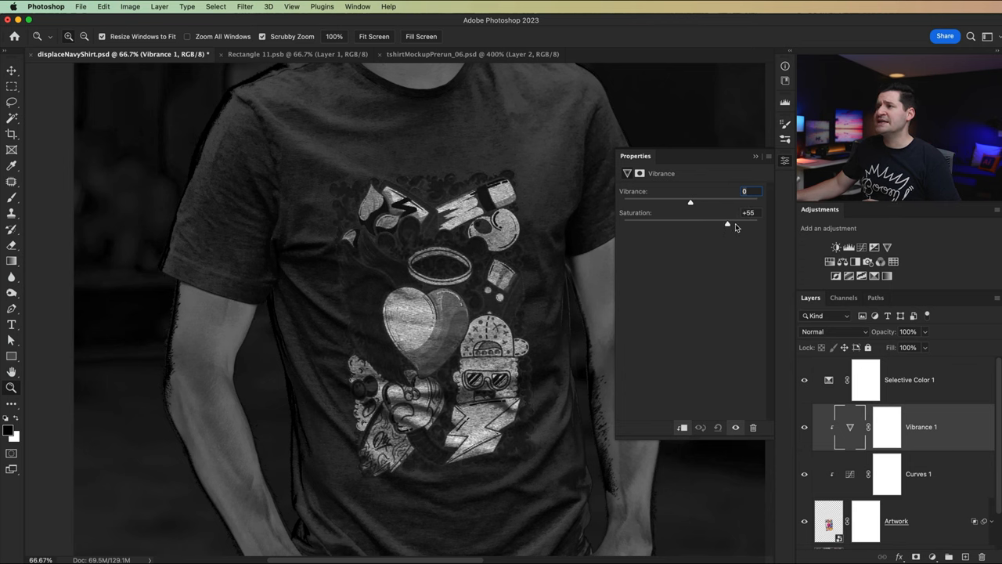
drag(726, 222, 661, 223)
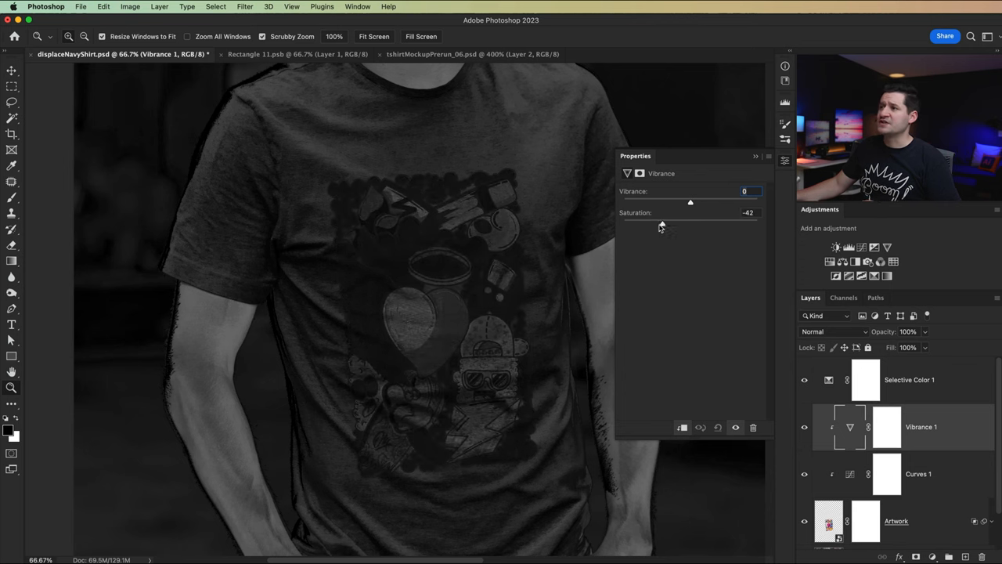
drag(661, 222, 623, 222)
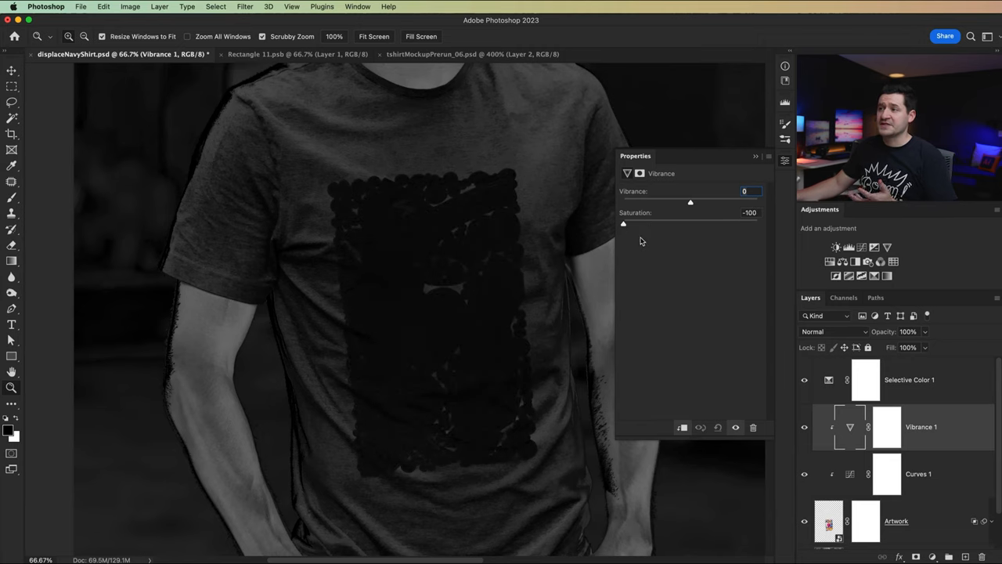
mouse_move(526, 277)
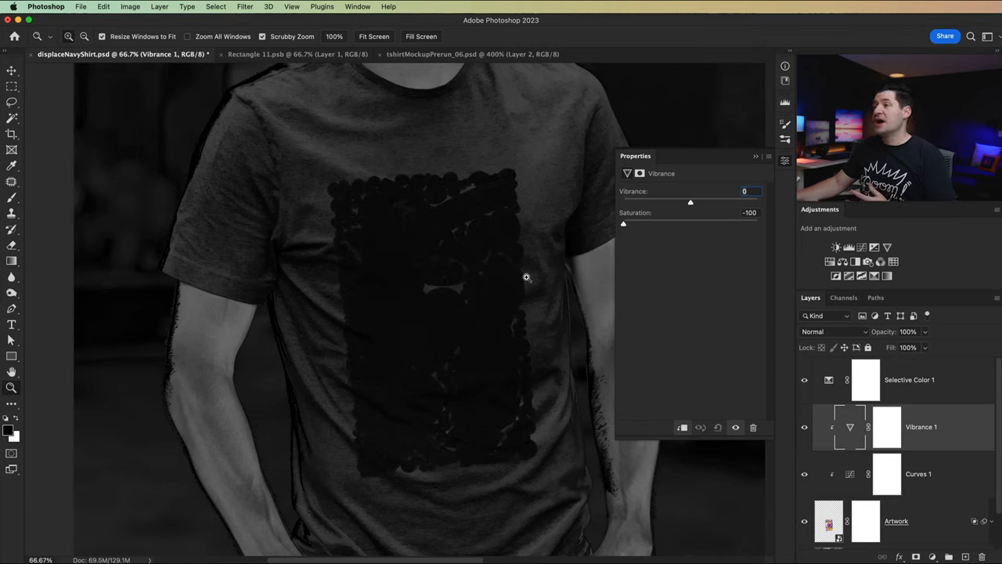
drag(623, 223, 654, 222)
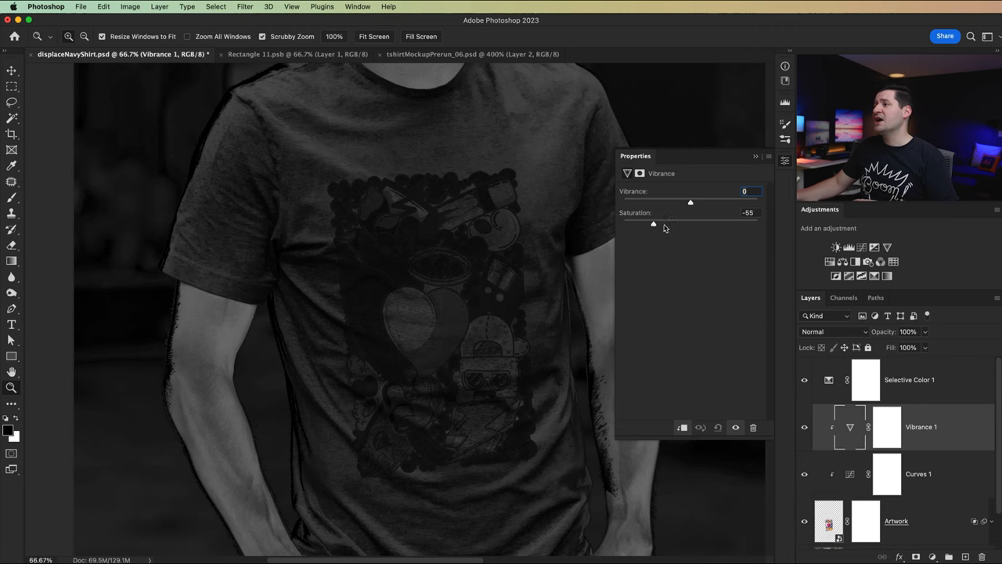
drag(654, 224, 758, 224)
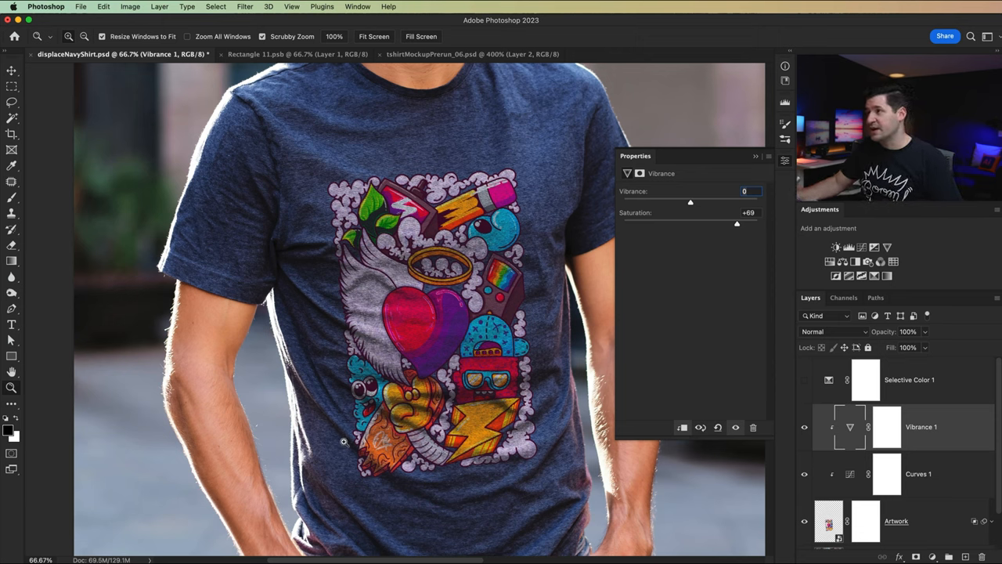
mouse_move(429, 359)
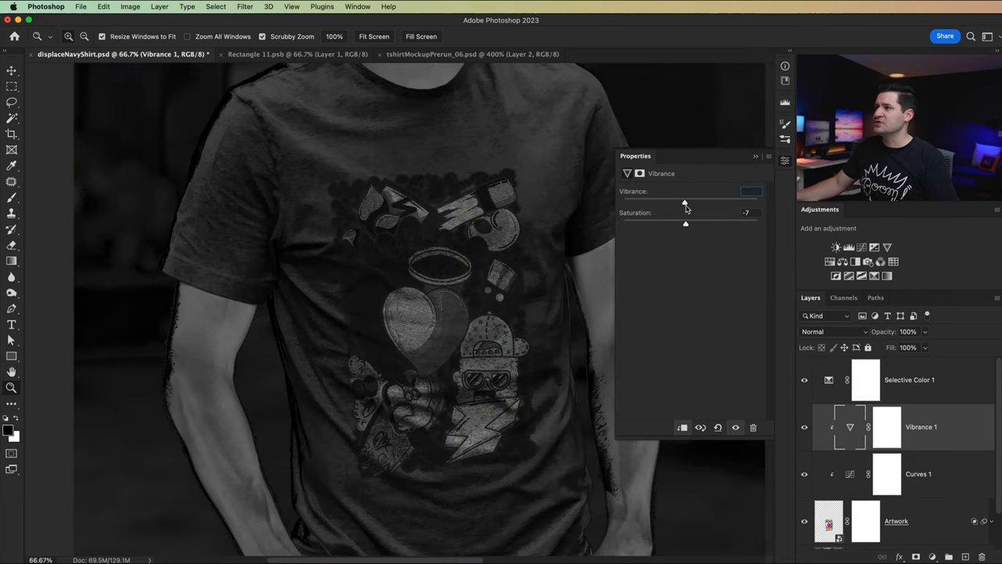
drag(686, 223, 692, 224)
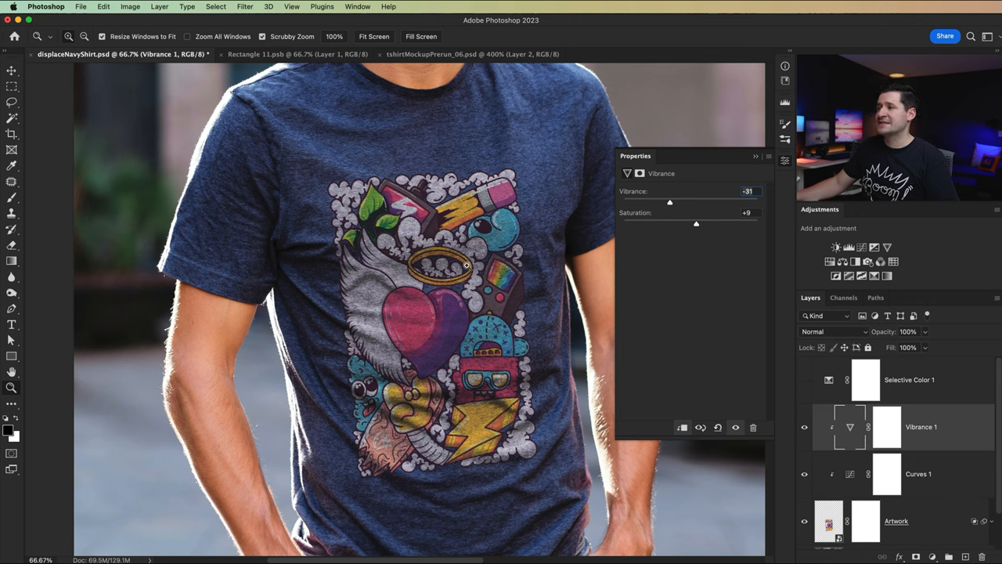
click(804, 426)
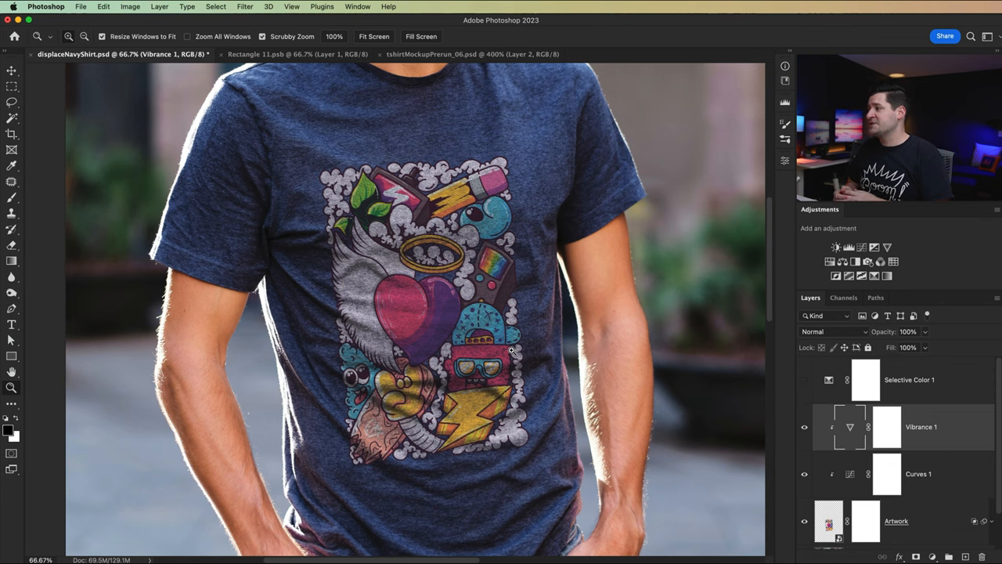
mouse_move(576, 460)
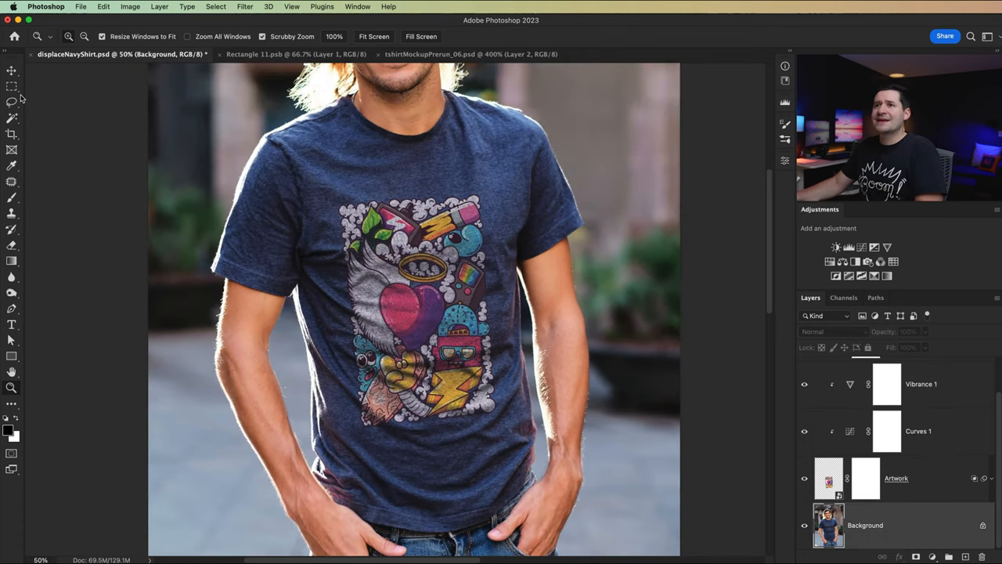
- Marquee the shirt's chest on Background, copy it to a new layer (Cmd+J) above the adjustments named Top Tones
drag(270, 160, 569, 466)
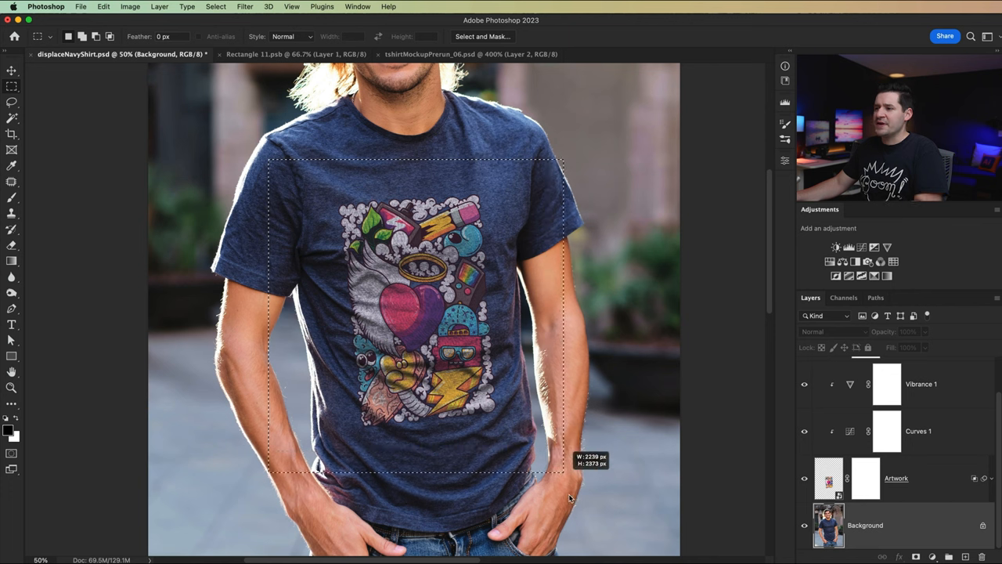
drag(564, 470, 592, 513)
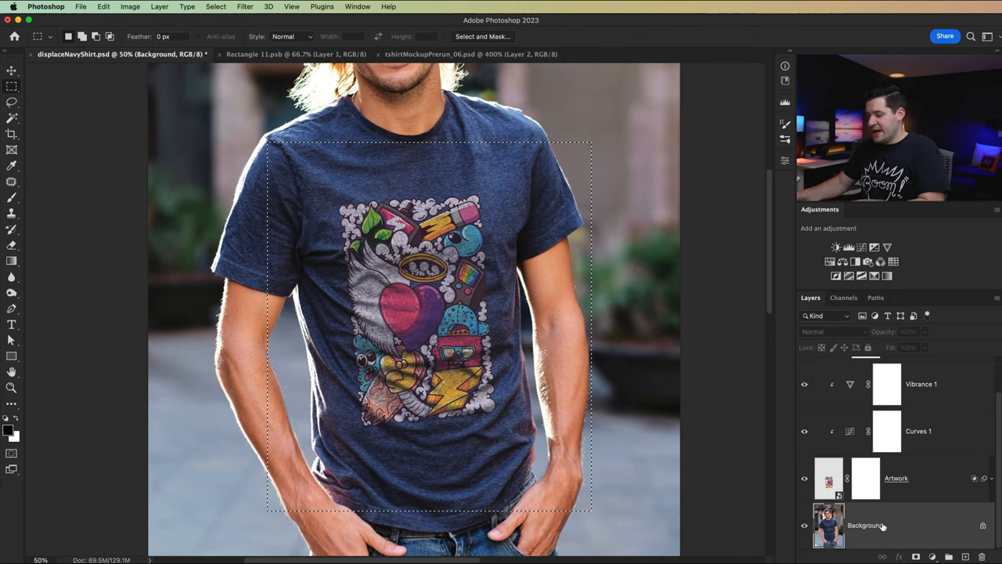
key(cmd+j)
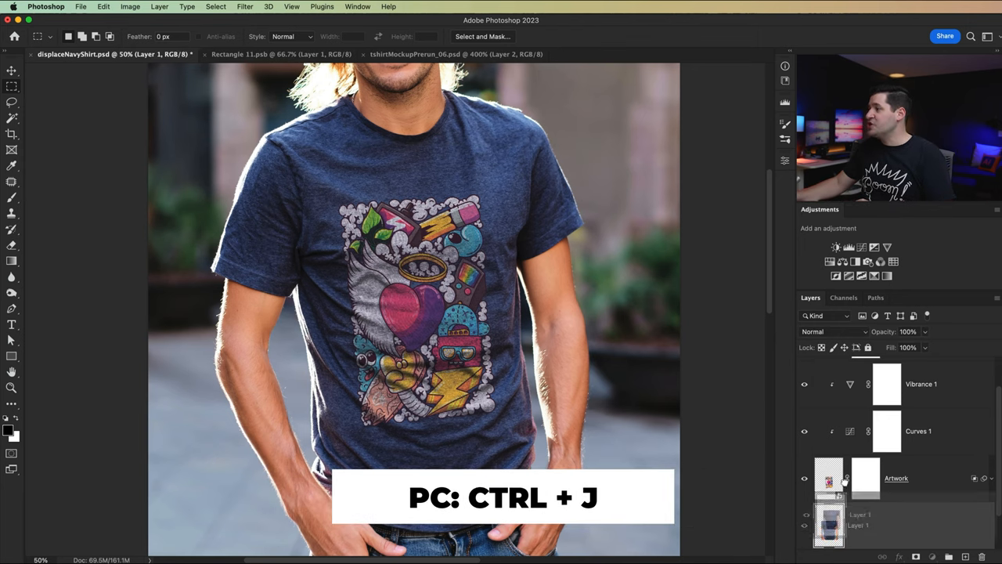
click(805, 479)
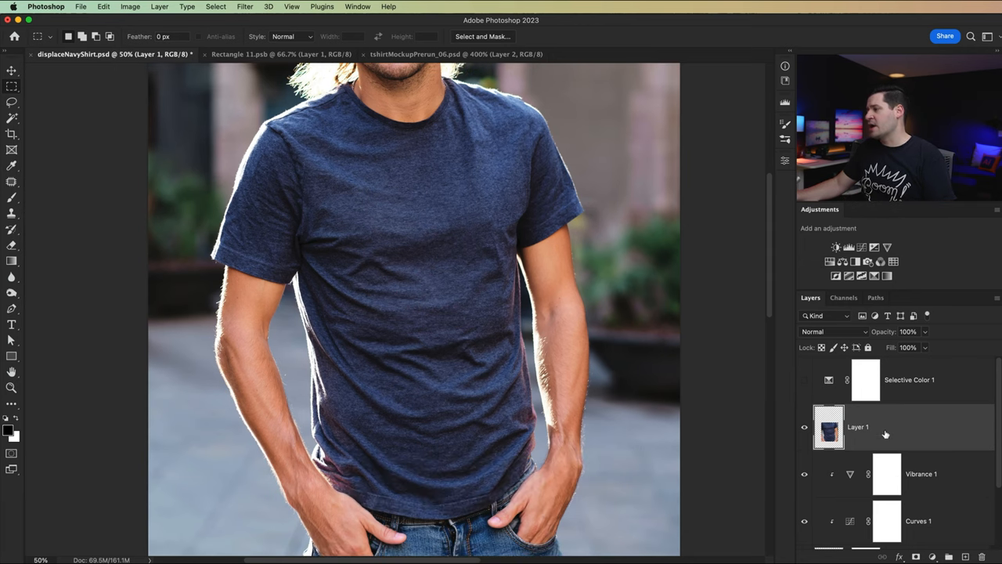
double_click(858, 425)
text(Top Tones)
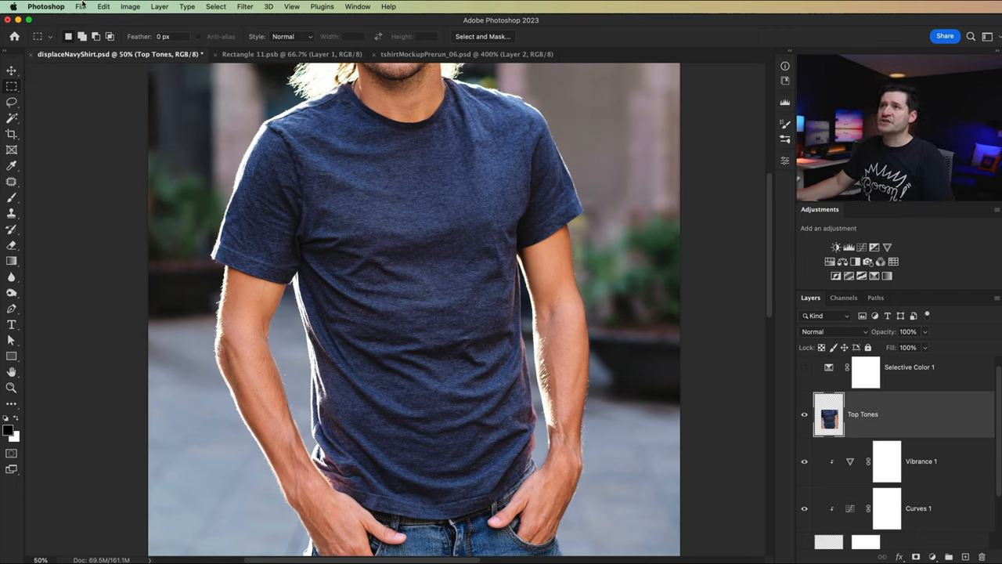
- Desaturate the Top Tones layer and set its blend mode to Overlay
click(130, 6)
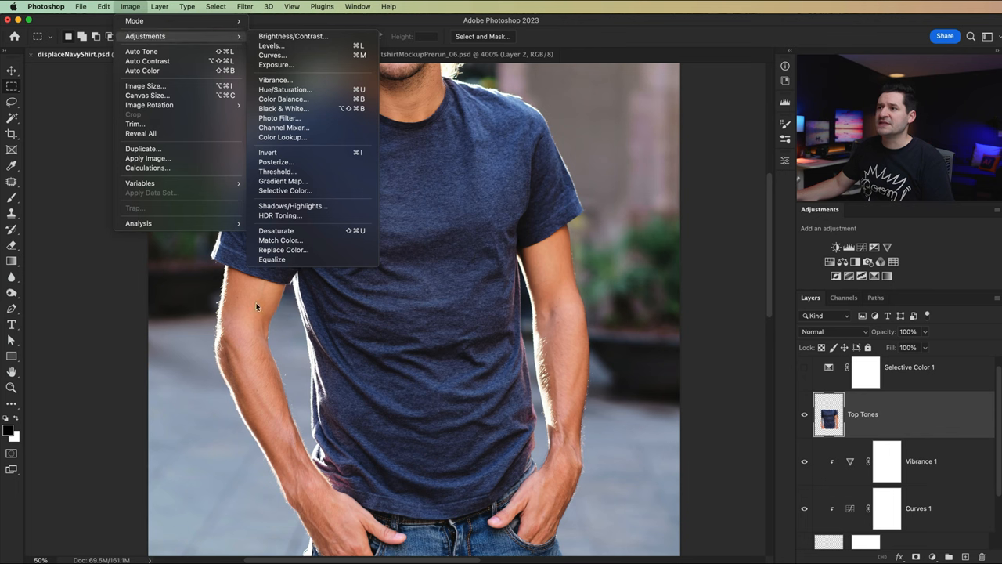
mouse_move(305, 230)
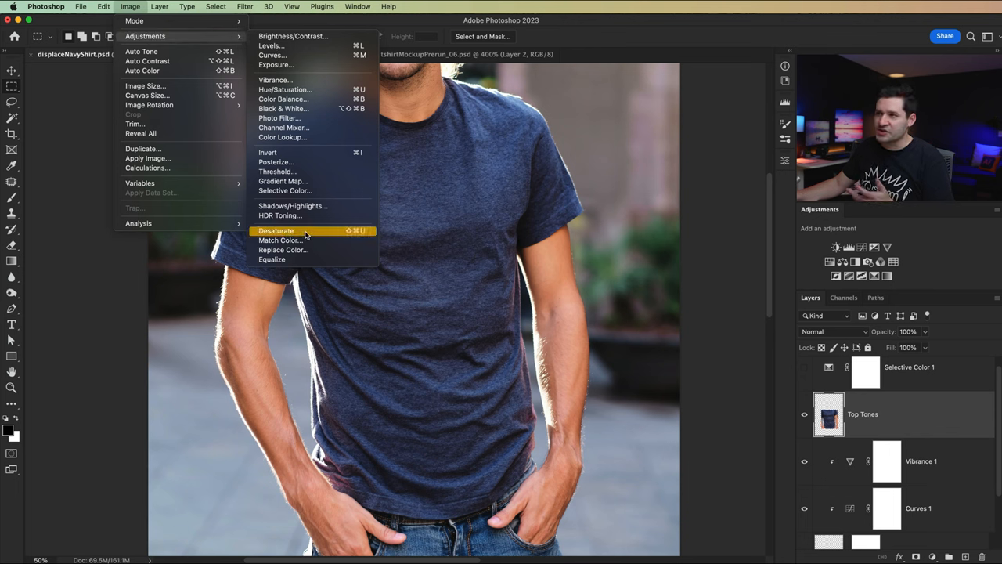
click(276, 230)
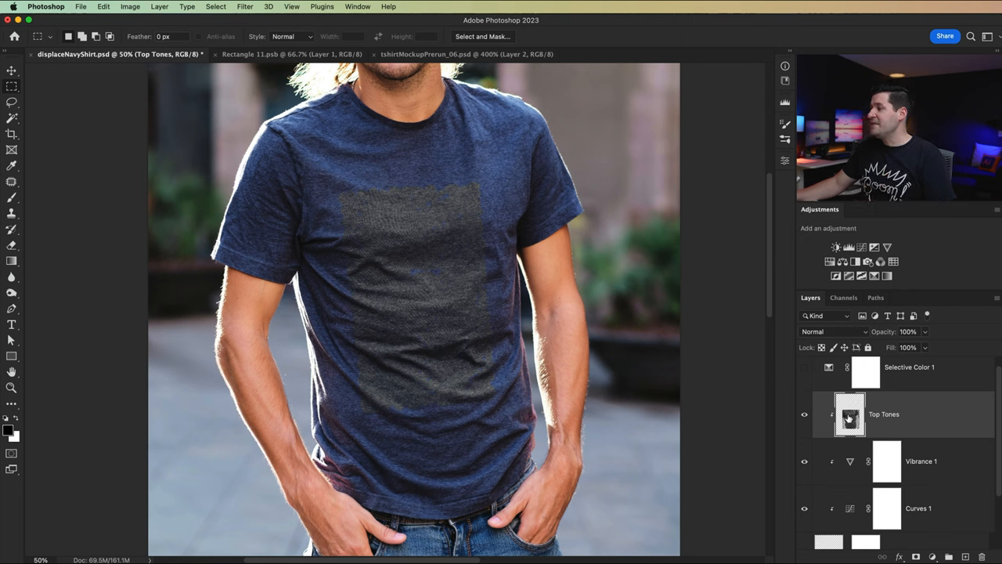
click(833, 332)
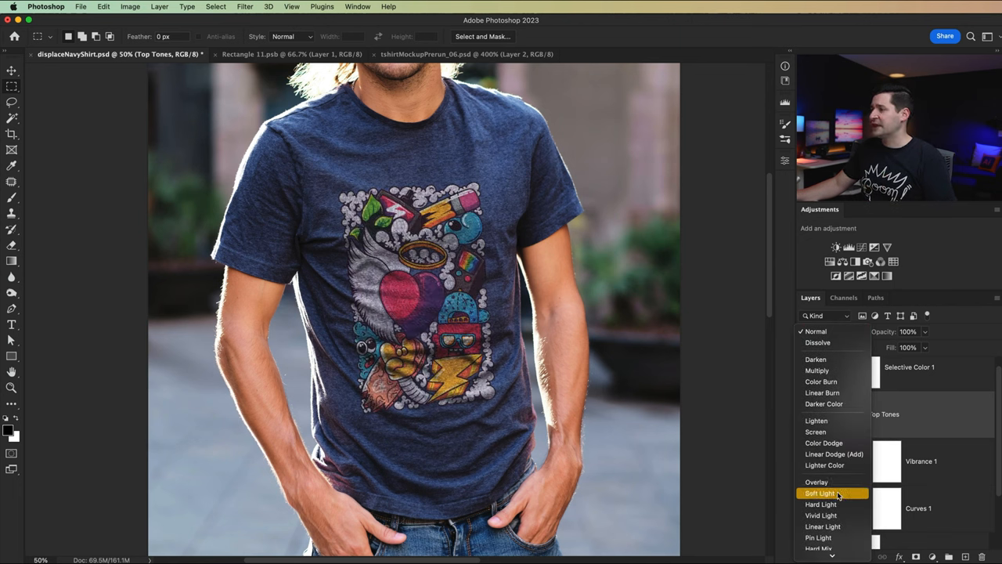
click(817, 482)
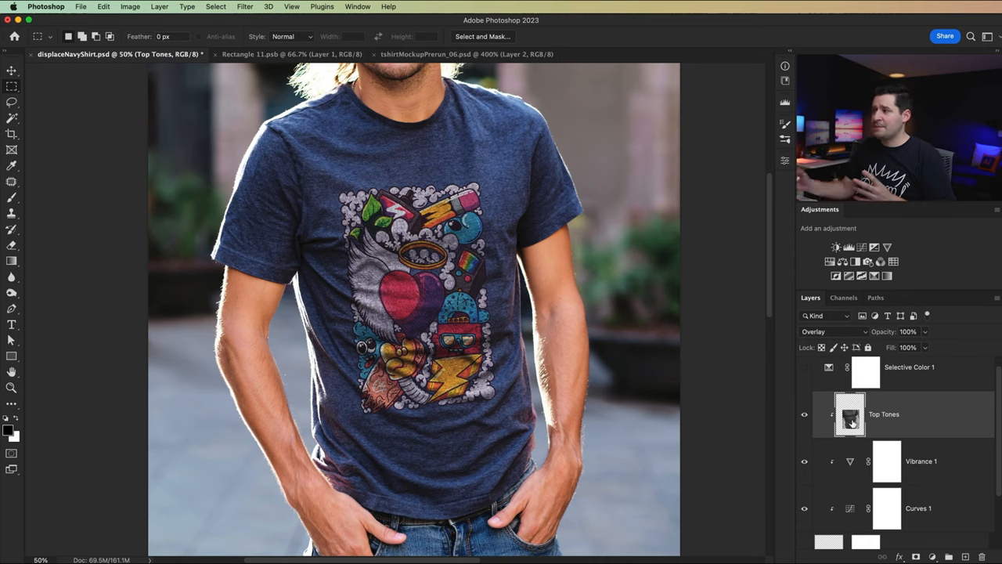
mouse_move(850, 417)
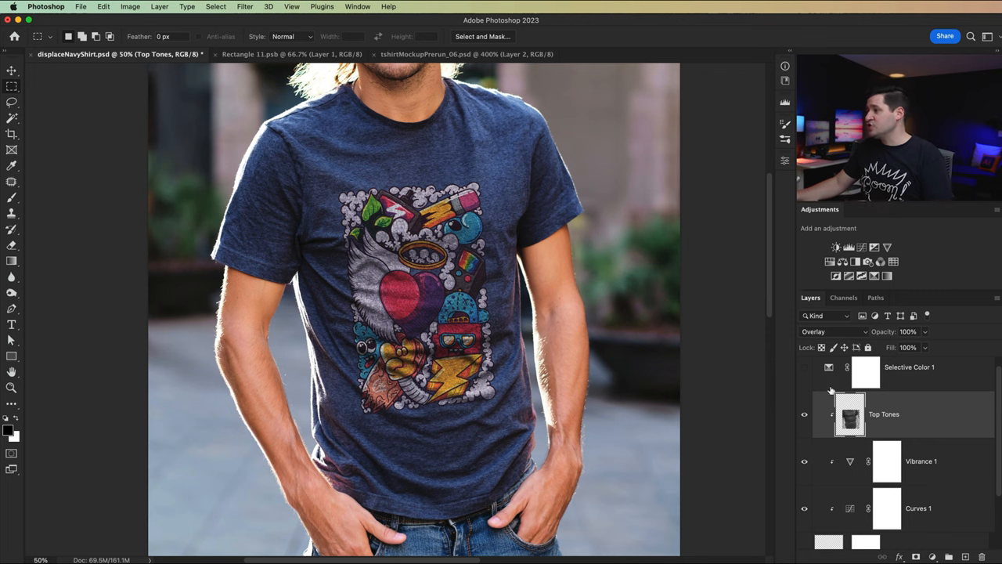
- Apply Levels to Top Tones with inputs around 24 / 1.18 / 190 for stronger fabric contrast
click(130, 6)
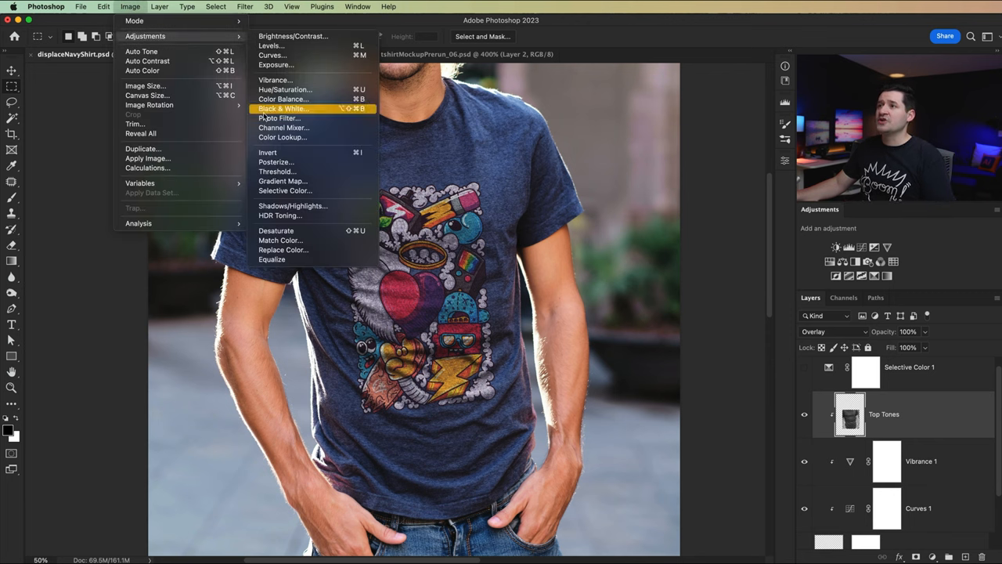
mouse_move(273, 55)
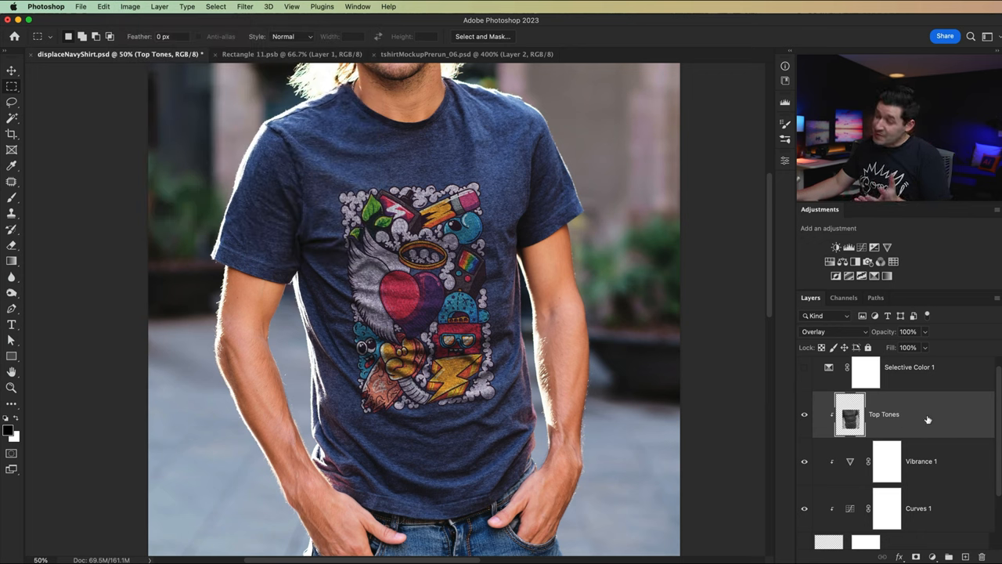
click(130, 6)
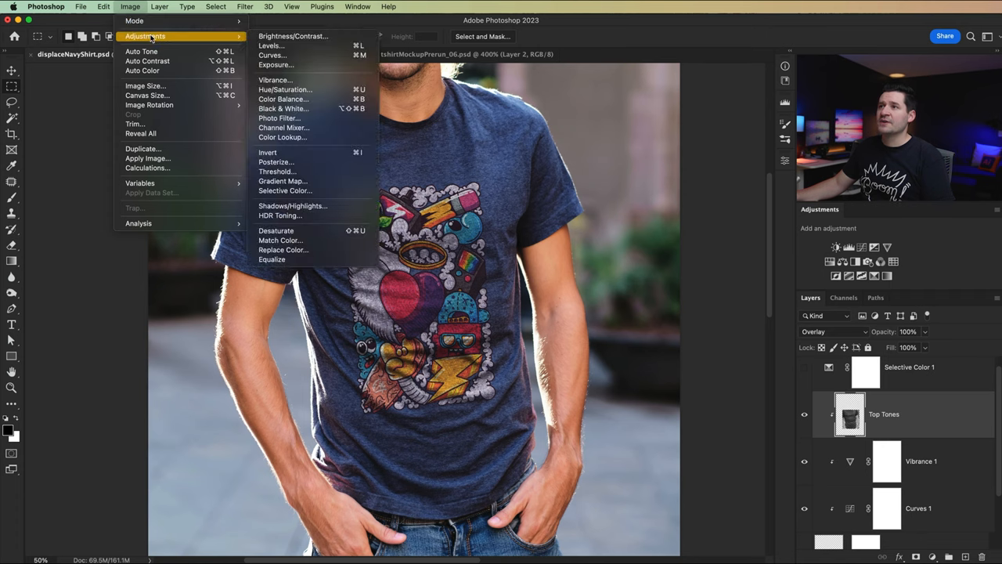
click(271, 44)
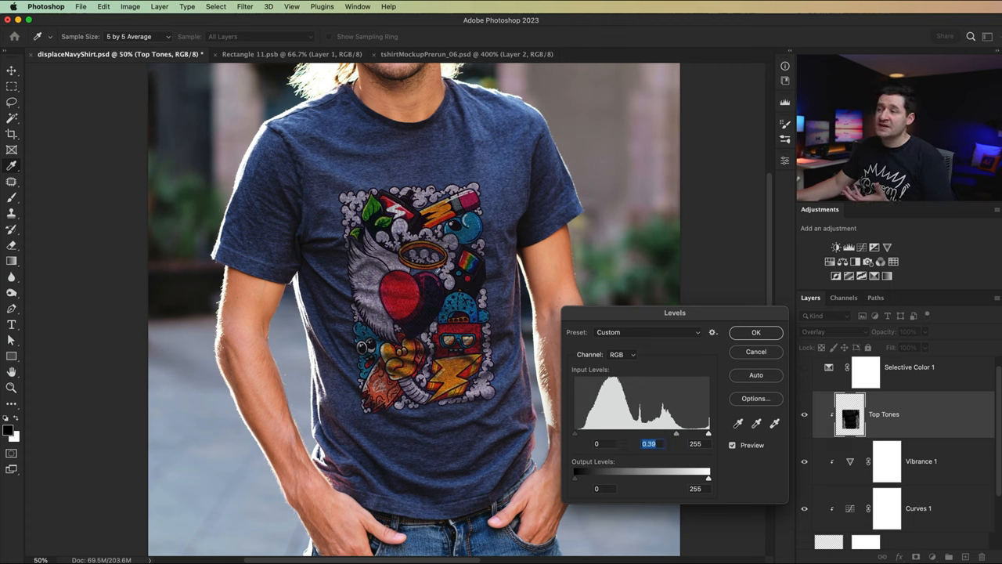
drag(598, 432, 619, 432)
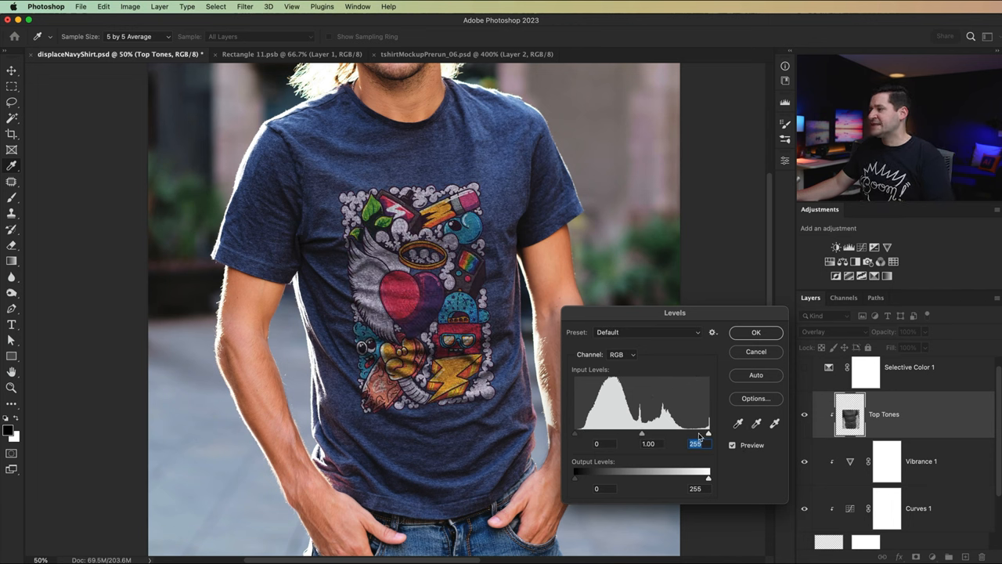
drag(708, 432, 693, 432)
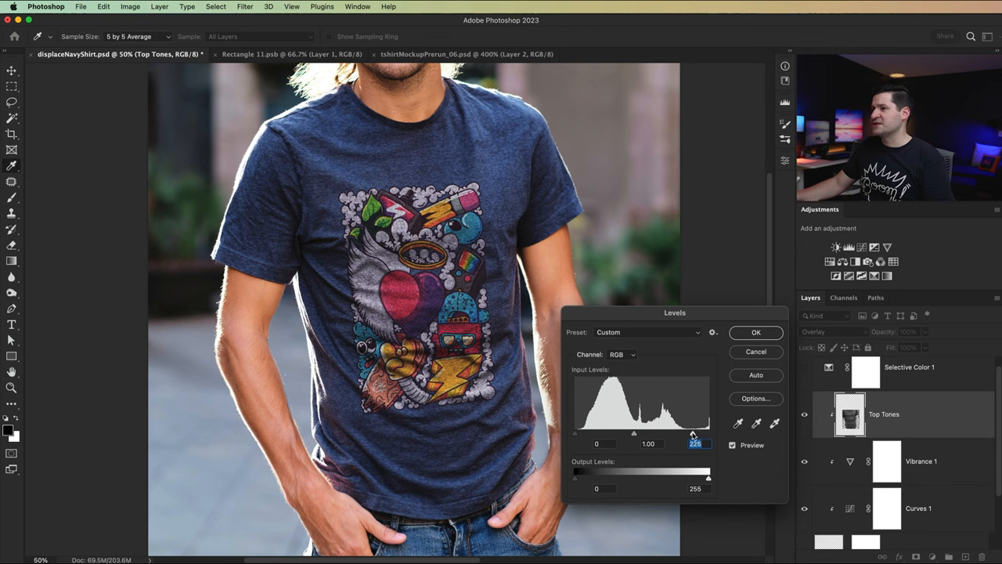
drag(691, 433, 673, 432)
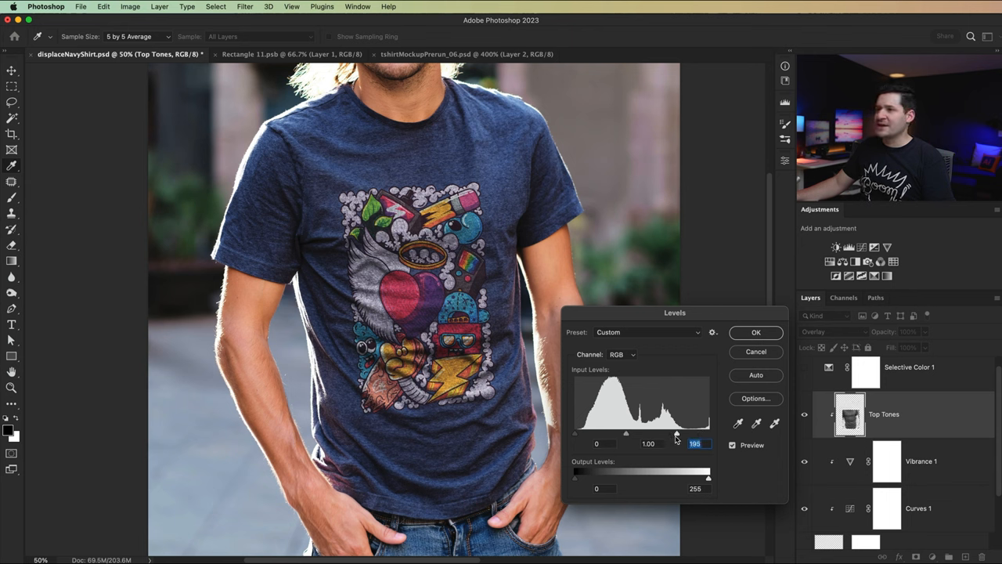
drag(679, 432, 674, 432)
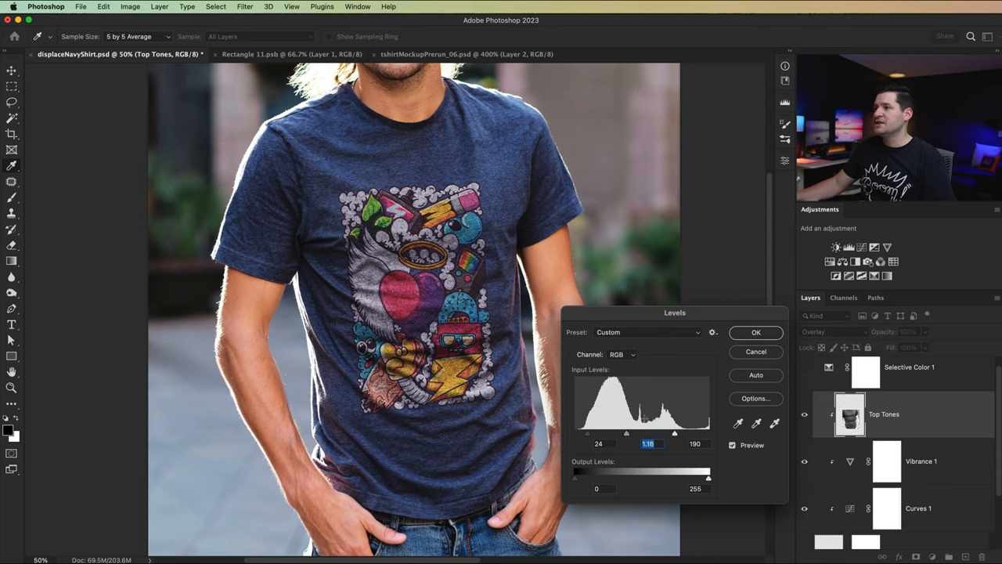
click(754, 331)
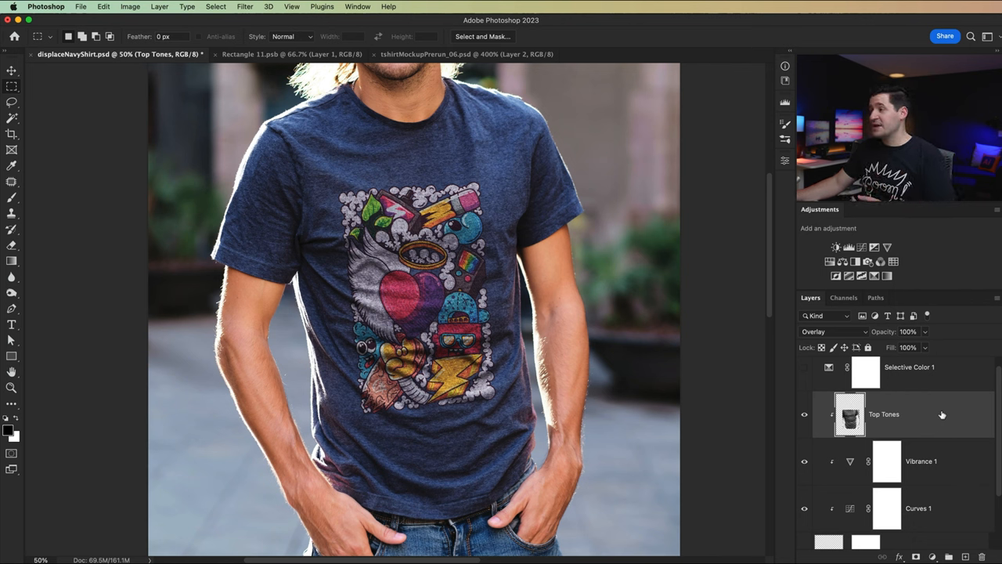
- In Top Tones' Blending Options, Alt-split the This Layer black slider to about 48 and confirm
double_click(849, 413)
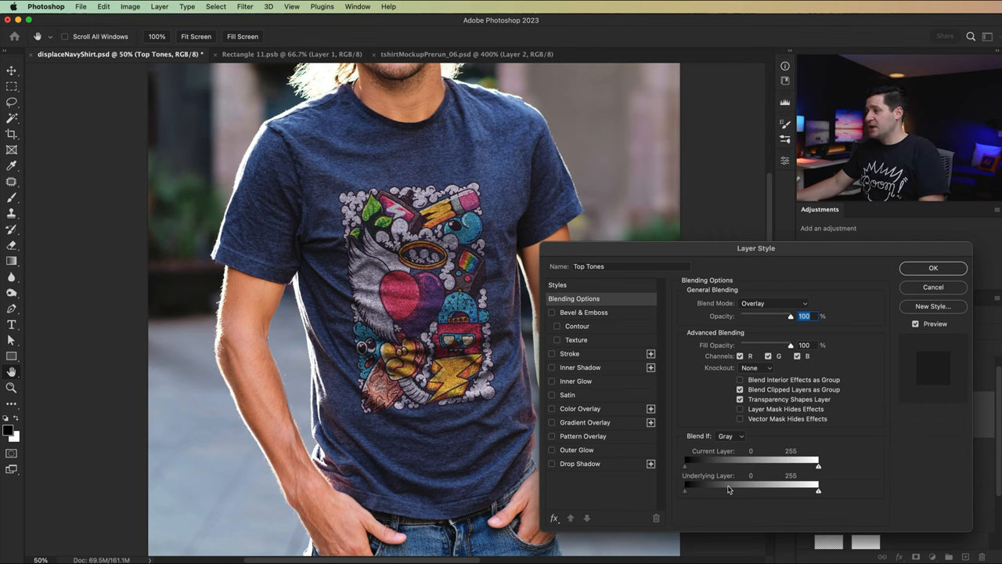
drag(819, 466, 811, 466)
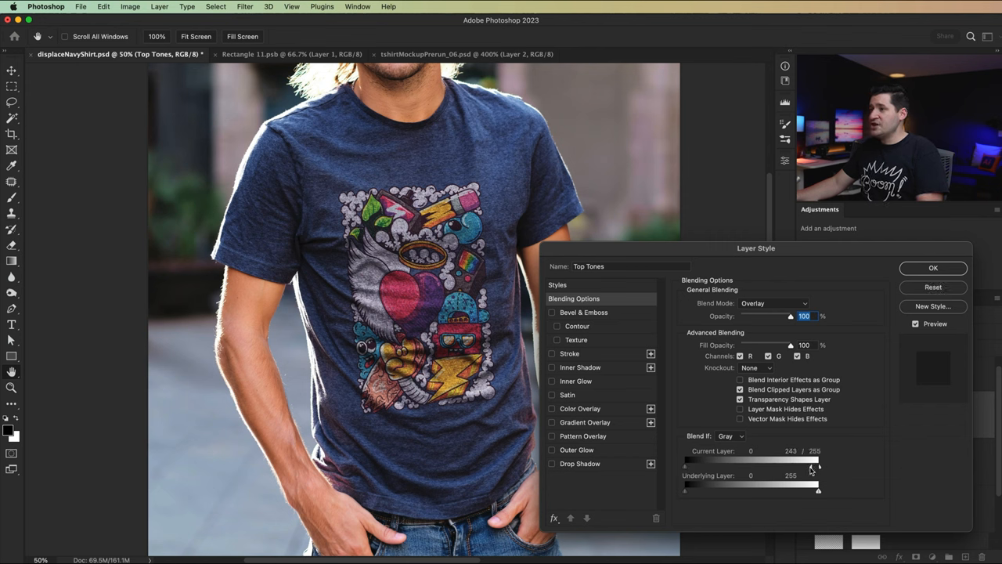
drag(817, 467, 745, 466)
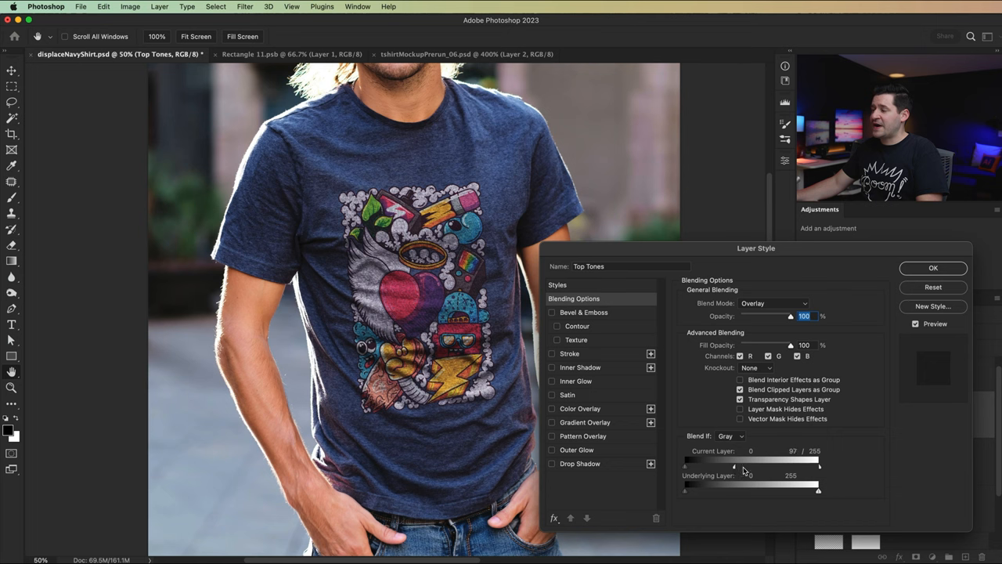
drag(744, 466, 709, 466)
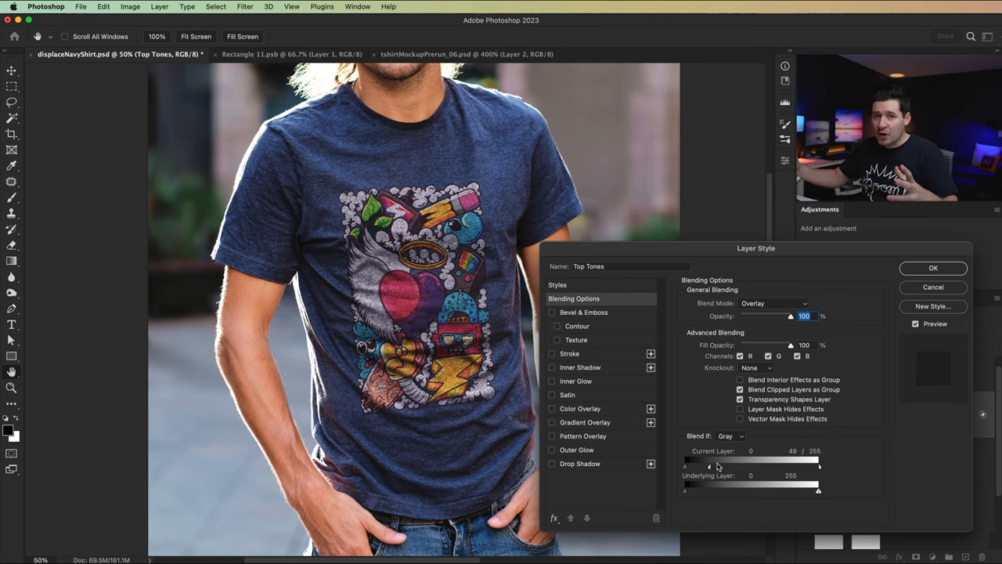
mouse_move(789, 468)
text(65)
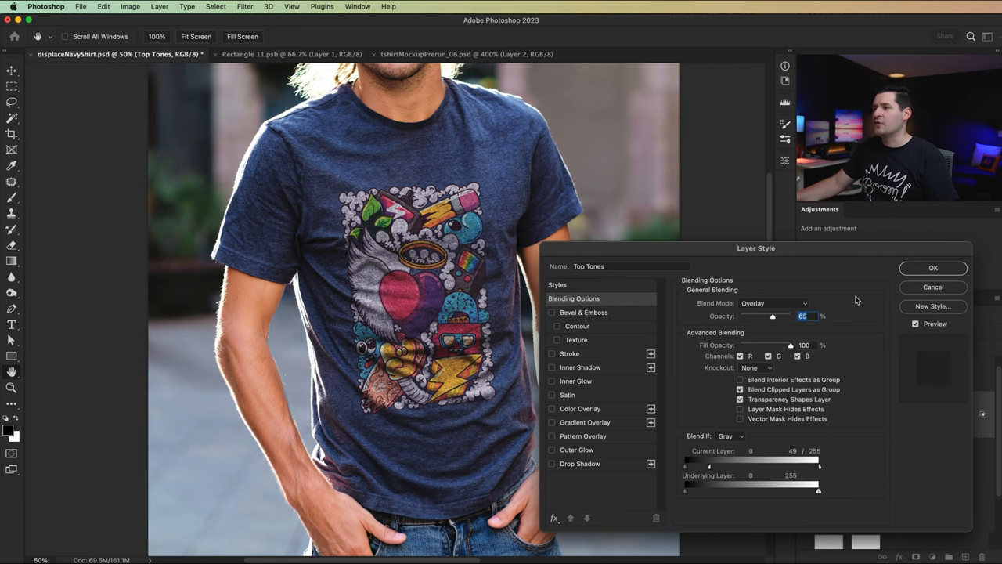
click(933, 268)
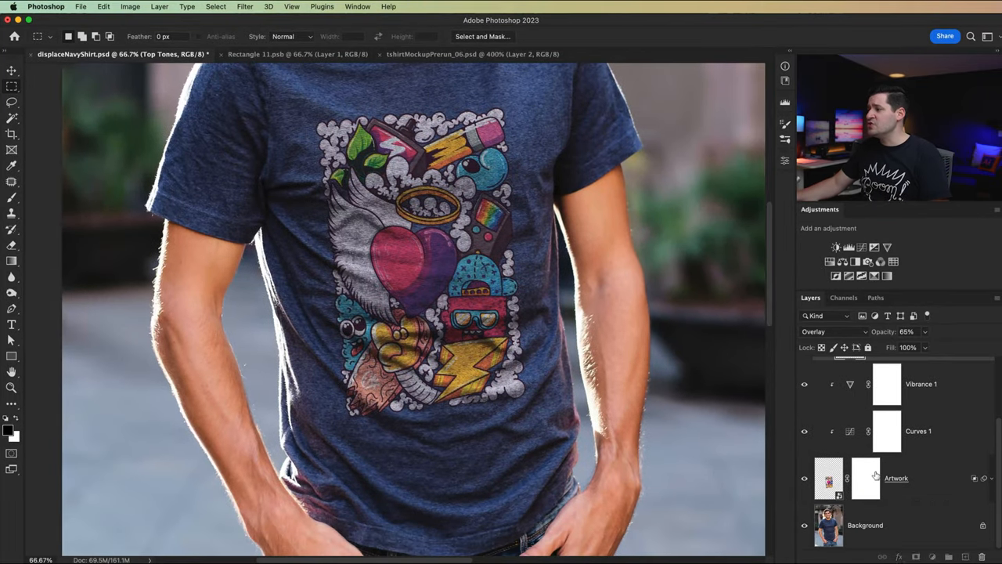
- Select the Artwork layer to add a mask for softly brushing the design into the fabric
click(865, 478)
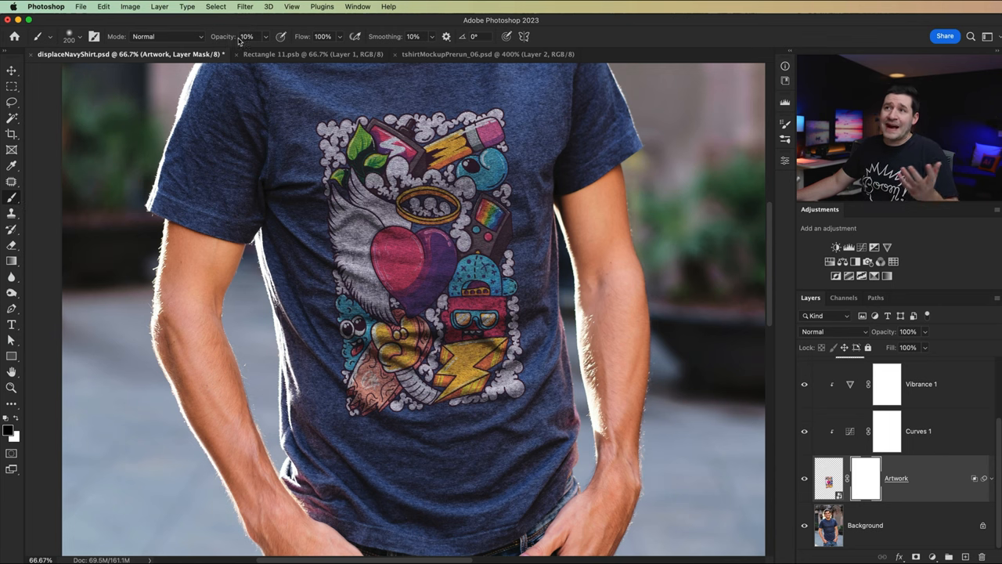
mouse_move(435, 408)
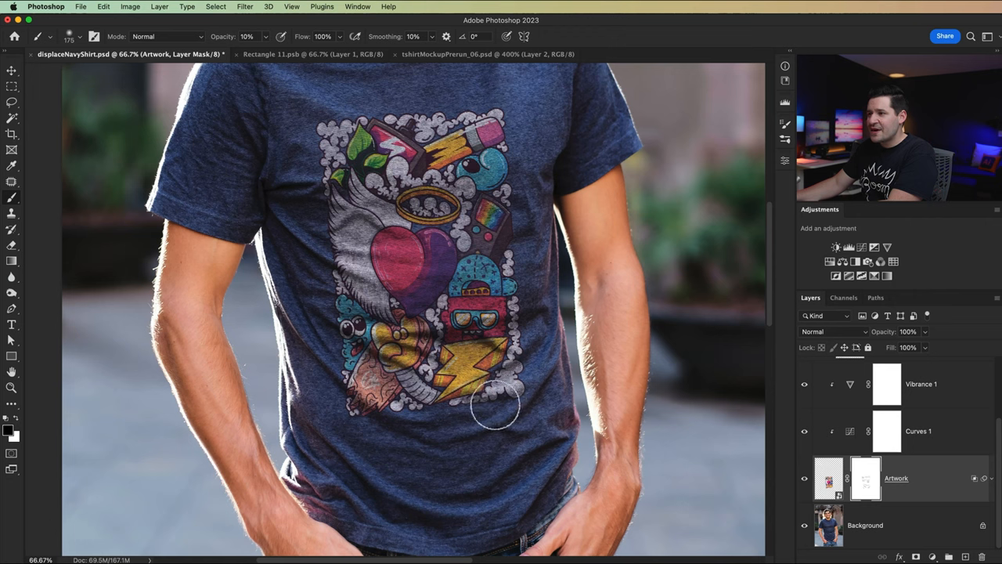
mouse_move(360, 422)
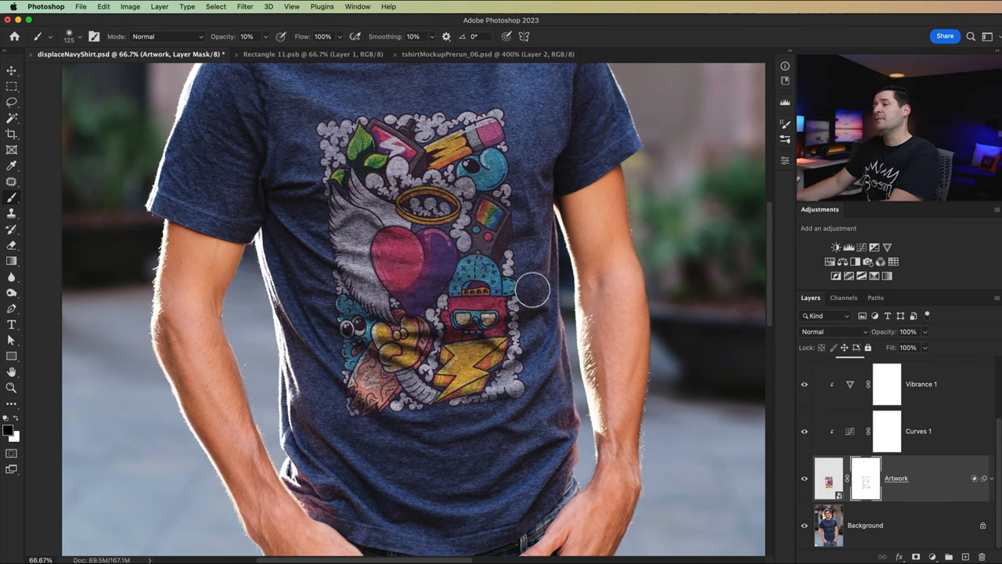
mouse_move(504, 247)
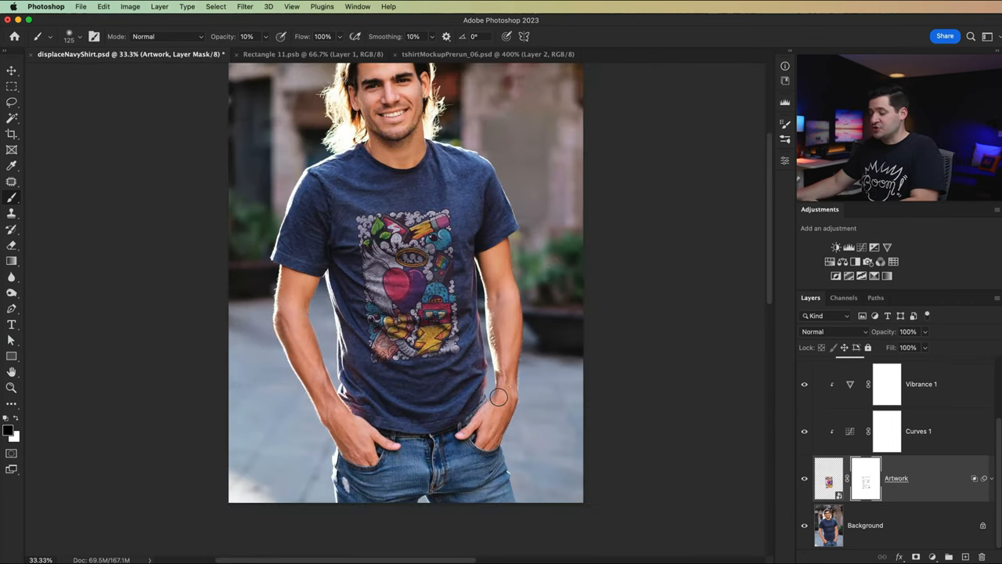
- Review the Vibrance 1 settings and the layers above, then select the Artwork smart object
click(12, 69)
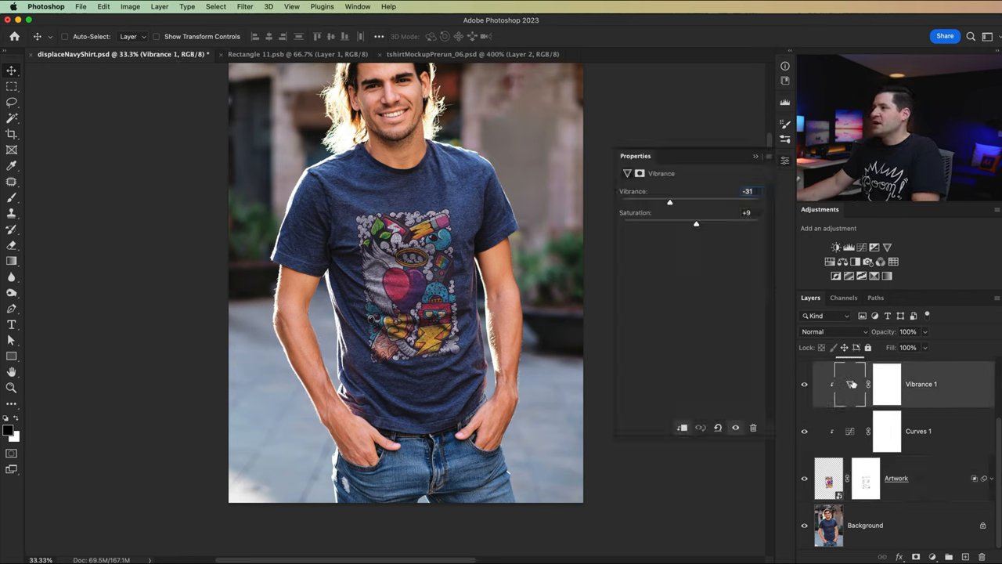
drag(696, 222, 670, 222)
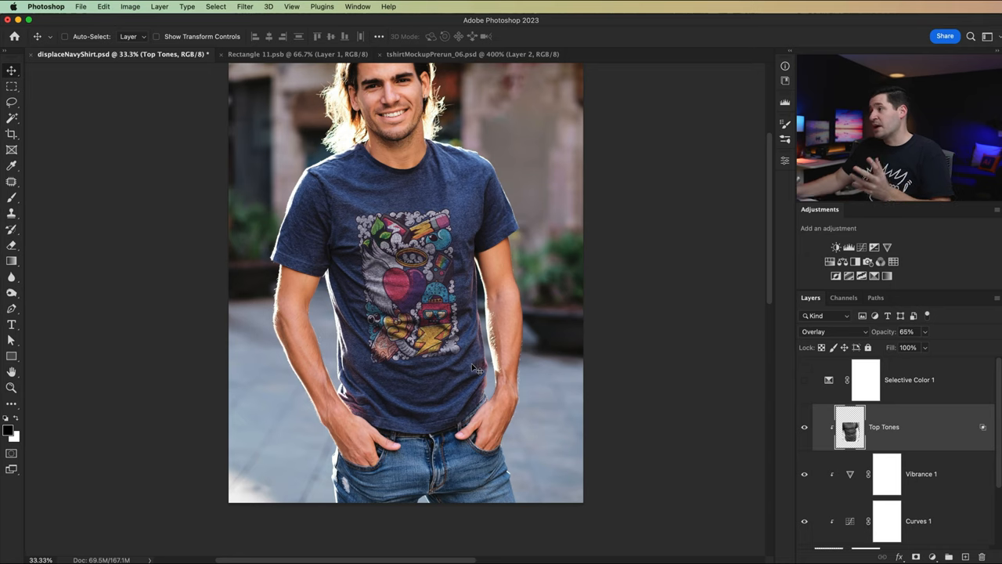
scroll(down, 3)
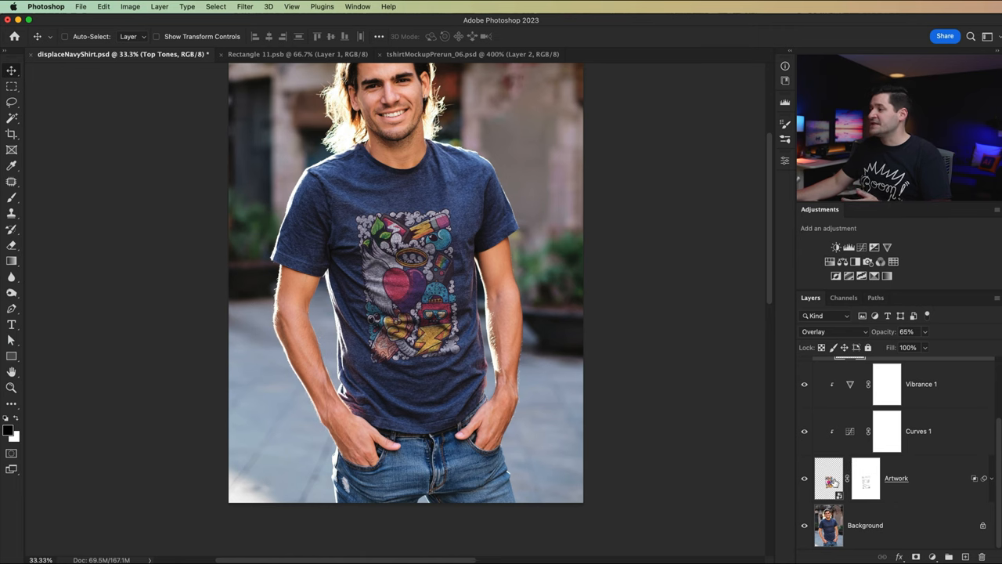
click(288, 53)
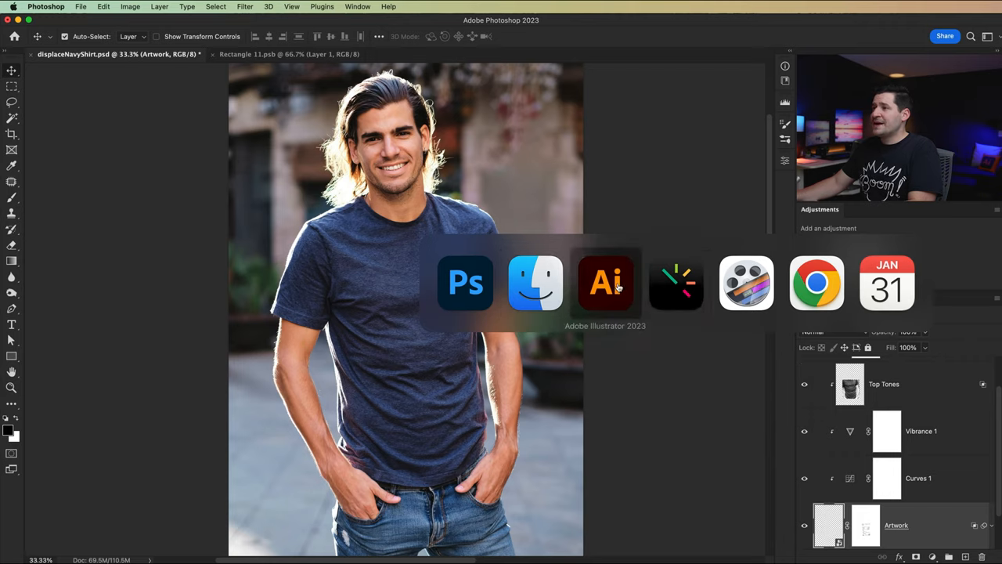
- Copy the mouse-with-cheese illustration from Illustrator and paste it as Pixels into the artwork smart object
click(604, 282)
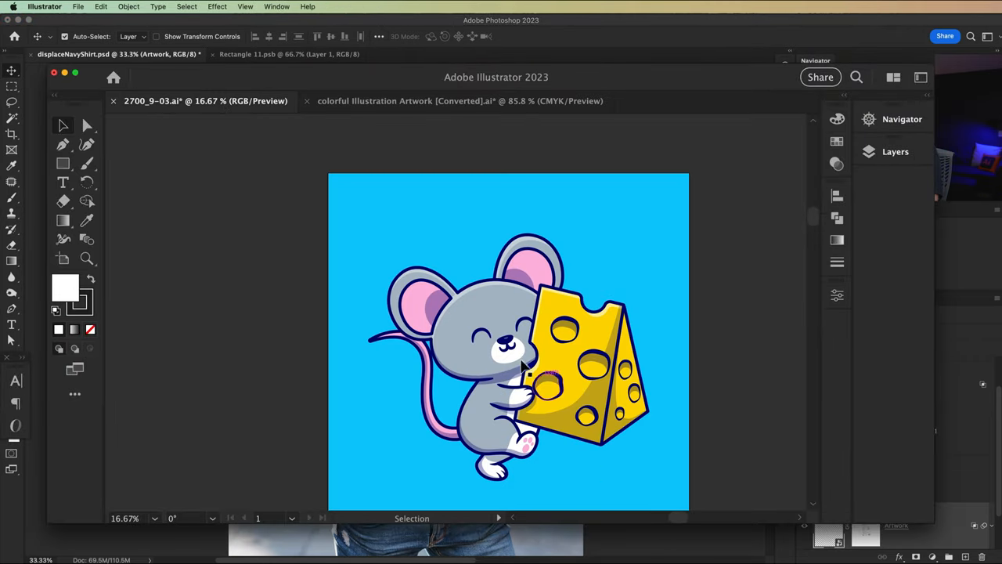
click(509, 360)
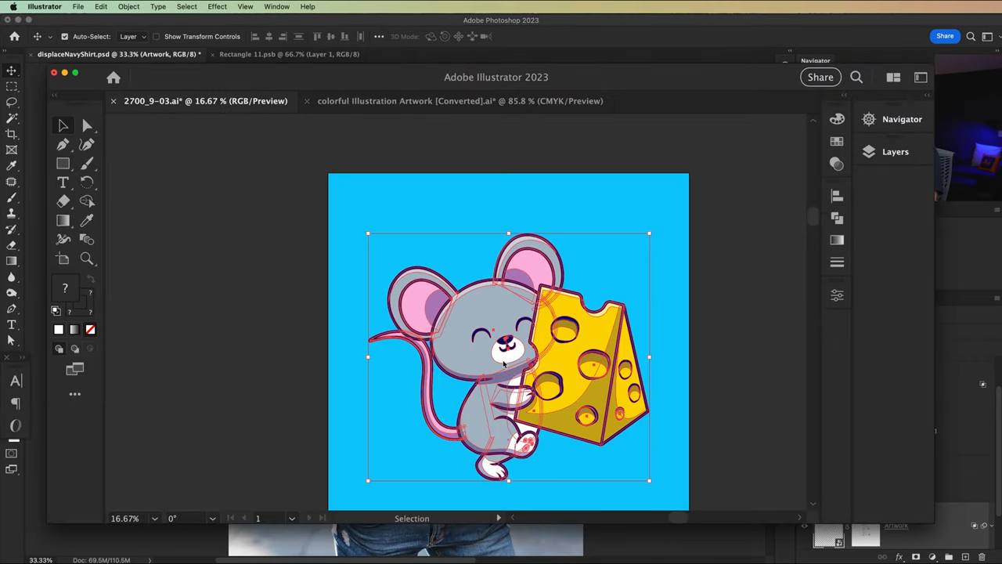
click(86, 126)
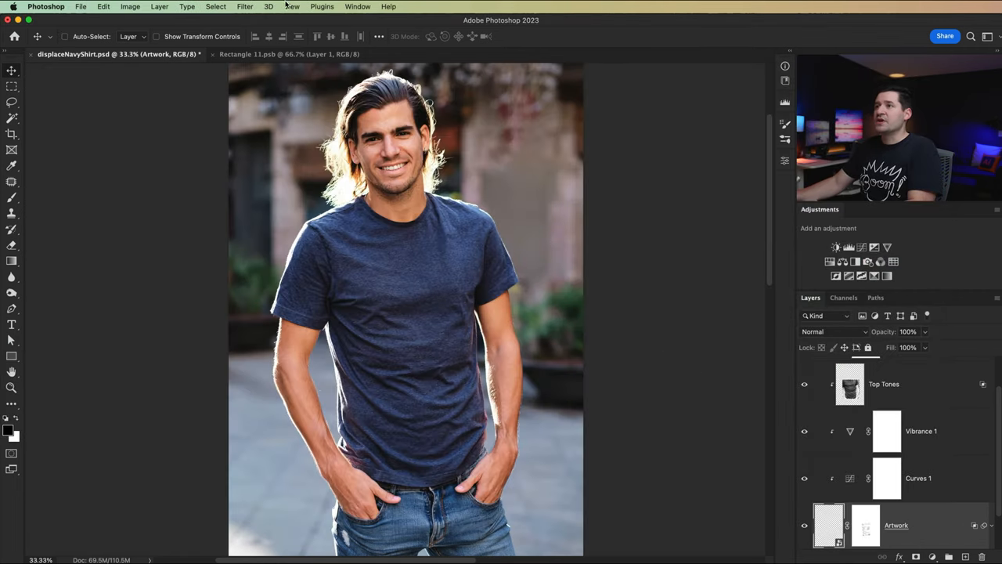
click(288, 53)
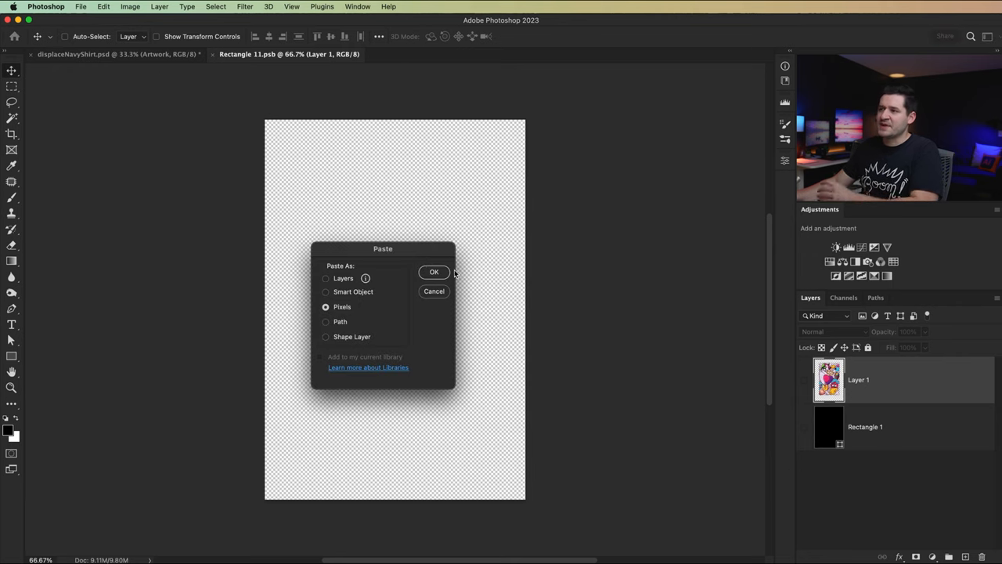
click(434, 273)
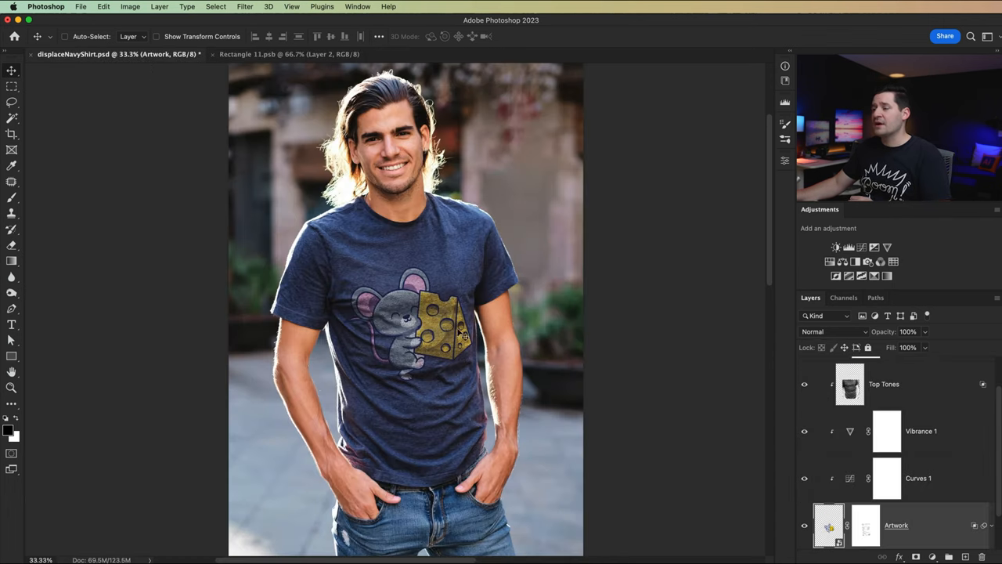
mouse_move(589, 377)
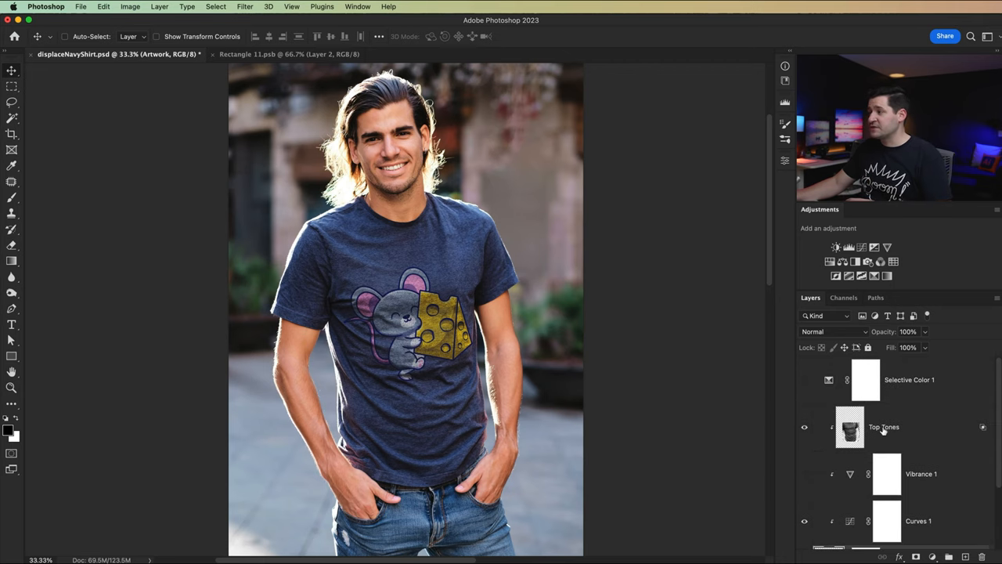
- Save the Rectangle 11.psb smart object and return to the navy shirt mockup with Top Tones selected
click(883, 426)
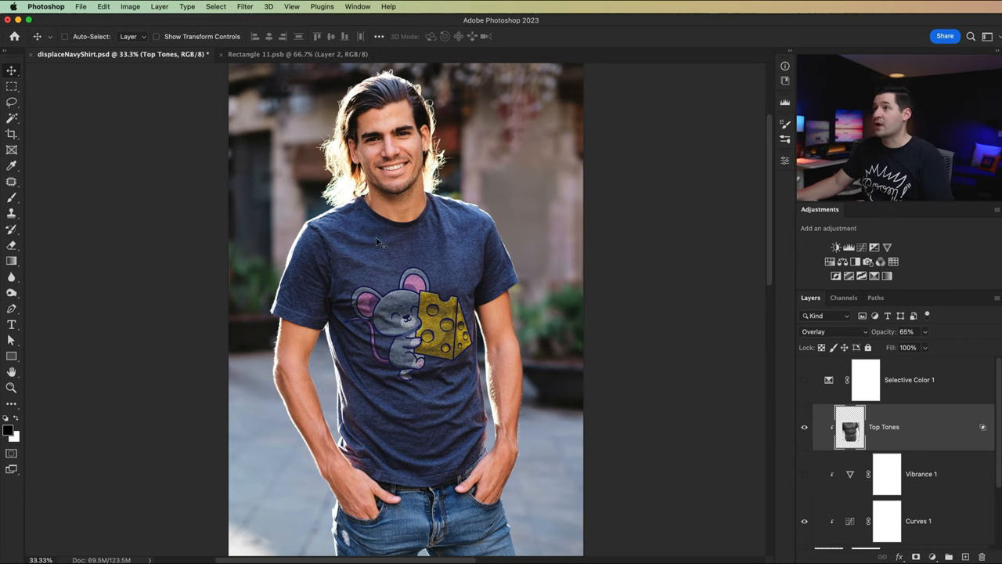
click(297, 53)
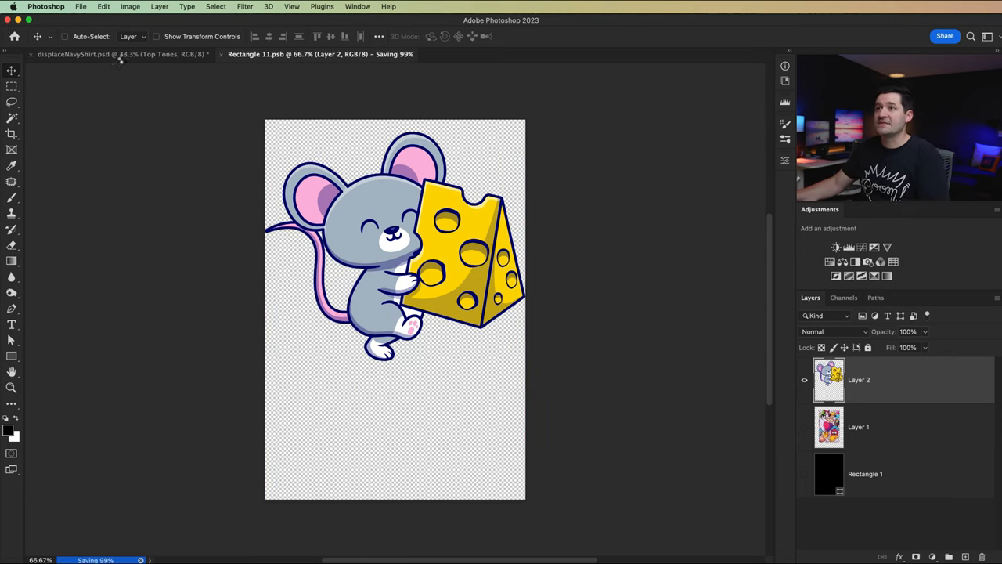
click(72, 53)
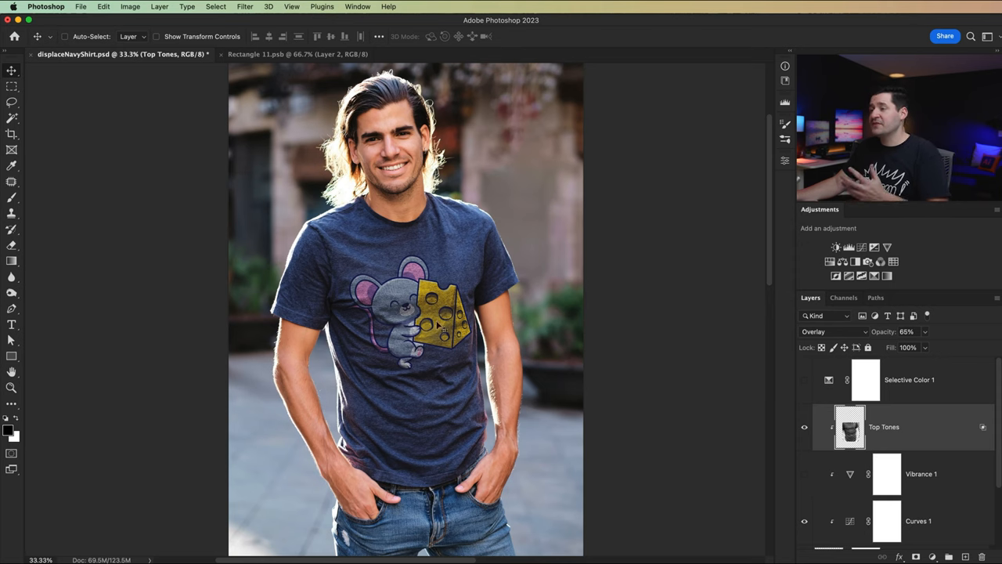
mouse_move(500, 431)
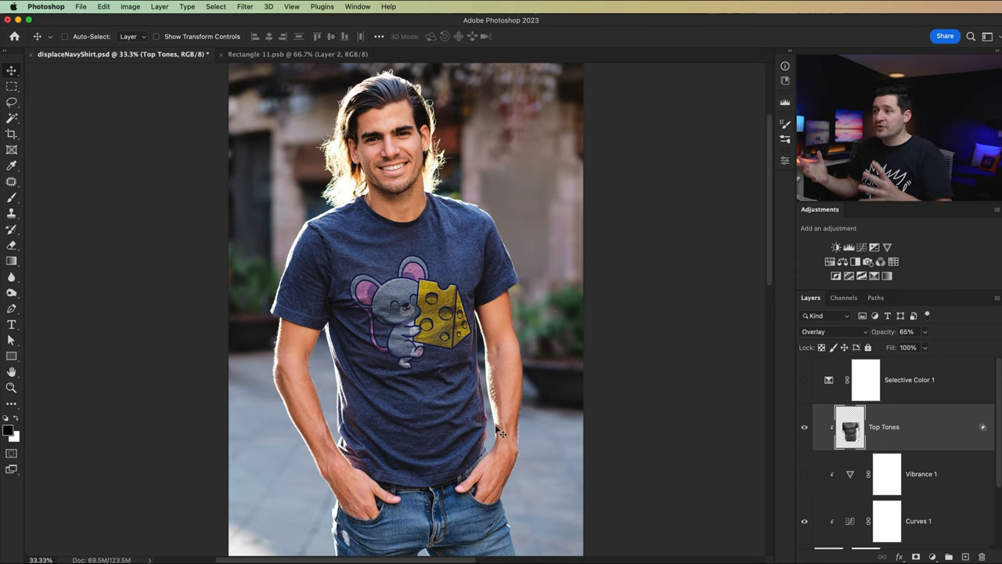
scroll(down, 3)
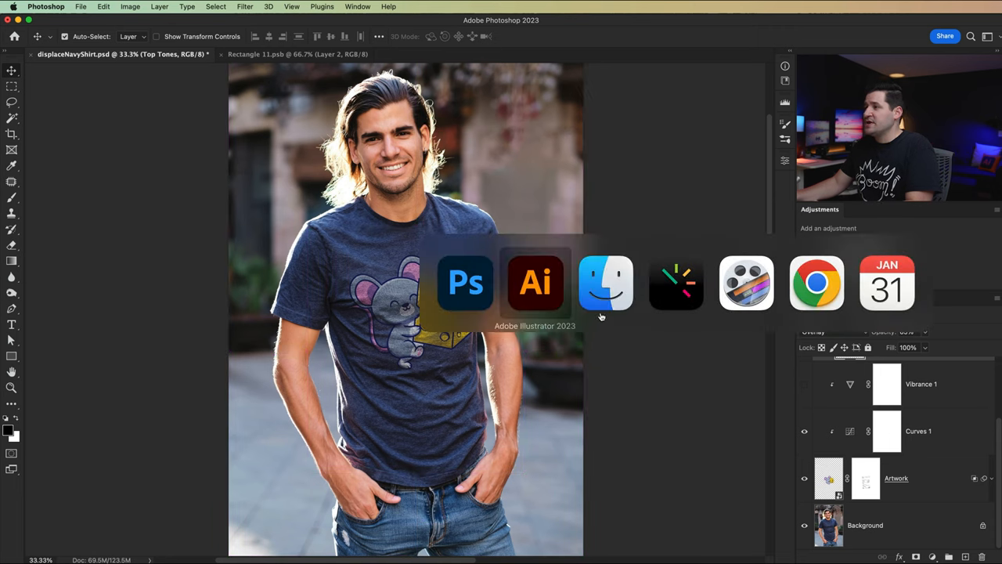
- Close the white-shirt mockup document without saving changes
click(604, 282)
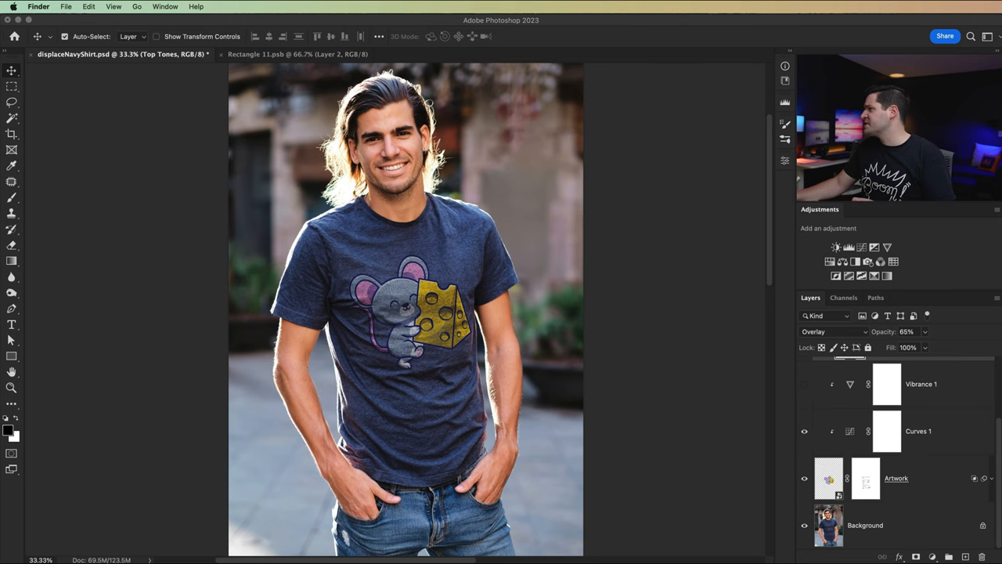
click(470, 53)
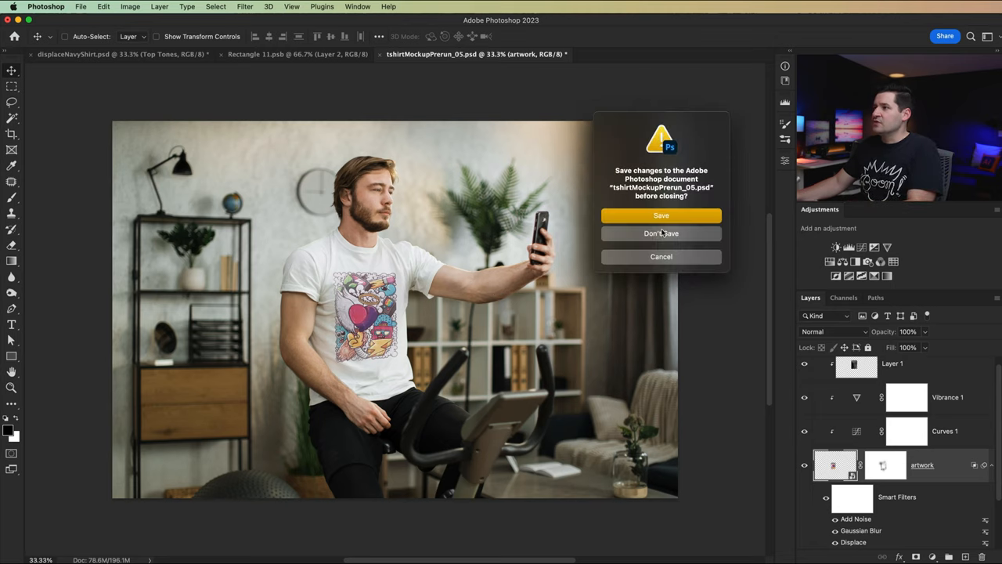
click(660, 234)
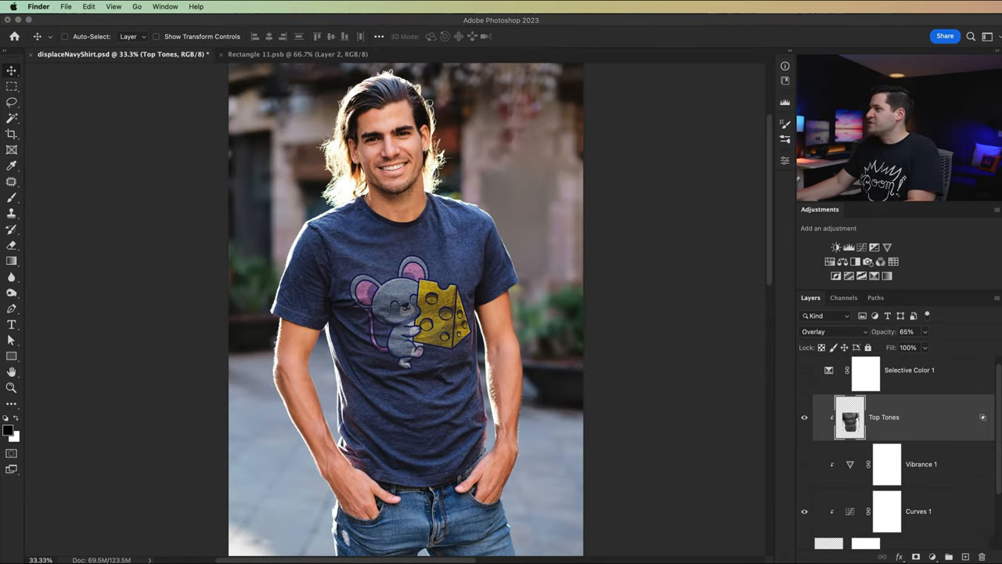
- View the red polo mockup's ARTWORK layer mask alone as a grayscale shirt shape
click(462, 53)
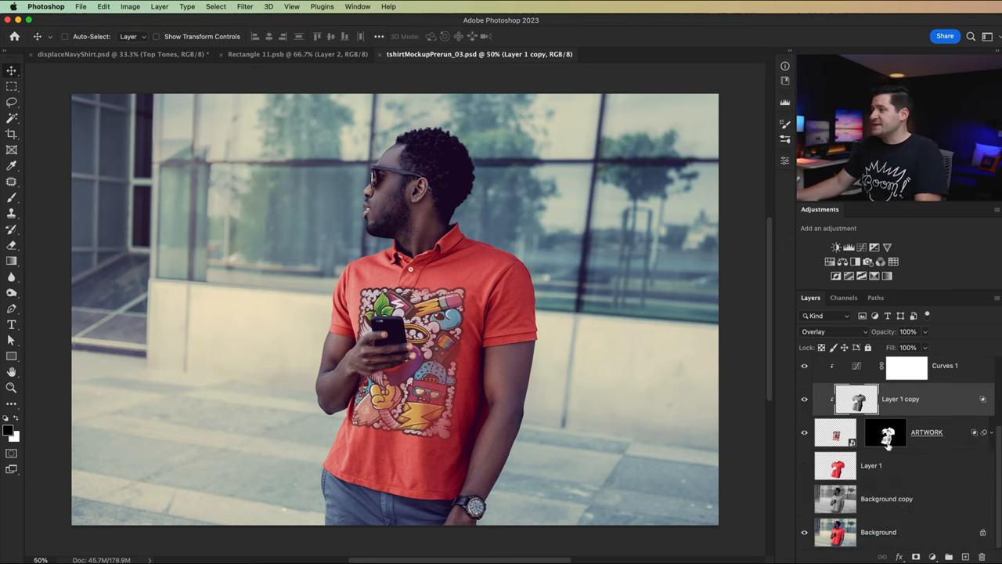
click(885, 432)
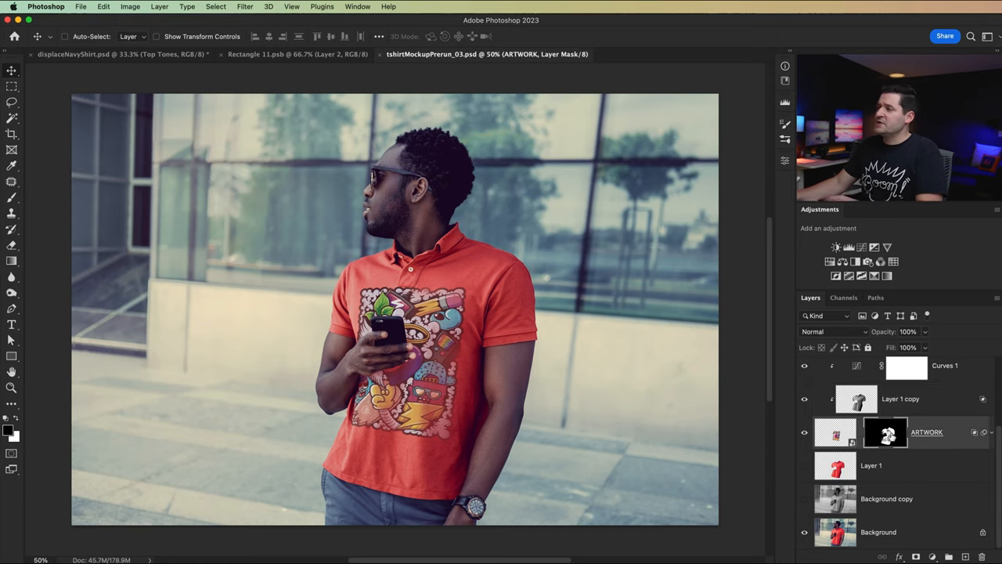
click(885, 432)
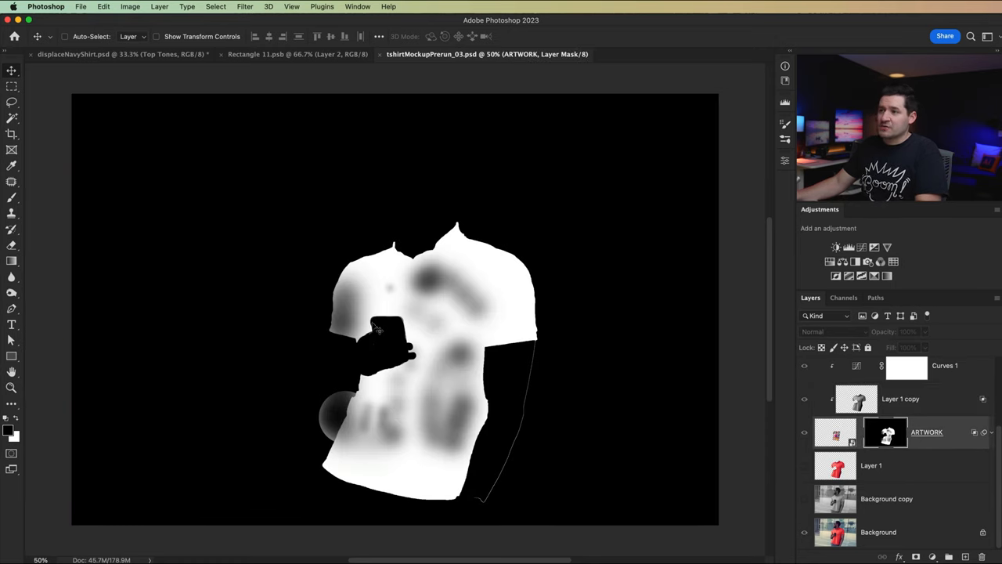